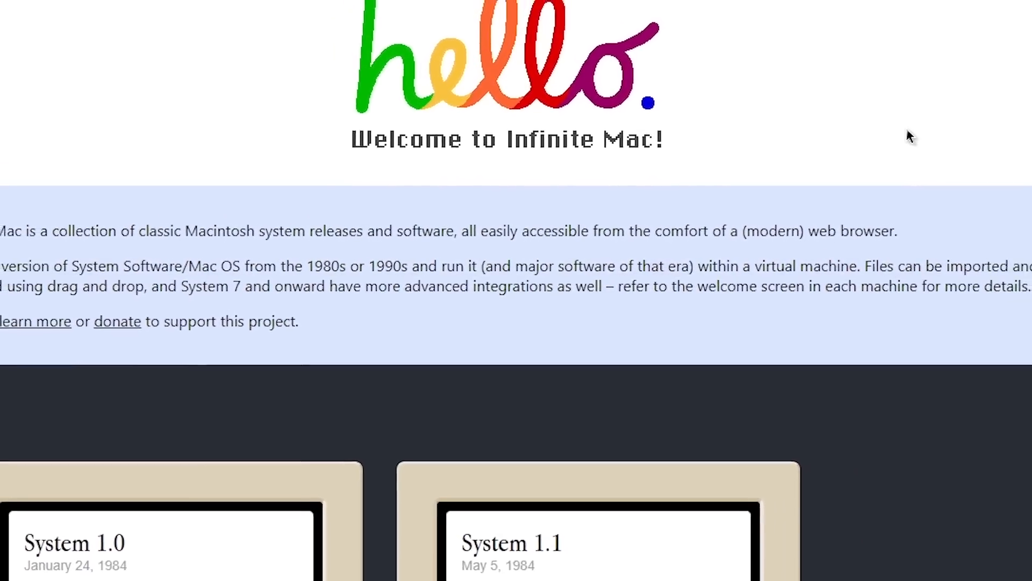
- Browse up and down through the Infinite Mac release list of emulated systems
scroll(up, 3)
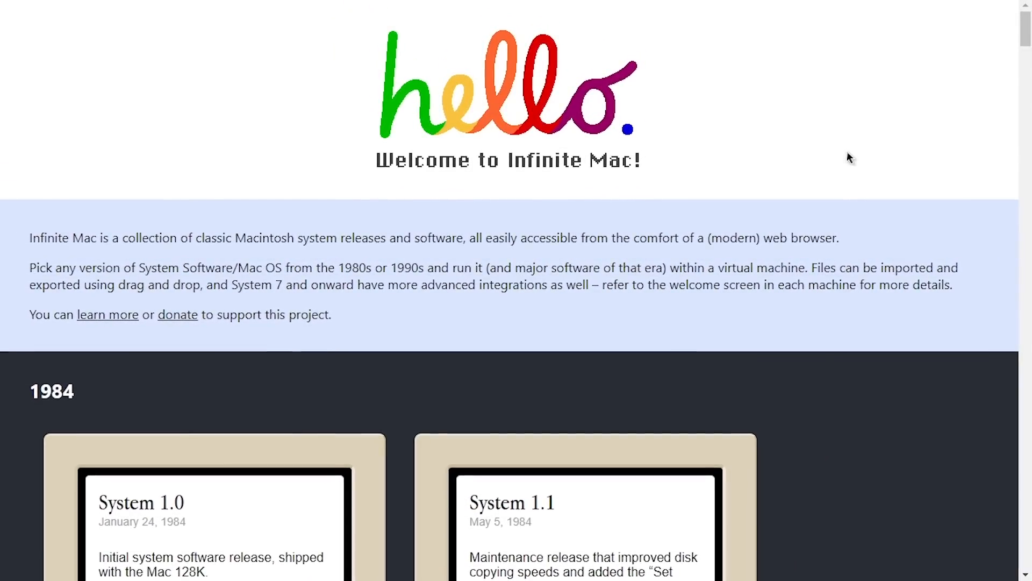
click(214, 521)
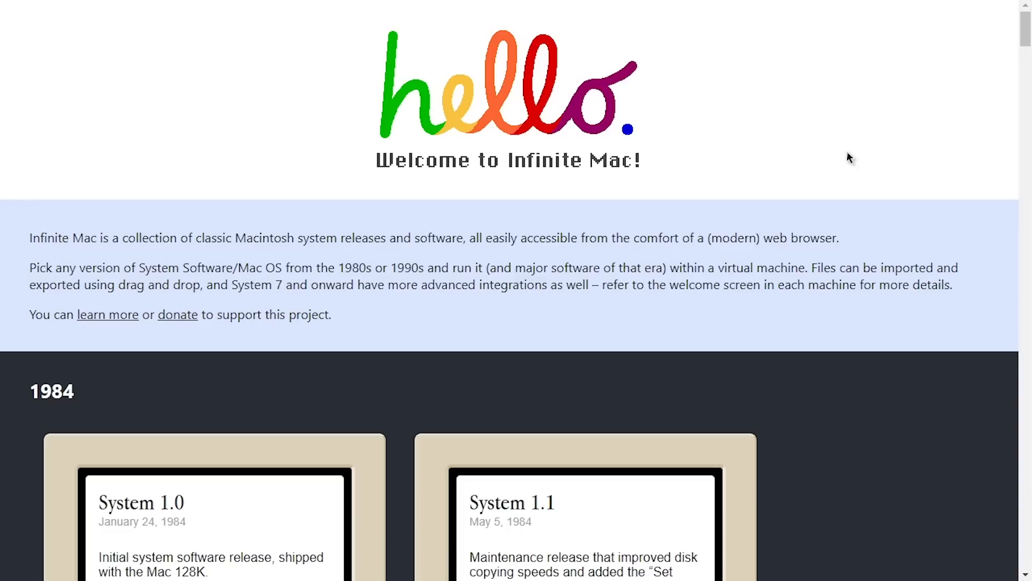
scroll(down, 3)
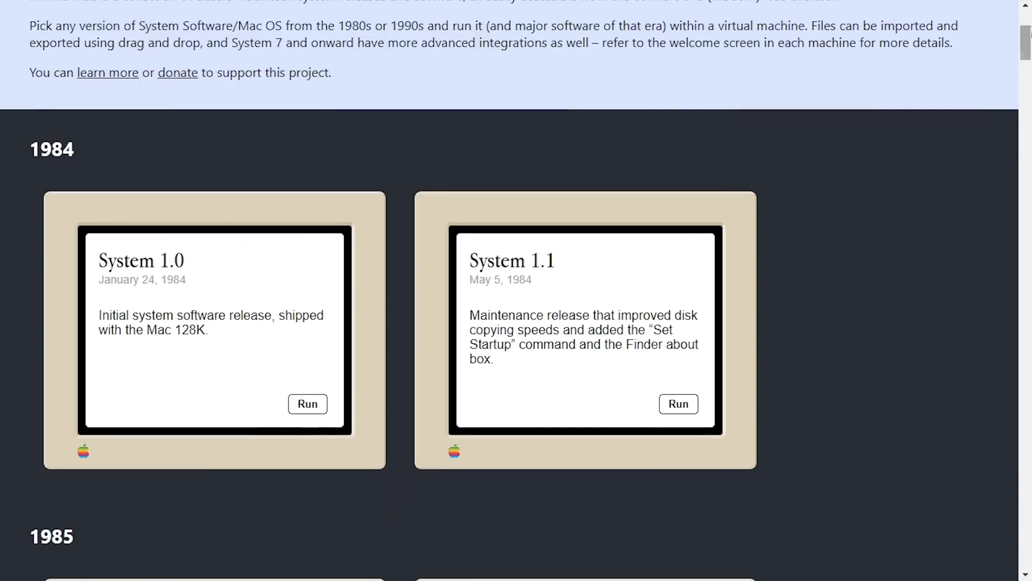
scroll(down, 3)
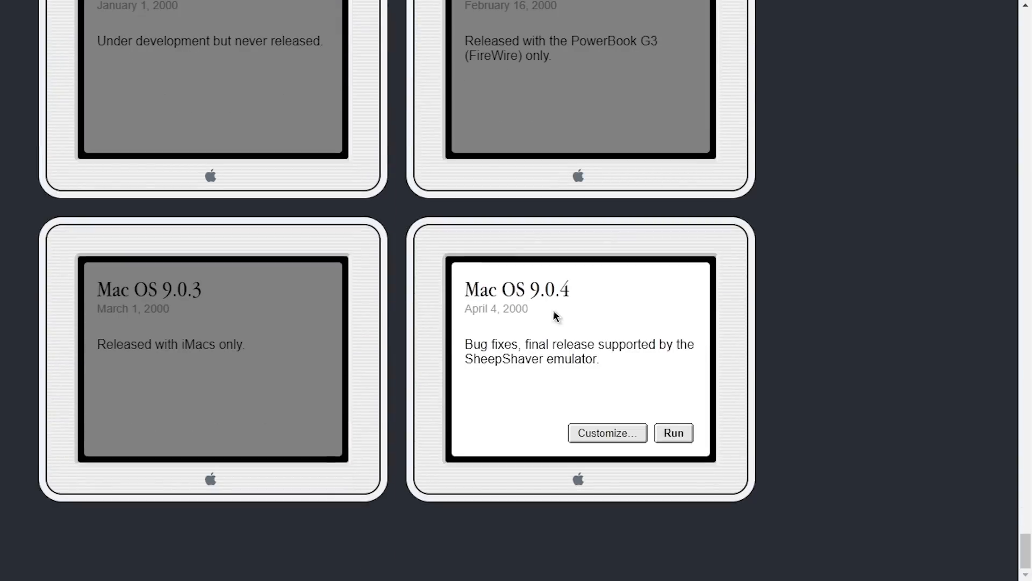
click(606, 432)
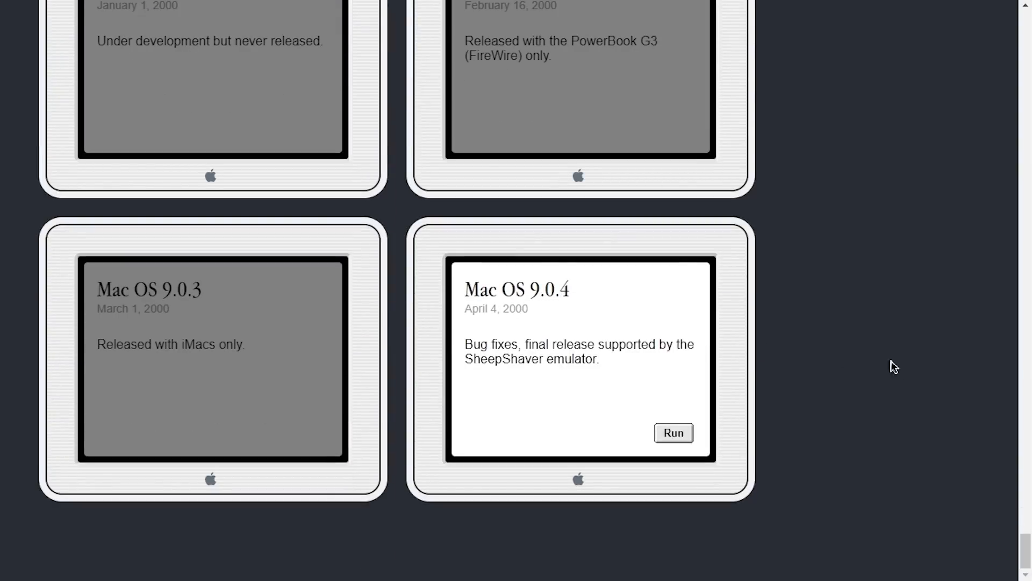
scroll(up, 3)
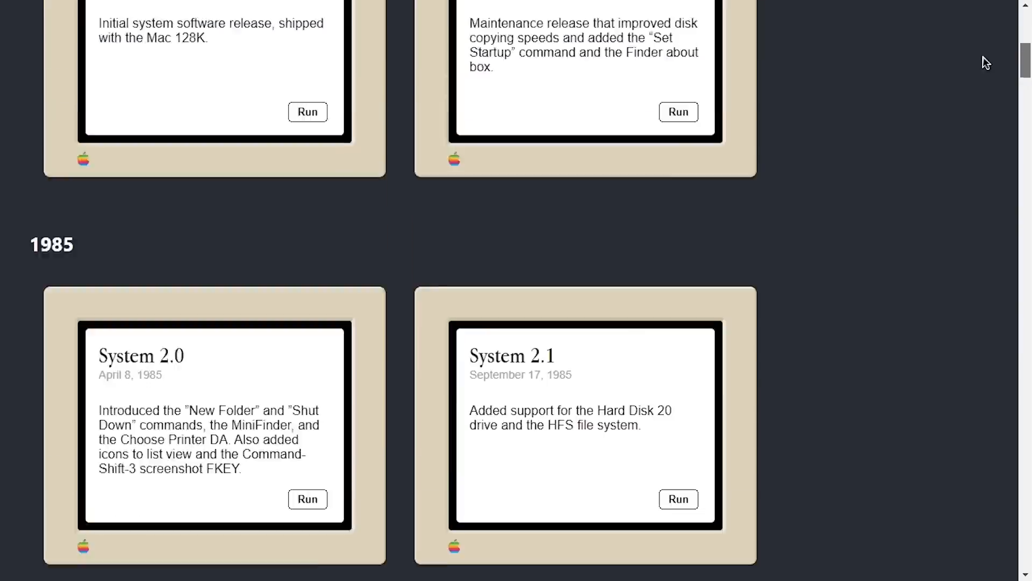
scroll(up, 3)
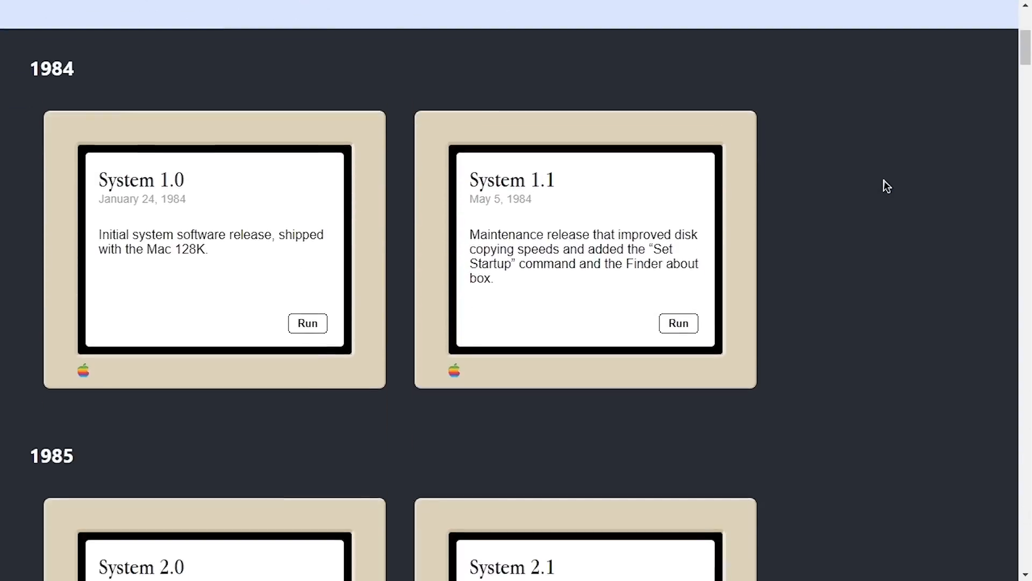
scroll(up, 3)
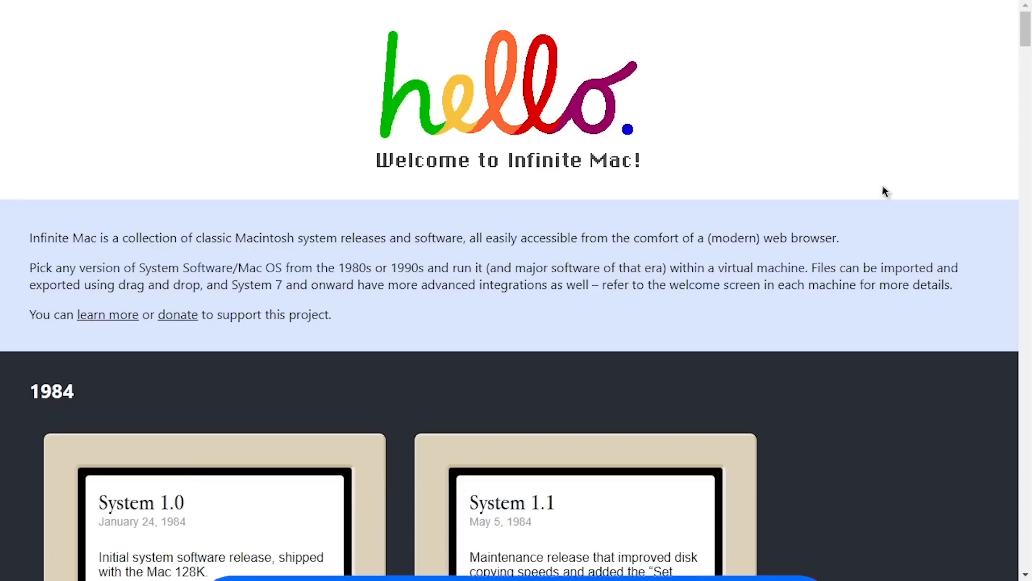
scroll(down, 3)
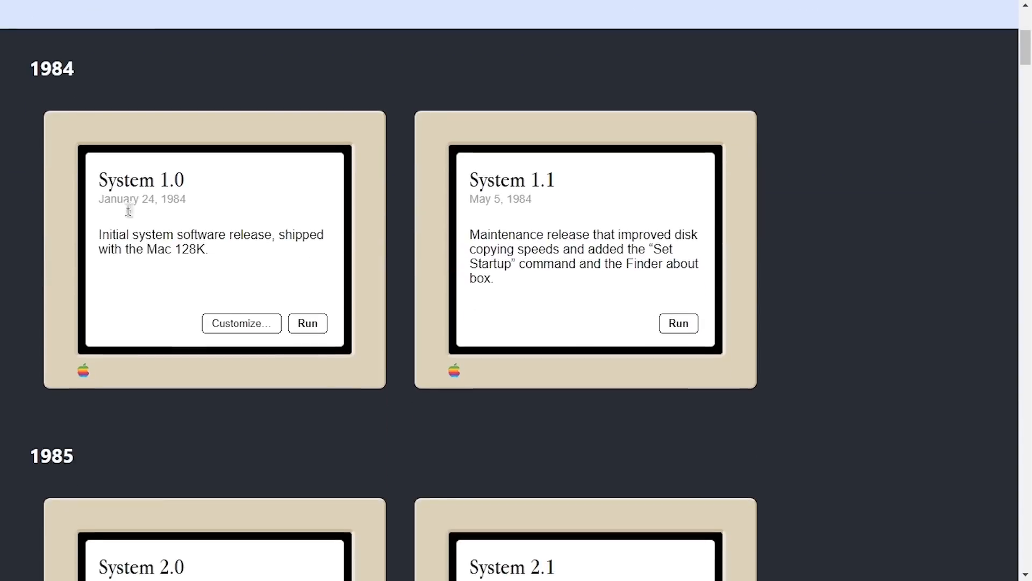
scroll(down, 3)
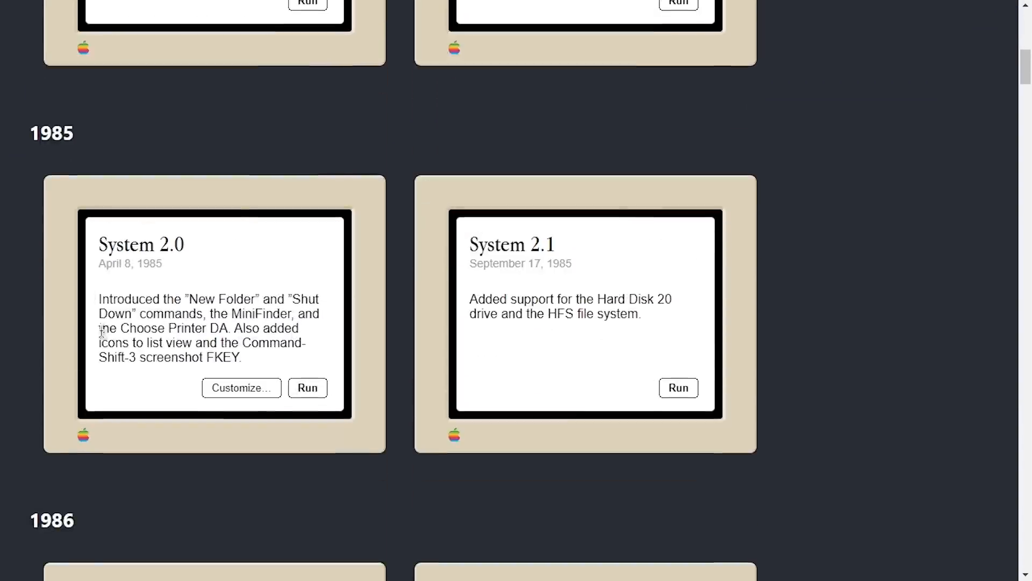
scroll(down, 3)
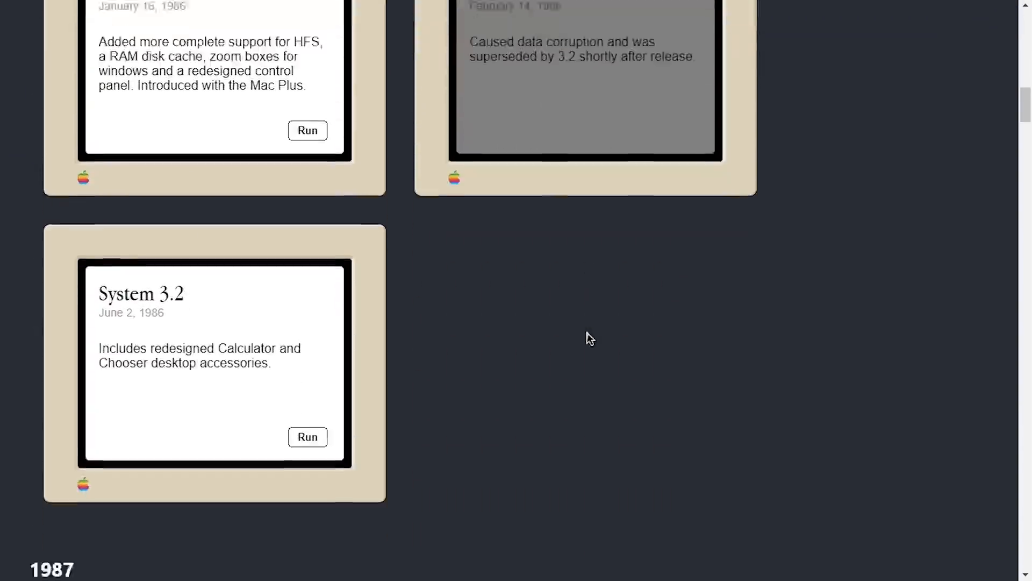
scroll(down, 3)
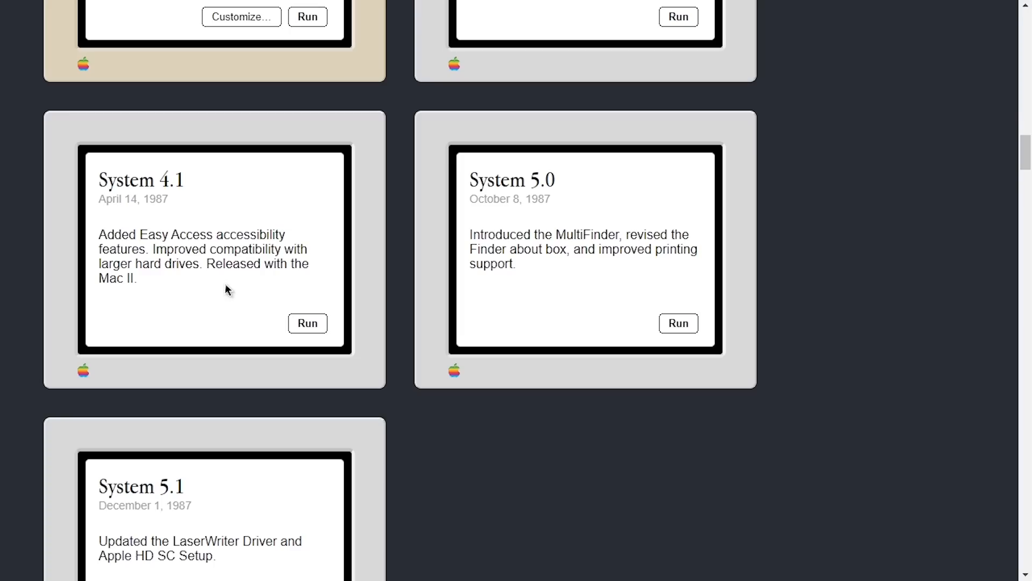
scroll(down, 3)
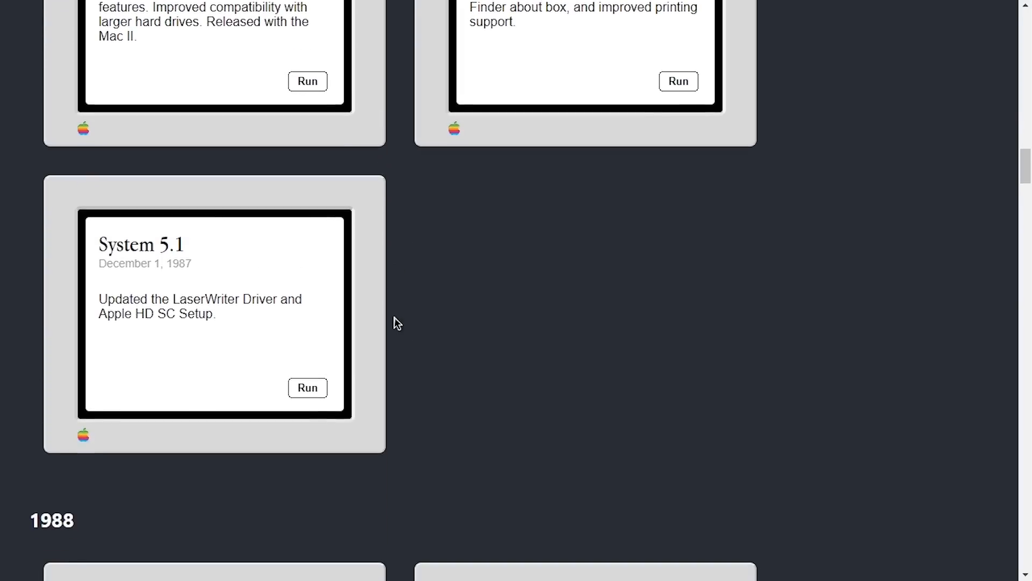
mouse_move(438, 329)
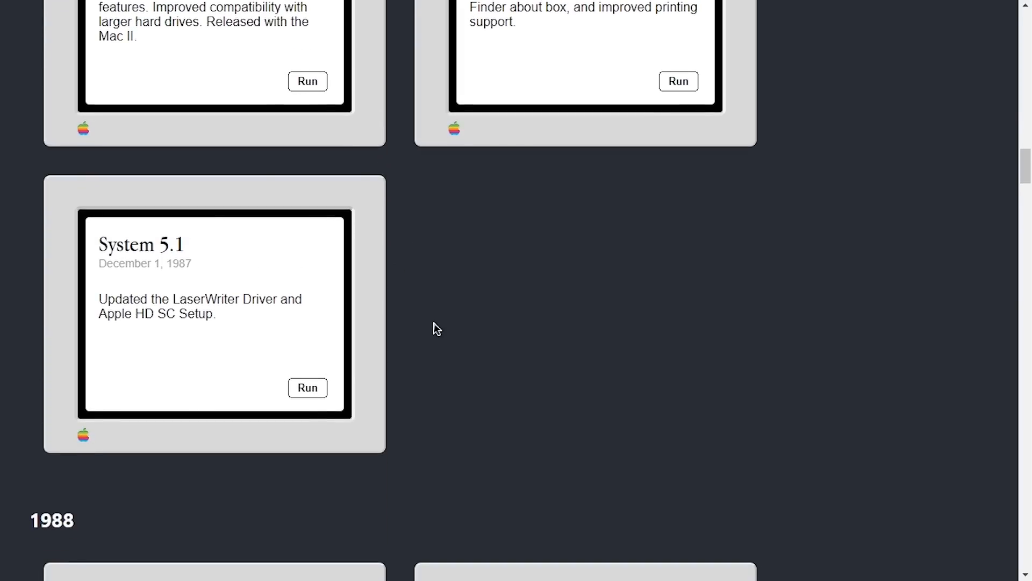
scroll(down, 3)
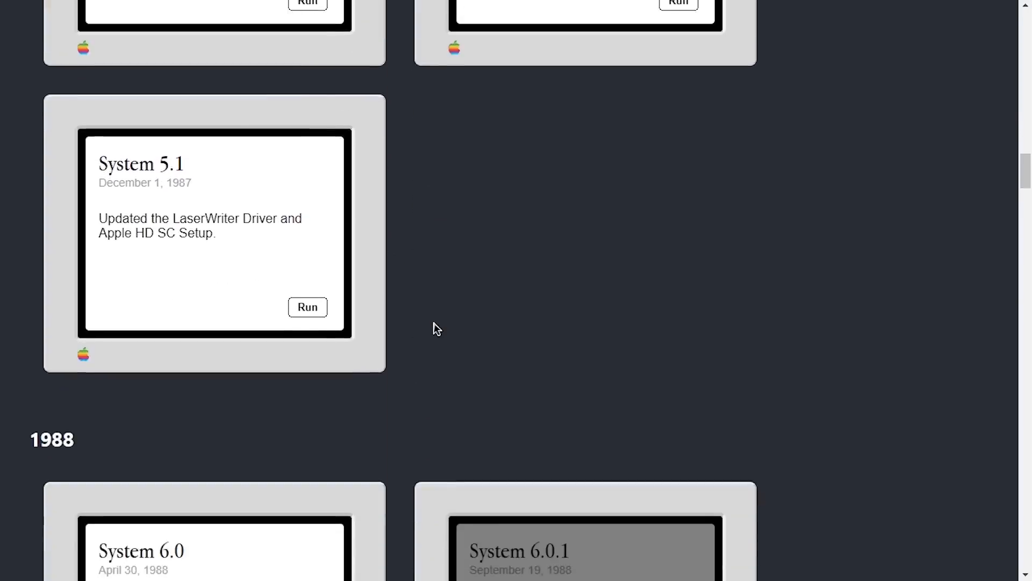
scroll(down, 3)
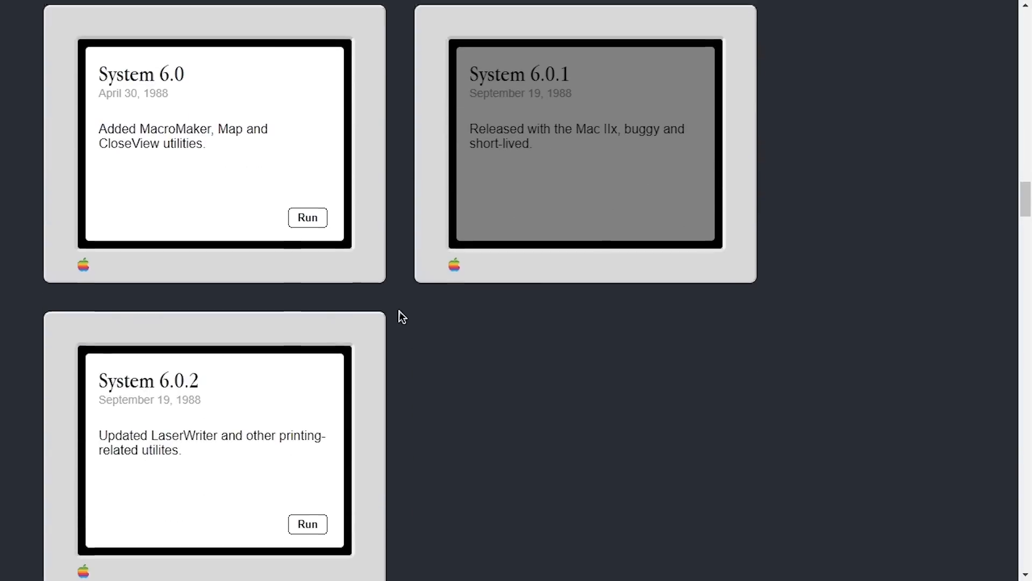
scroll(up, 3)
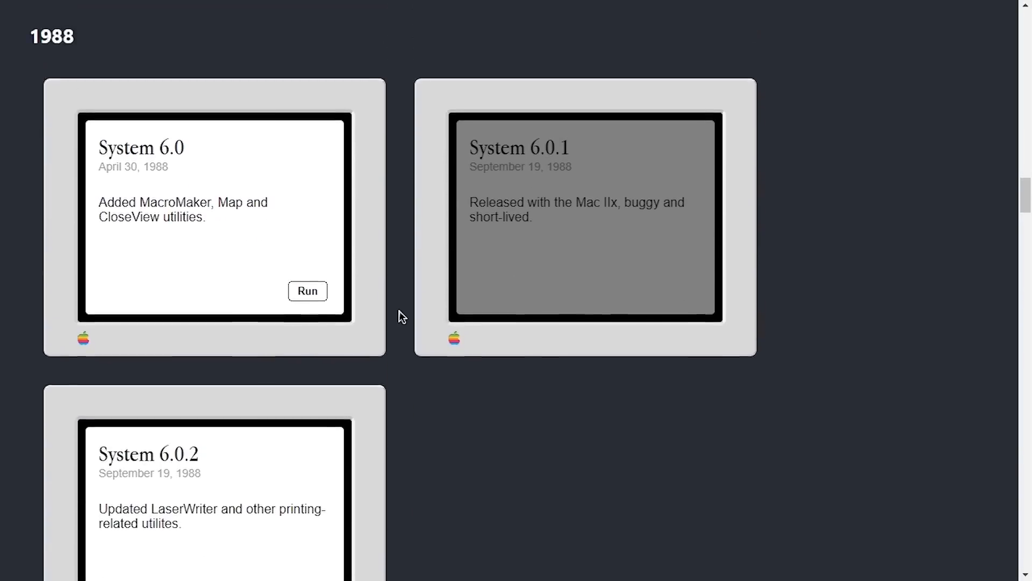
scroll(down, 3)
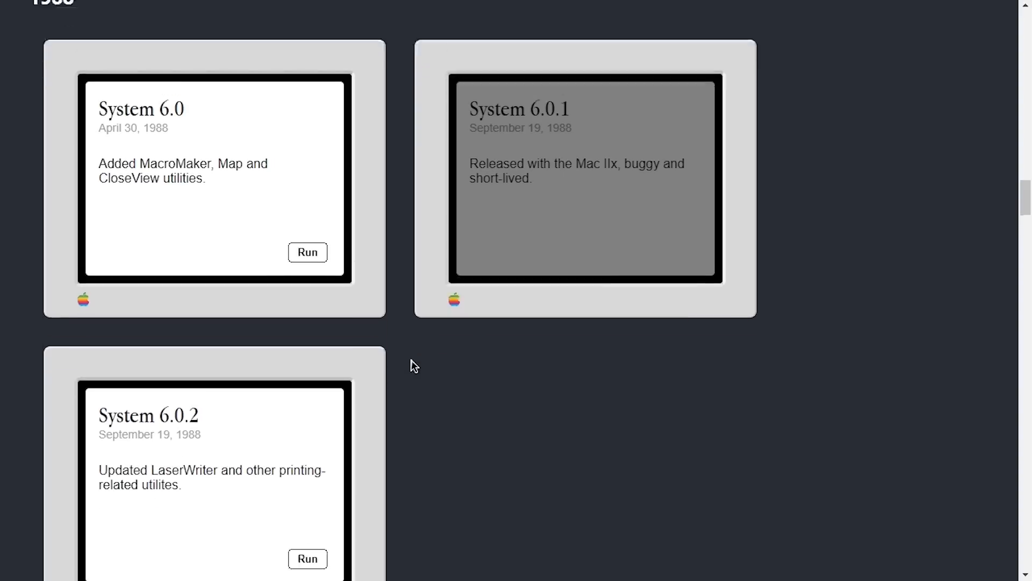
scroll(down, 3)
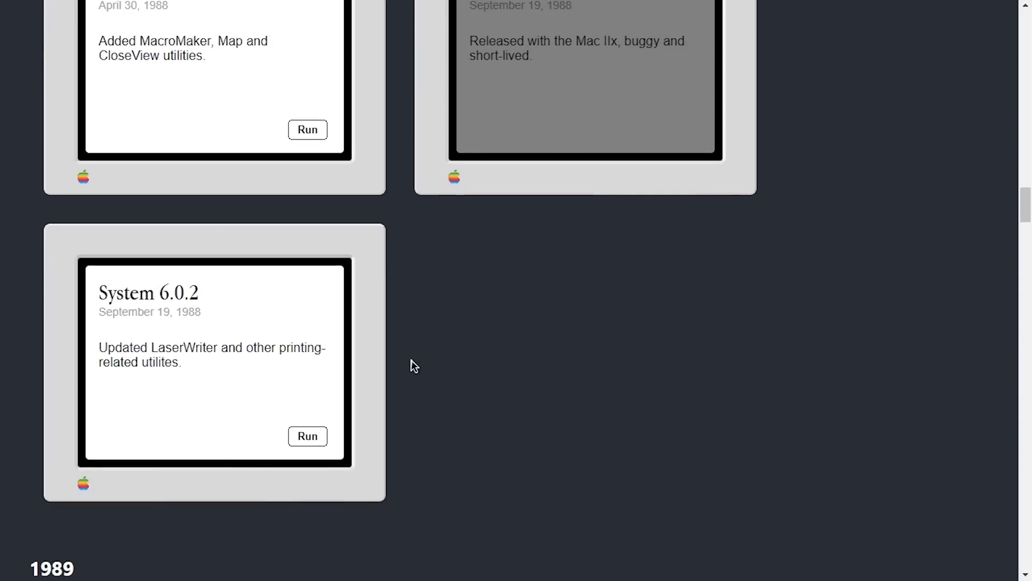
mouse_move(440, 366)
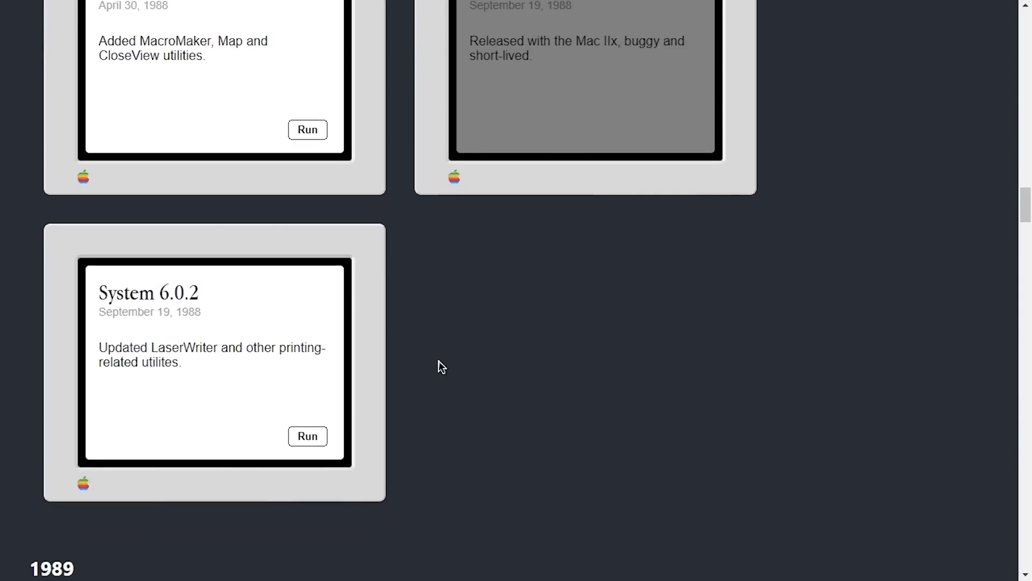
scroll(up, 3)
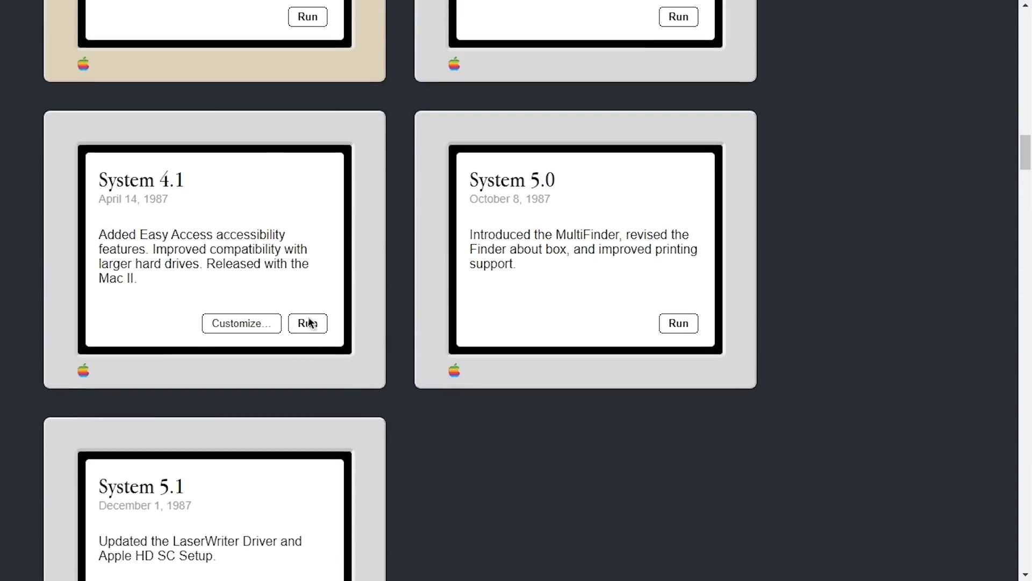
scroll(up, 3)
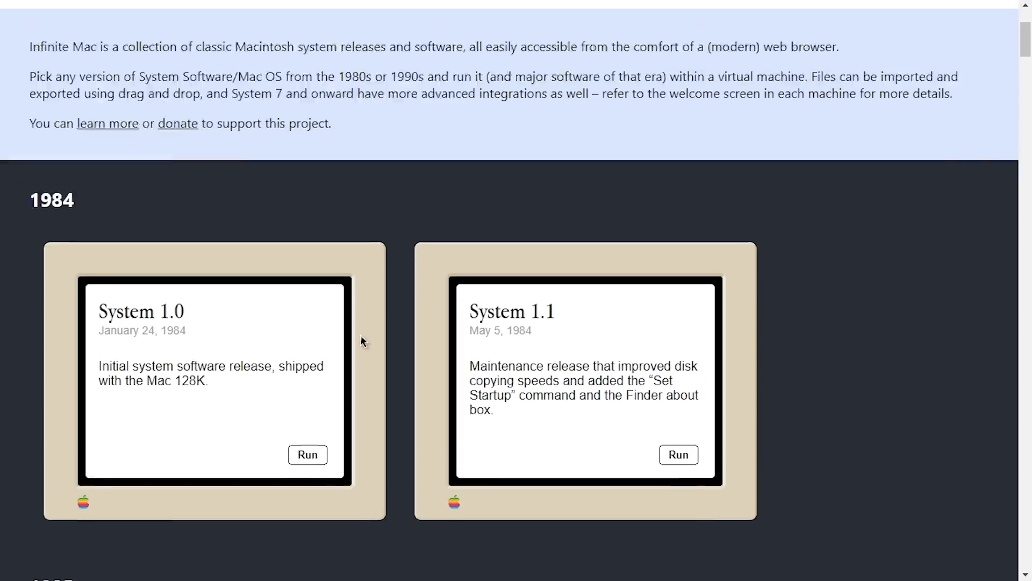
scroll(down, 3)
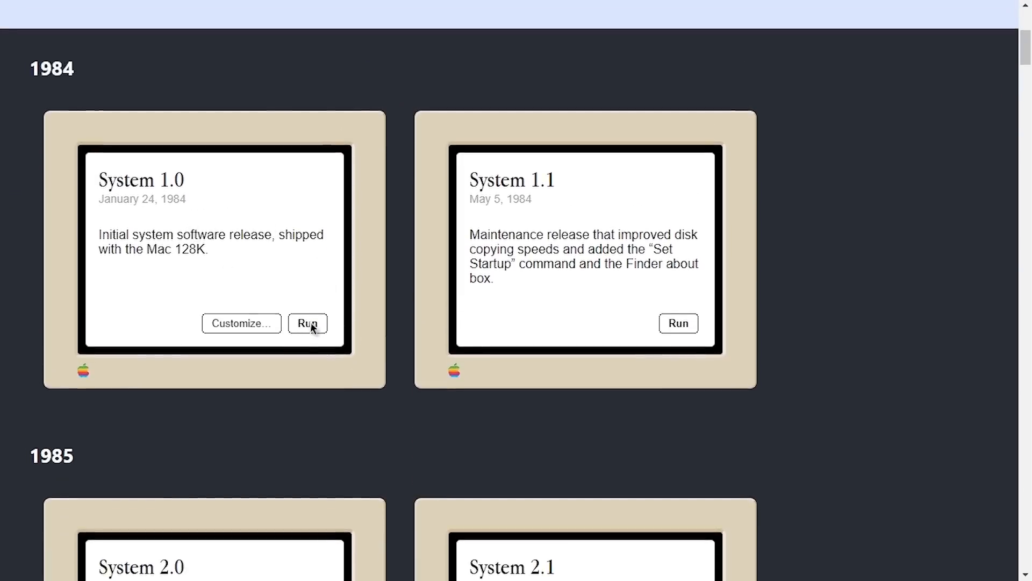
- Boot the System 1.0 machine to its desktop with System Disk, Welcome! and Infinite HD
click(307, 324)
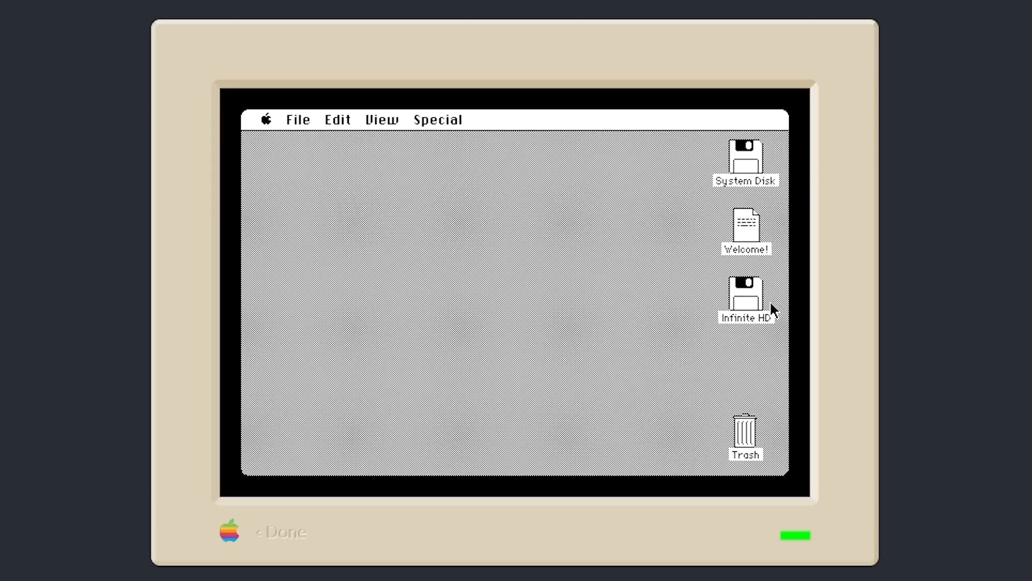
mouse_move(746, 305)
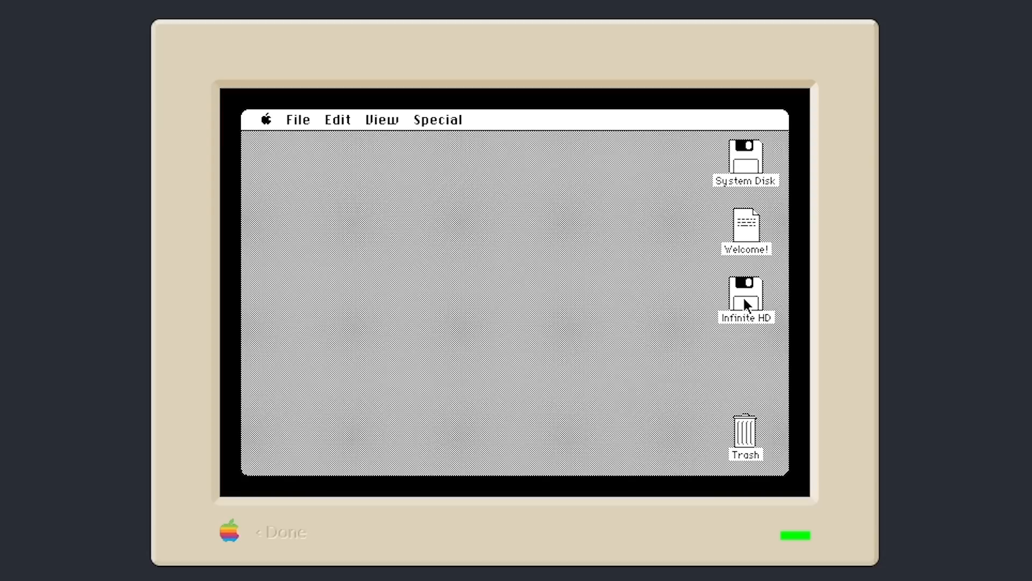
- Show Infinite HD's contents, peek inside Empty Folder, and close it again
click(745, 293)
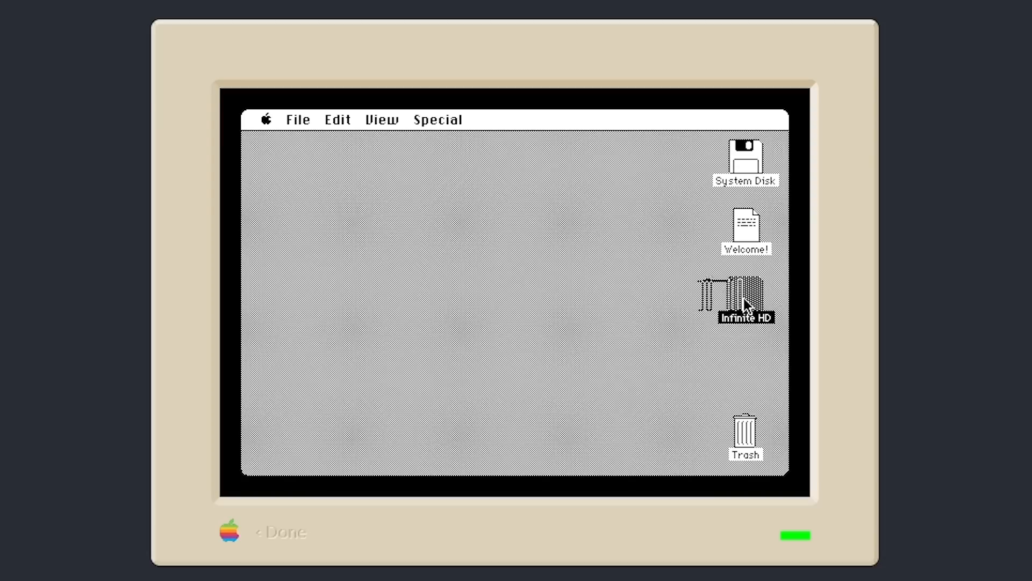
double_click(746, 296)
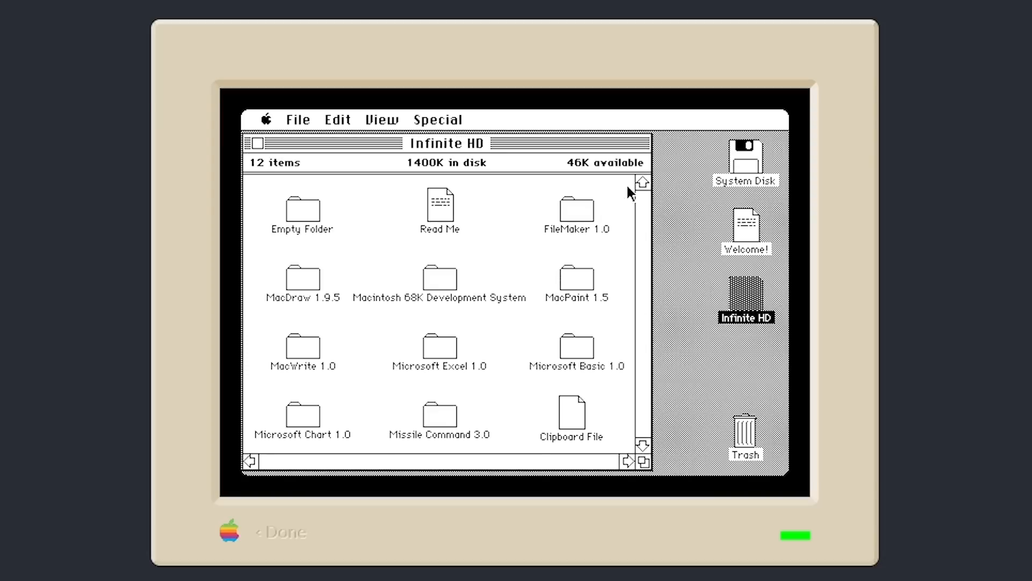
mouse_move(619, 193)
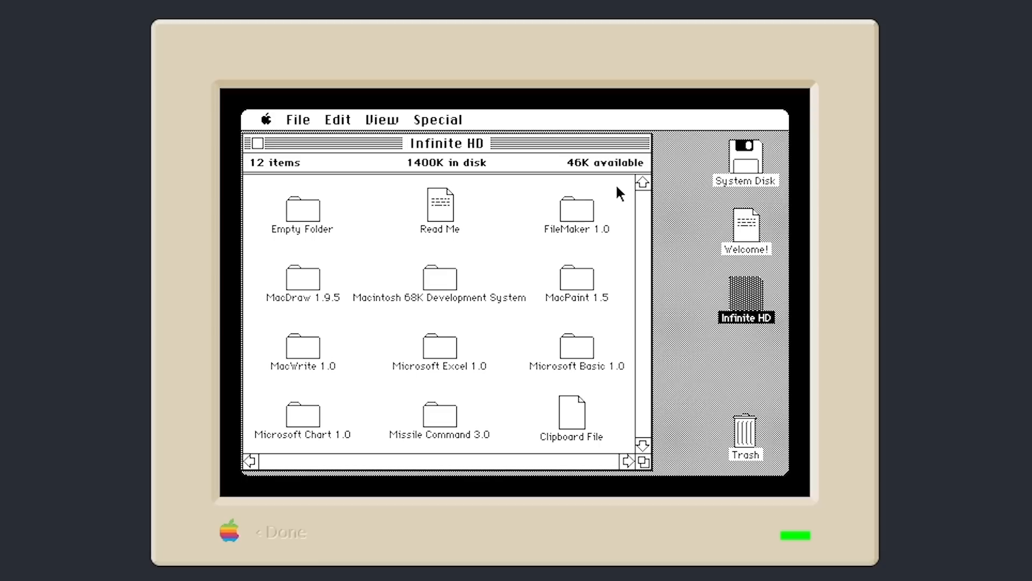
mouse_move(247, 177)
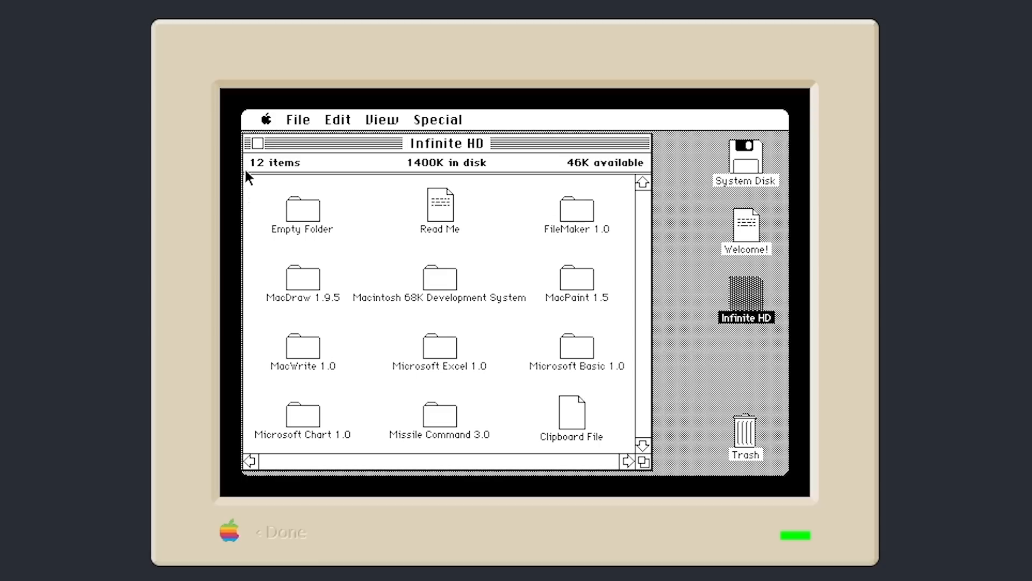
mouse_move(310, 222)
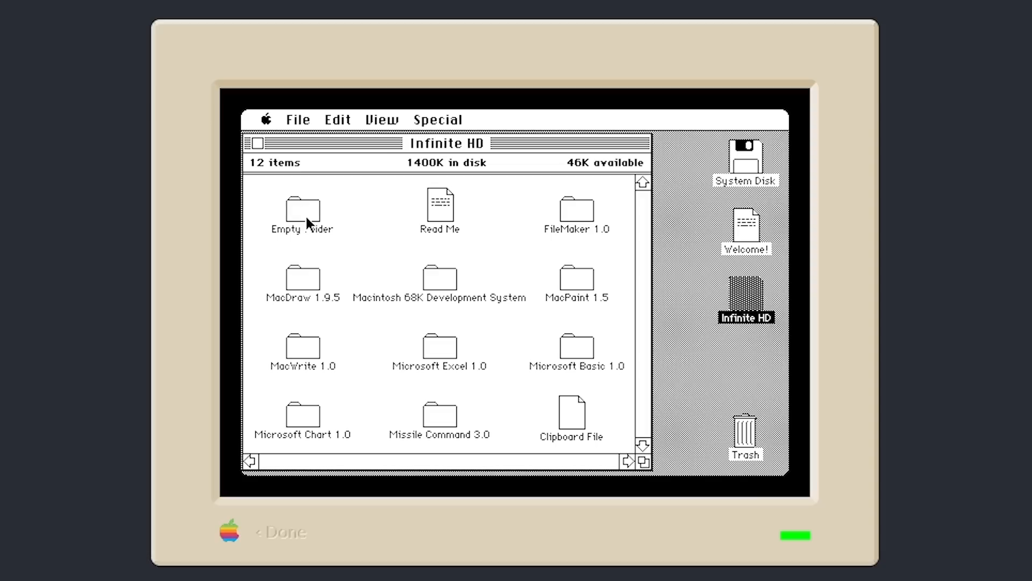
double_click(301, 206)
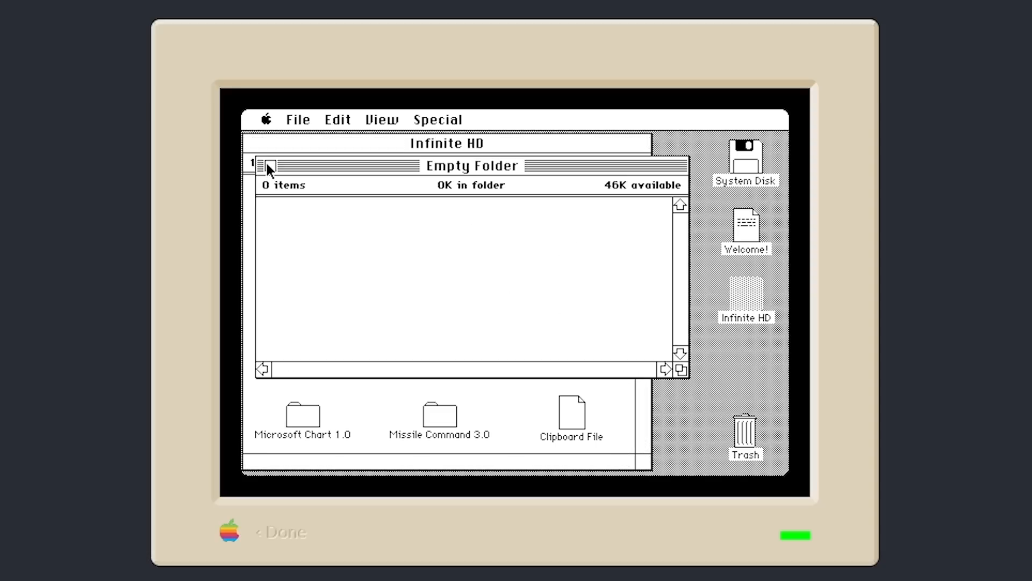
click(267, 166)
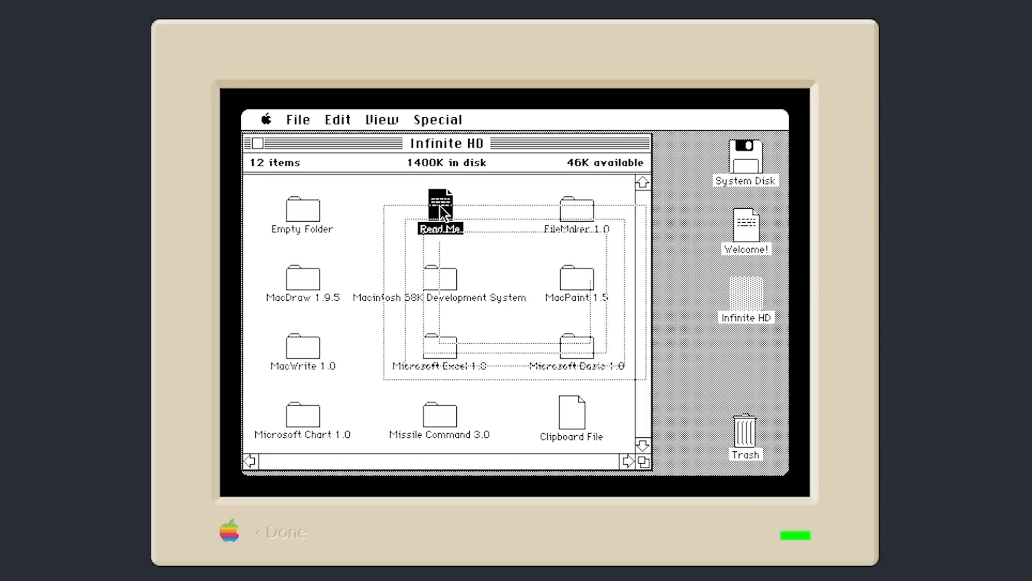
- Open the Read Me document about the MFS software collection
double_click(441, 202)
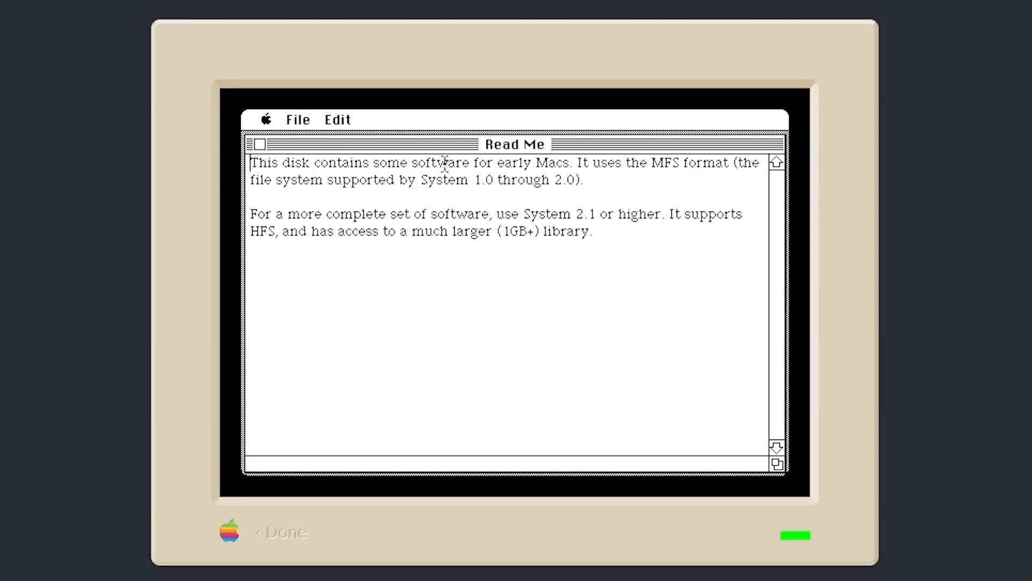
mouse_move(327, 188)
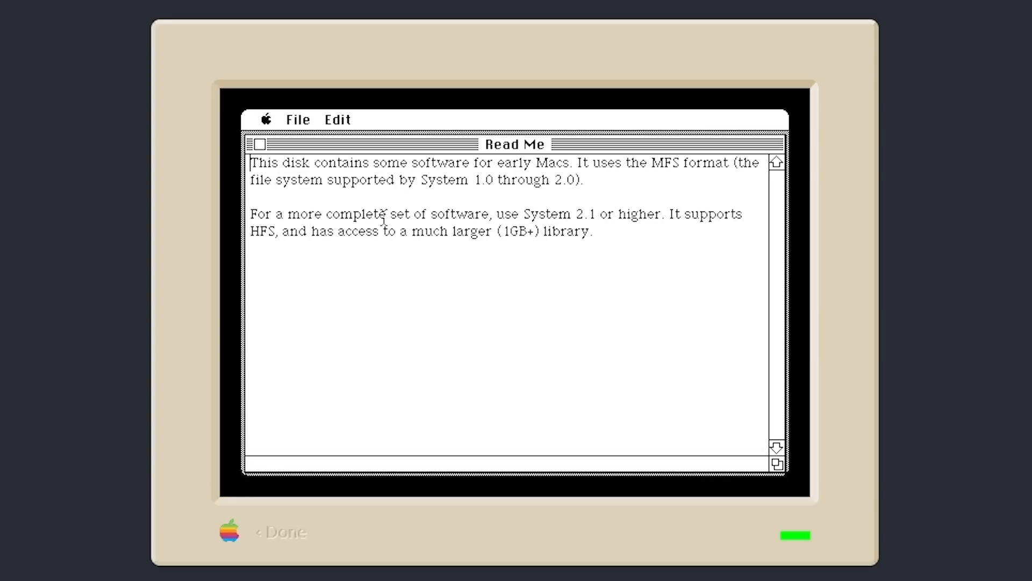
mouse_move(469, 214)
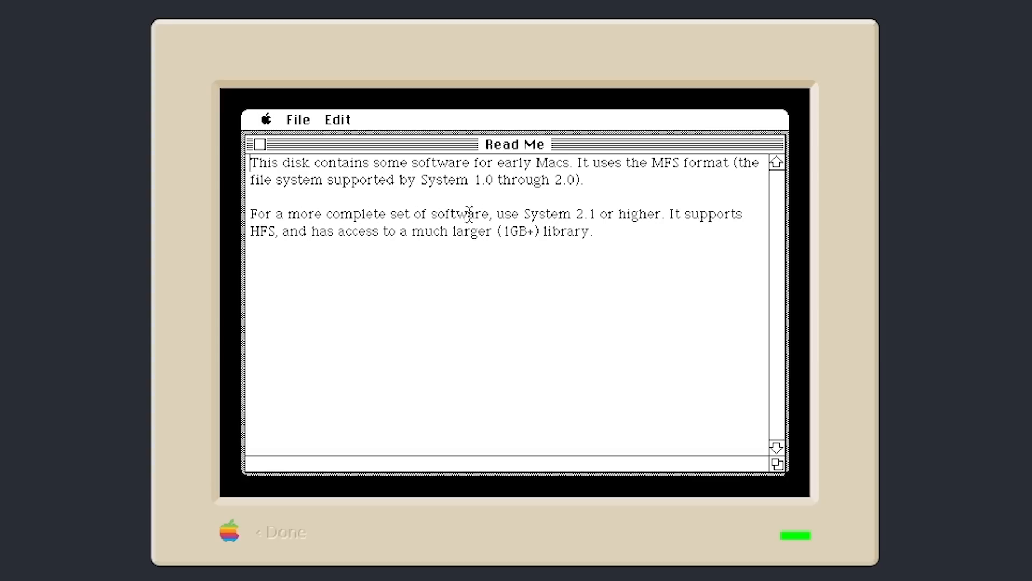
mouse_move(301, 238)
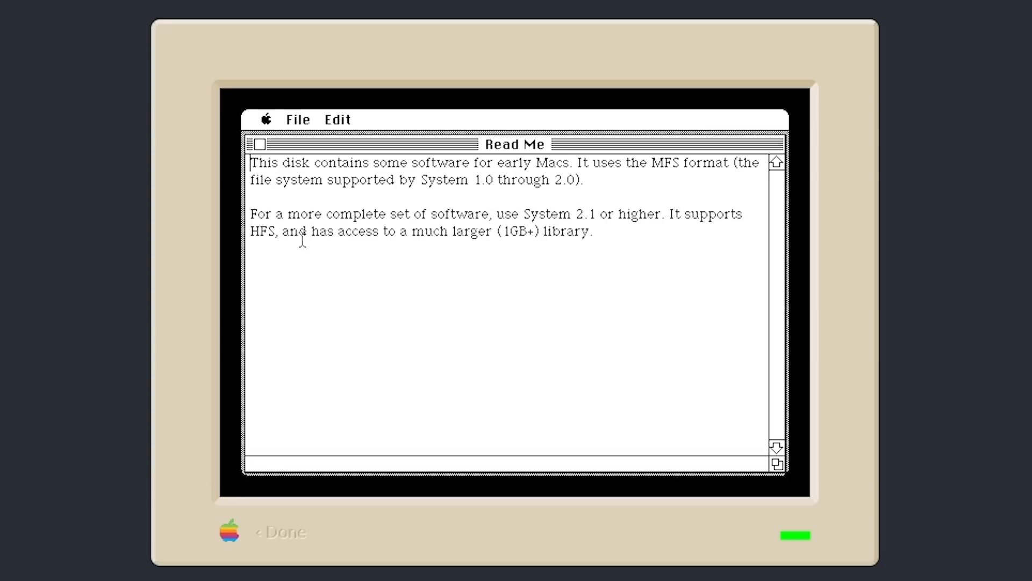
mouse_move(441, 239)
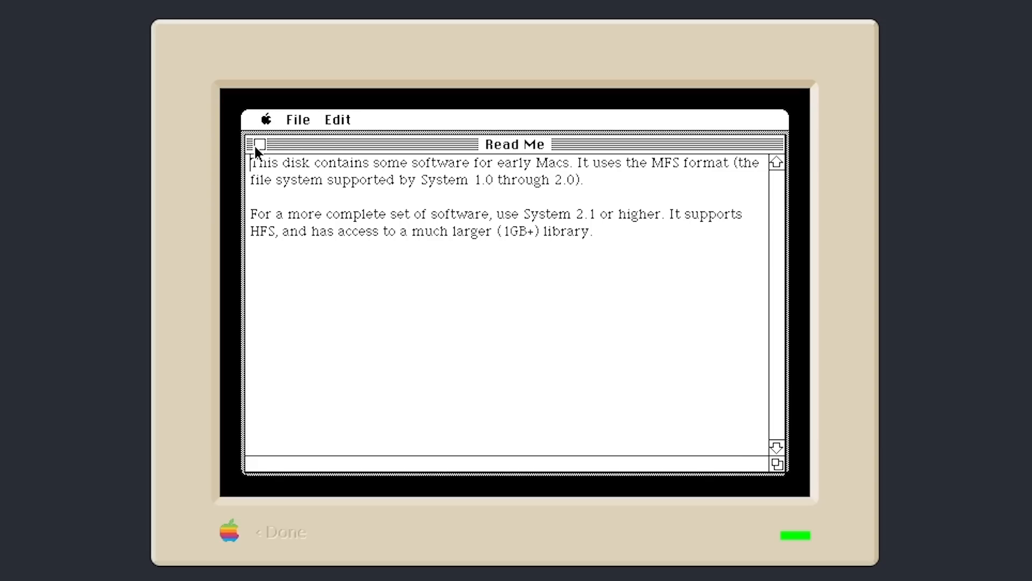
- Close the Read Me document and select the Infinite HD disk on the desktop
click(257, 144)
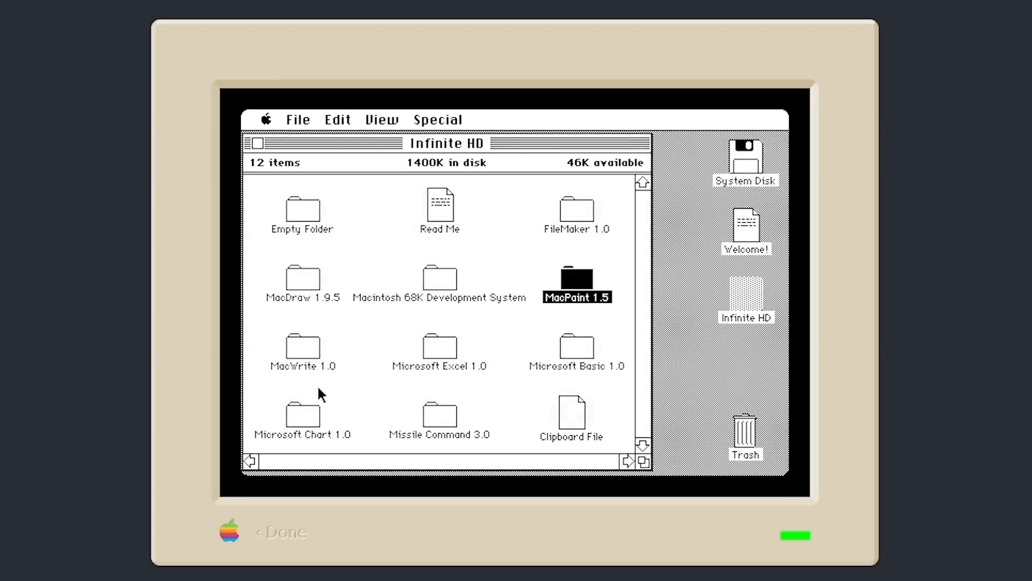
click(744, 296)
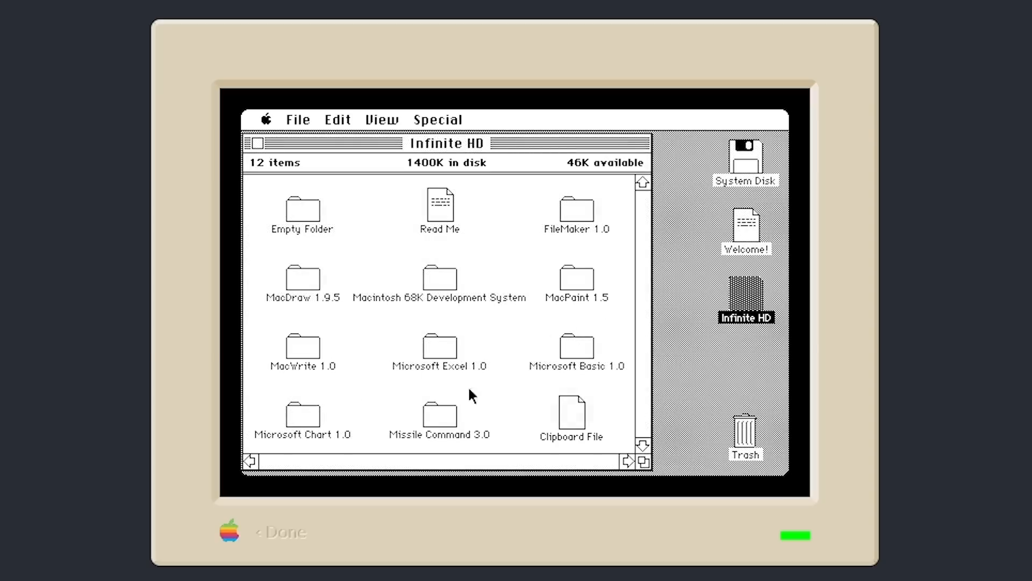
mouse_move(451, 256)
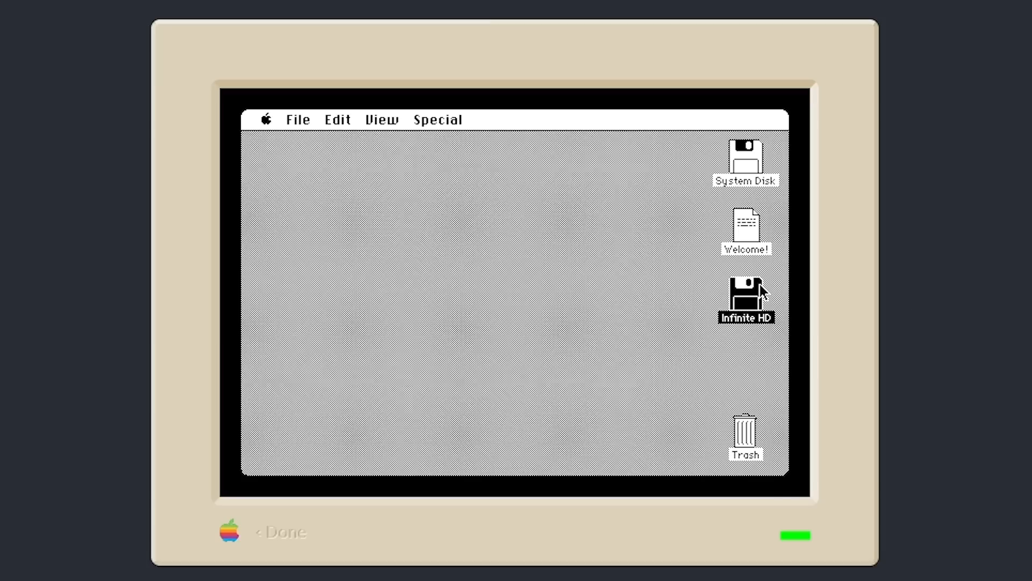
mouse_move(776, 299)
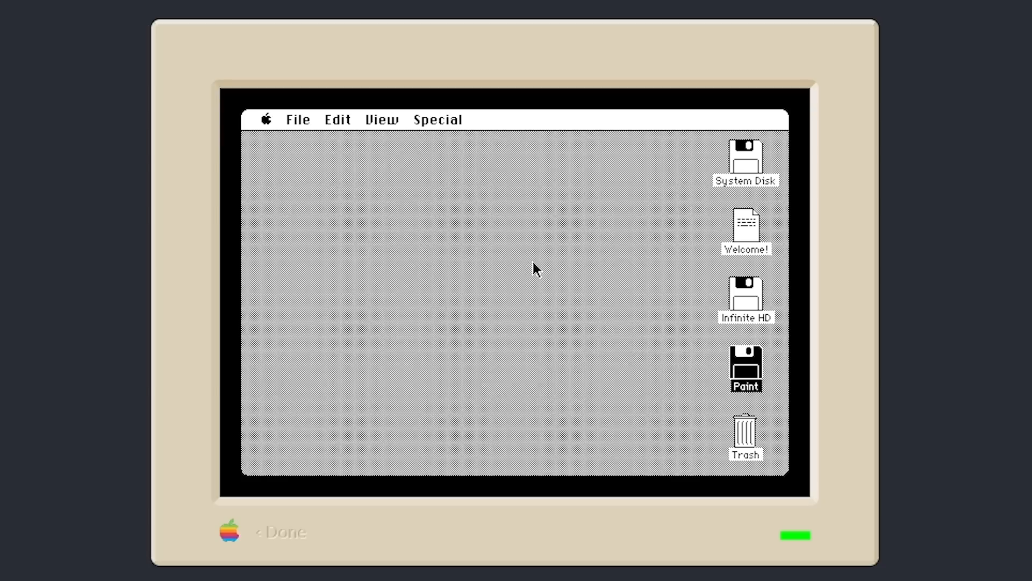
- Open the Paint disk's line drawing in MacPaint, then quit via File > Quit
double_click(744, 369)
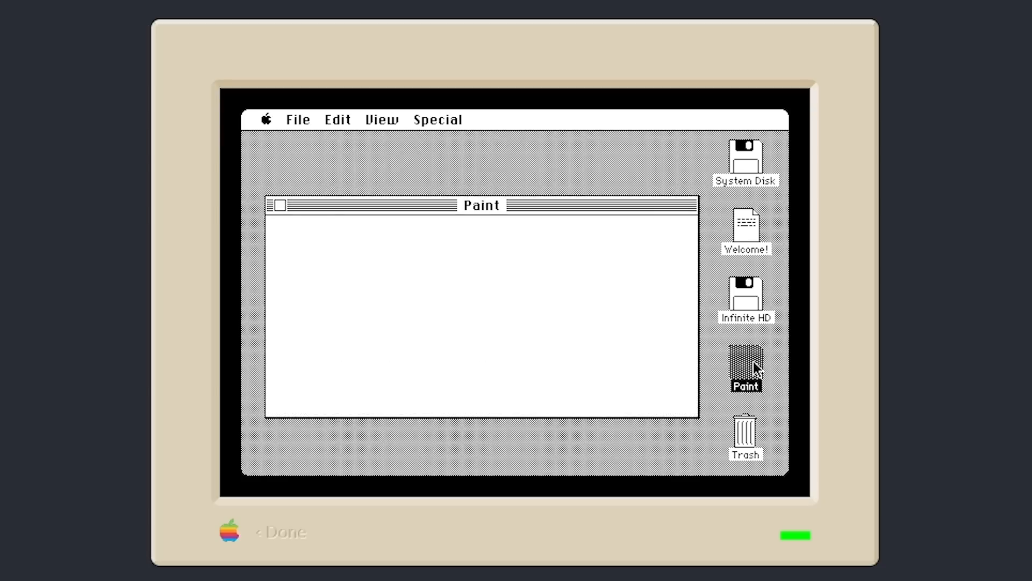
double_click(745, 368)
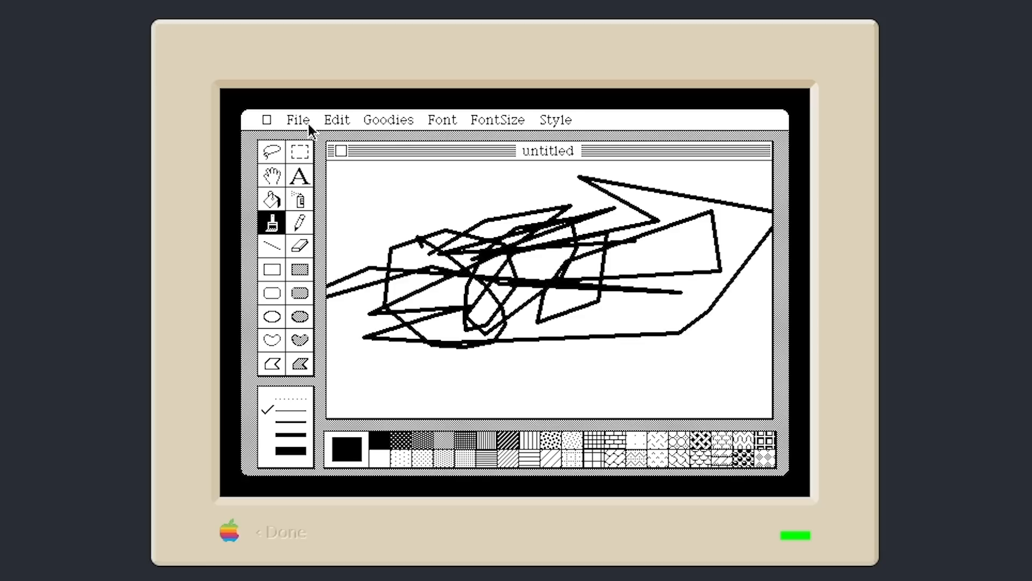
click(298, 120)
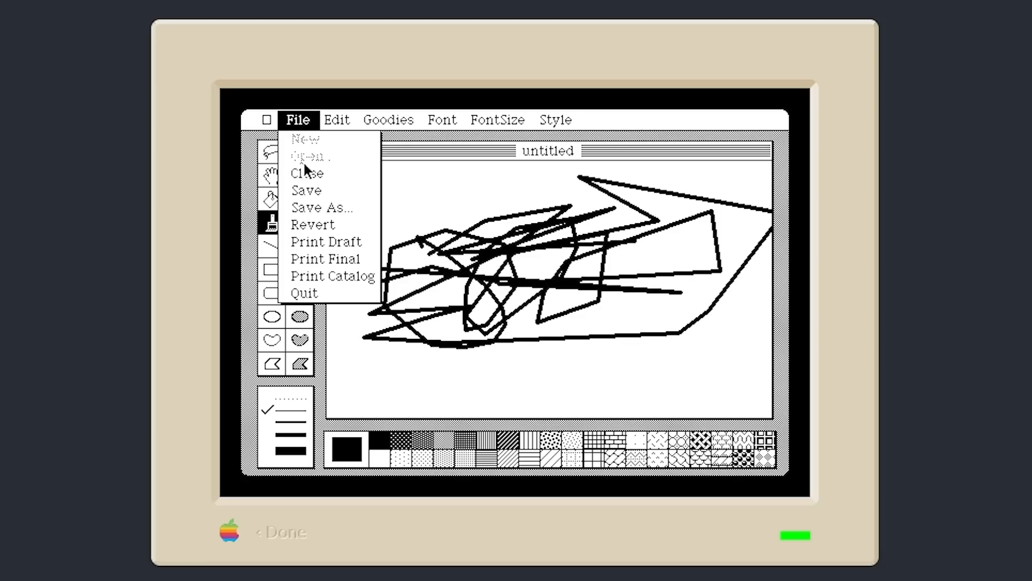
click(303, 292)
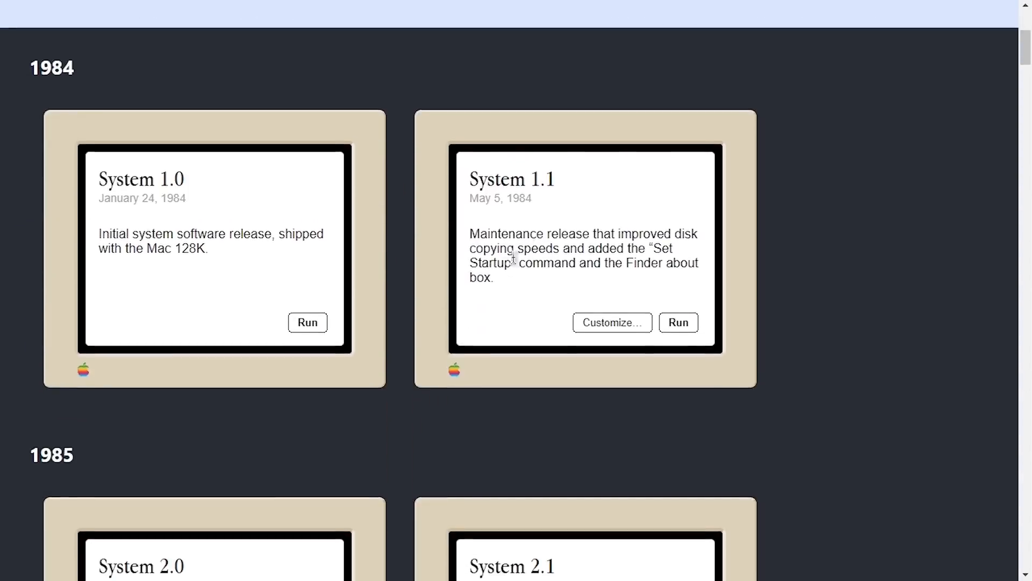
- Review the machine customization options for System 1.0 and 1.1, keeping Mac 128K
scroll(down, 3)
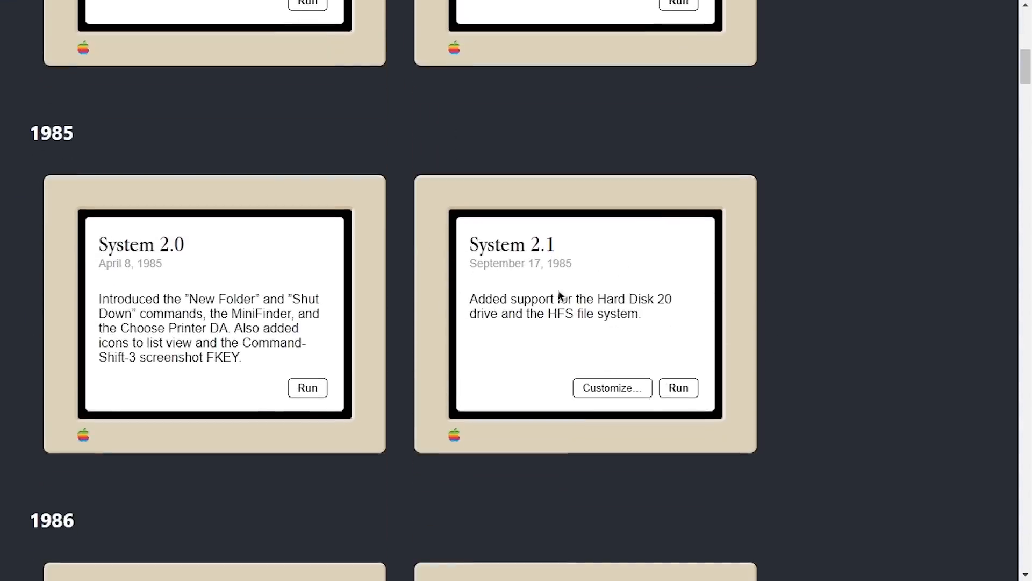
mouse_move(474, 298)
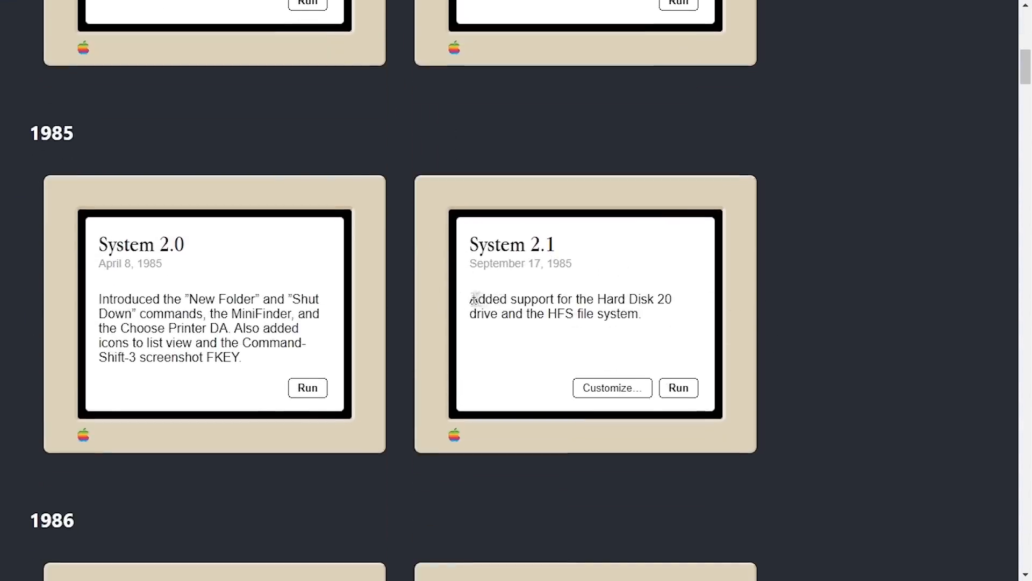
mouse_move(504, 330)
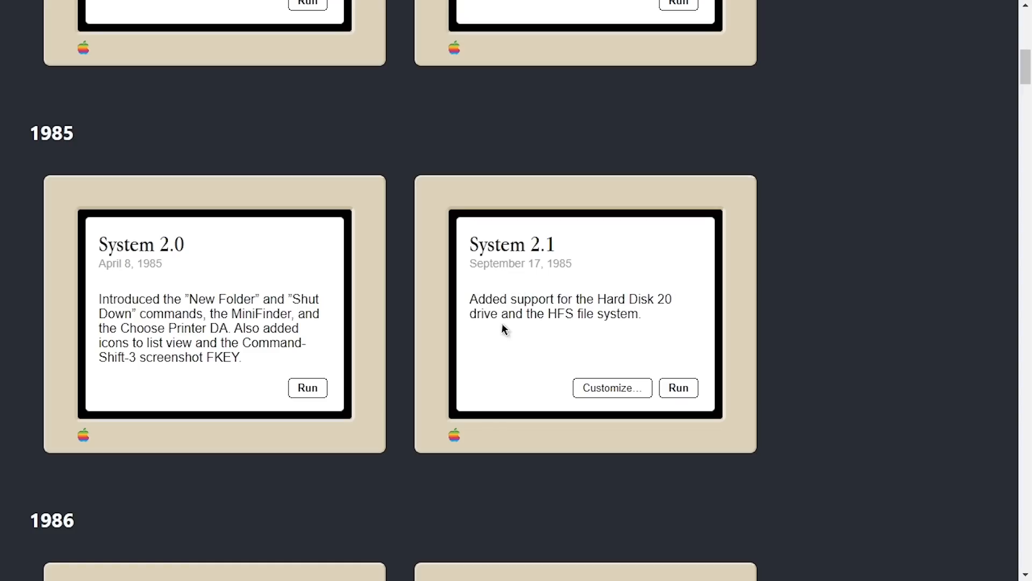
mouse_move(480, 357)
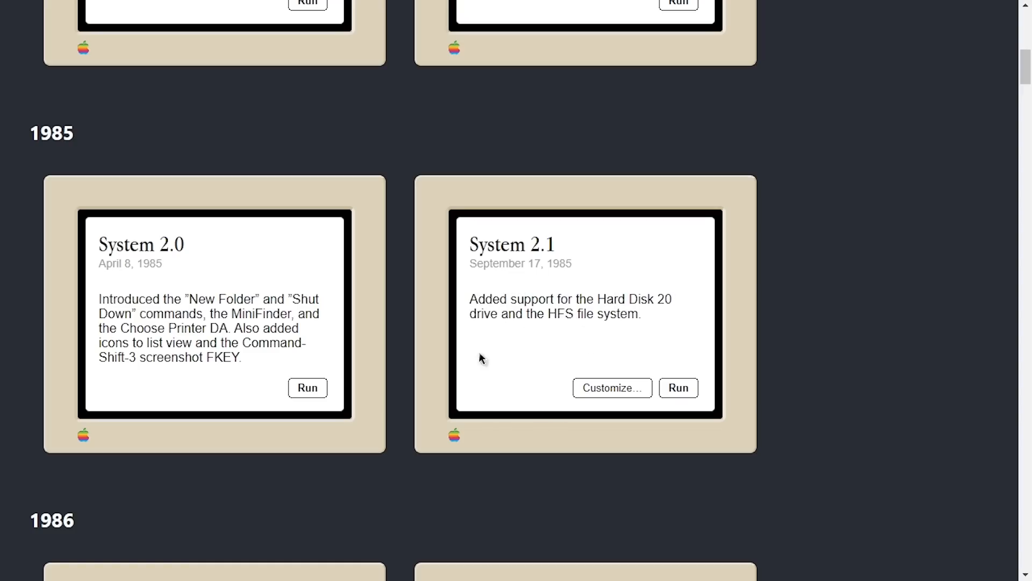
mouse_move(663, 295)
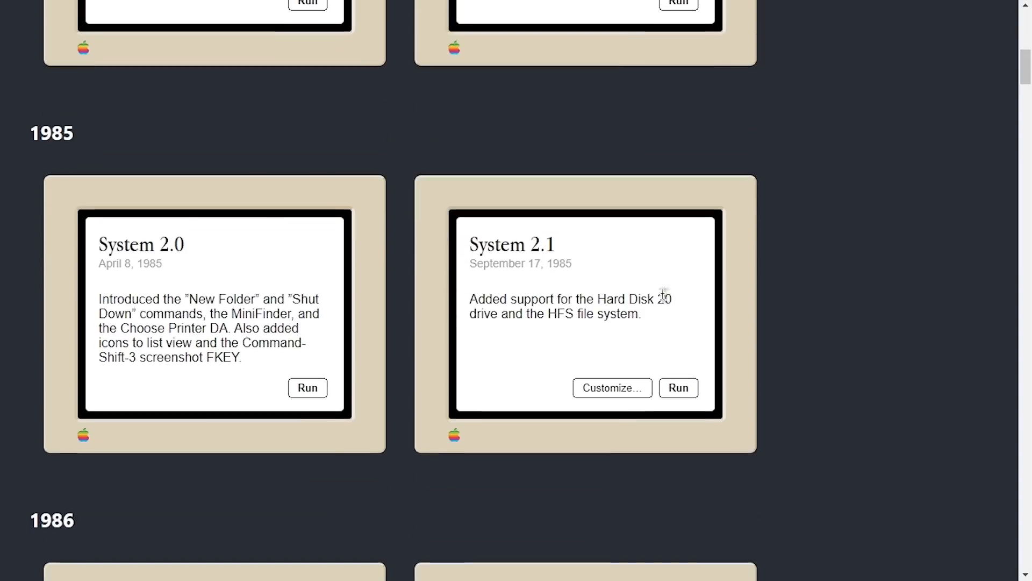
scroll(up, 3)
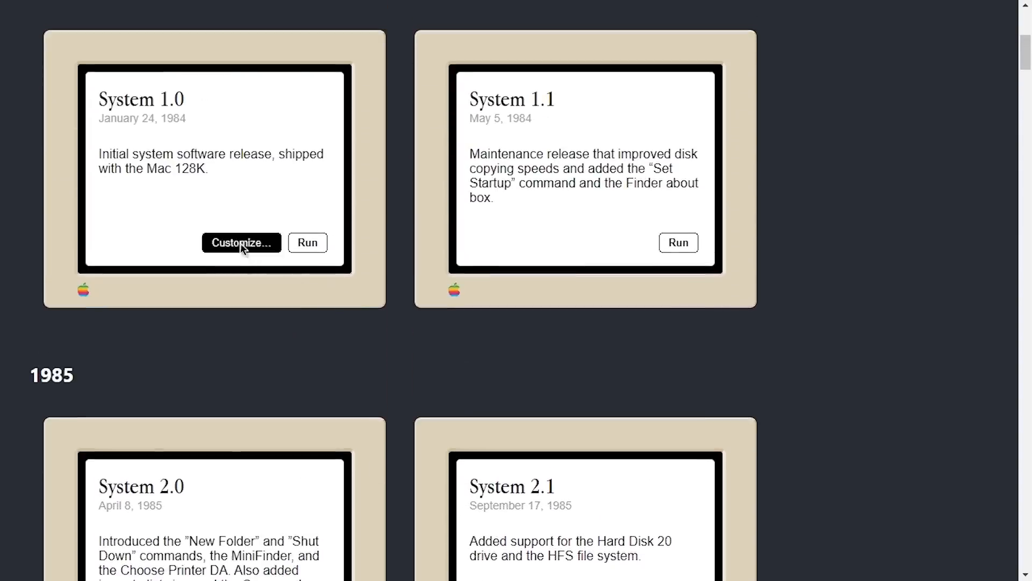
click(240, 242)
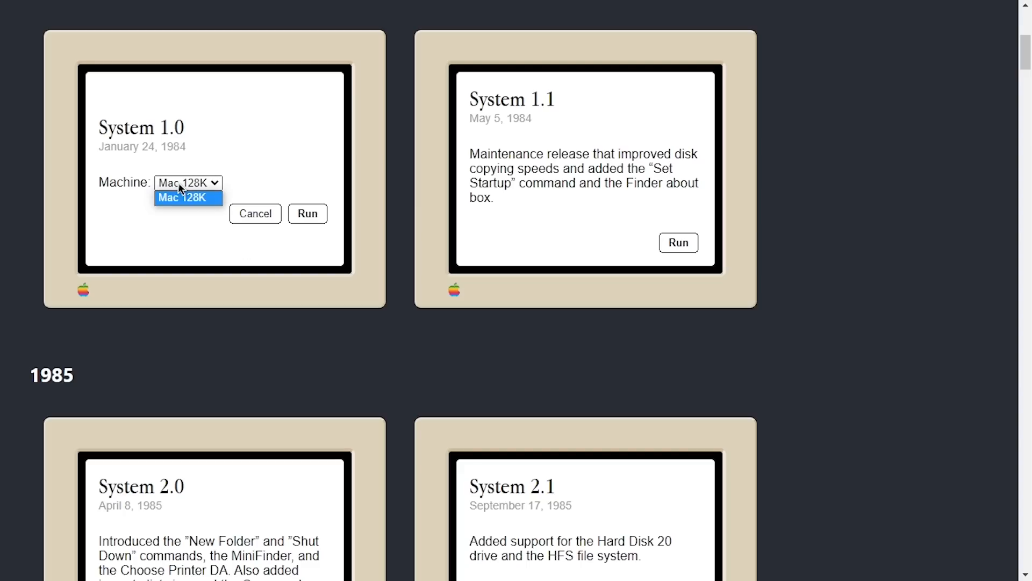
click(187, 198)
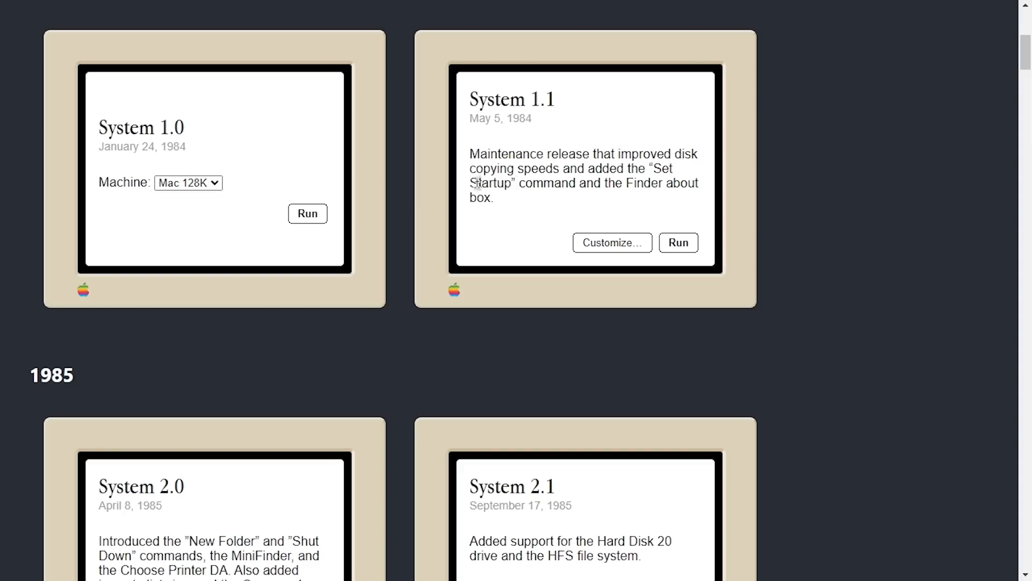
click(612, 242)
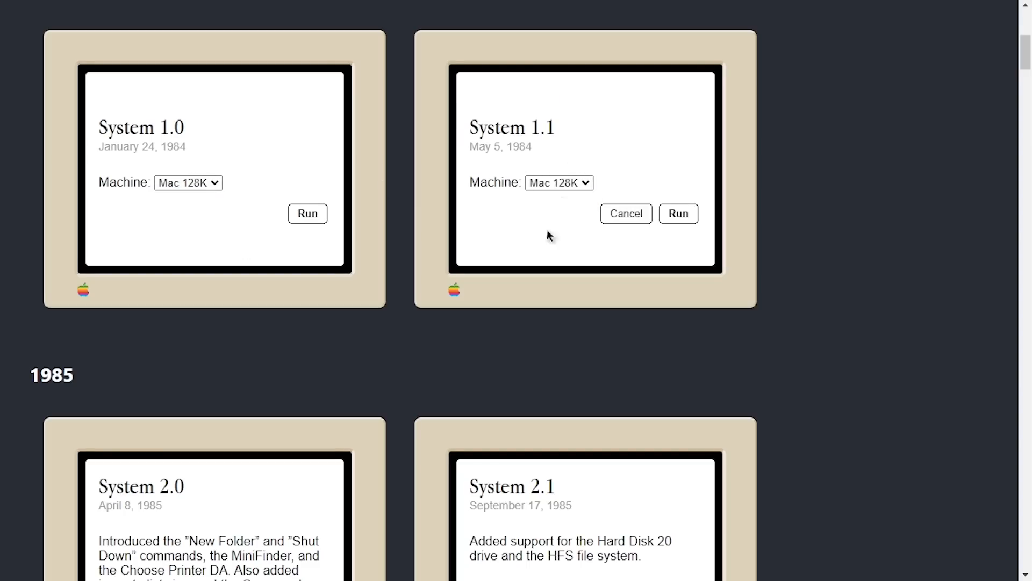
scroll(down, 3)
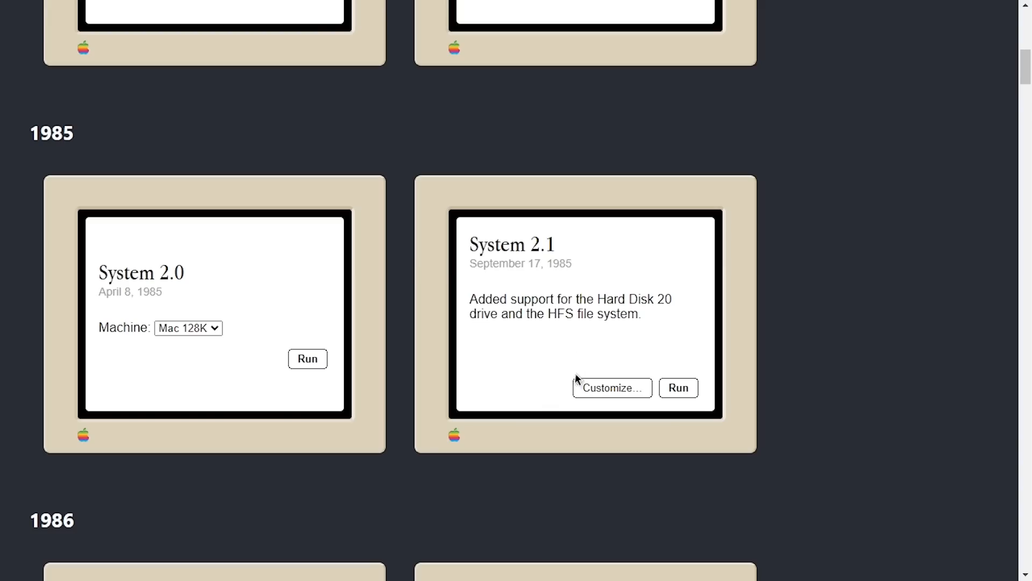
mouse_move(606, 405)
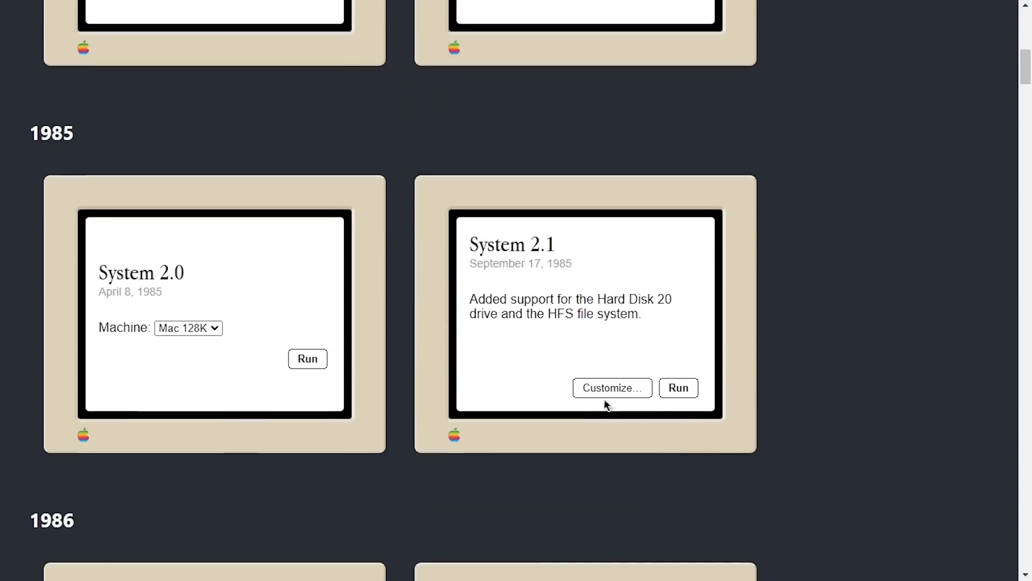
- Run System 2.1 on a Mac 512Ke machine
click(611, 387)
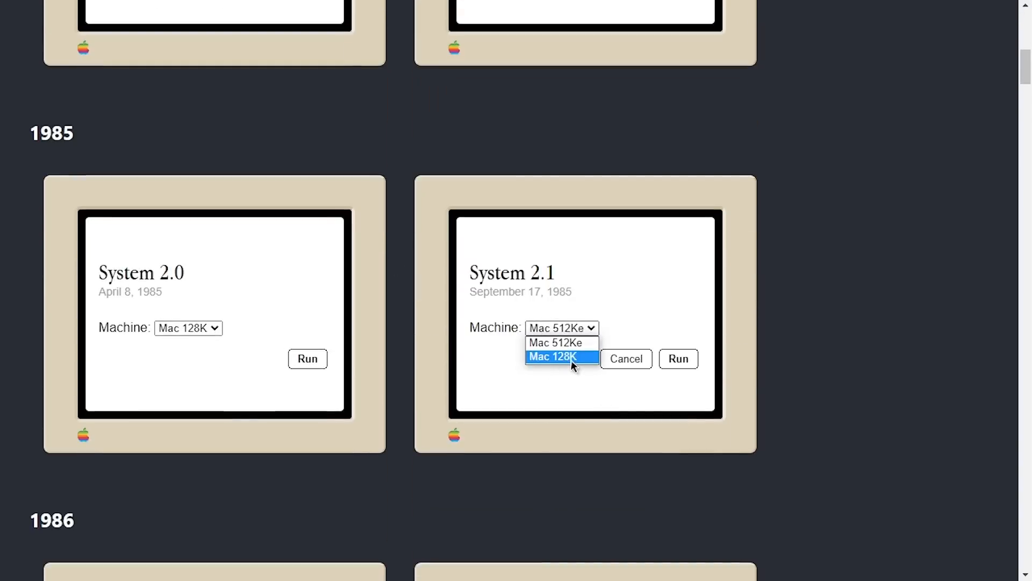
click(562, 328)
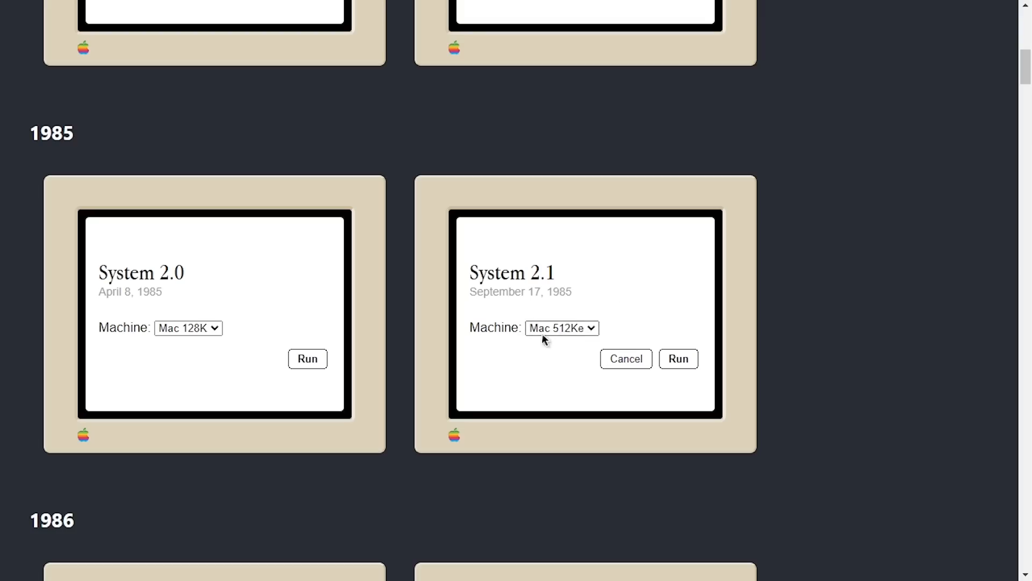
click(678, 359)
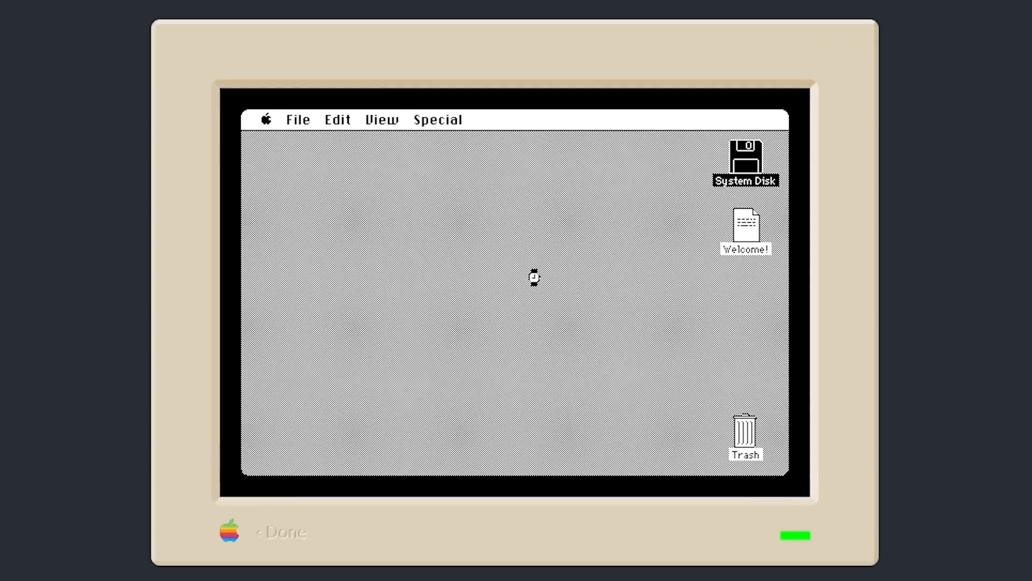
mouse_move(600, 234)
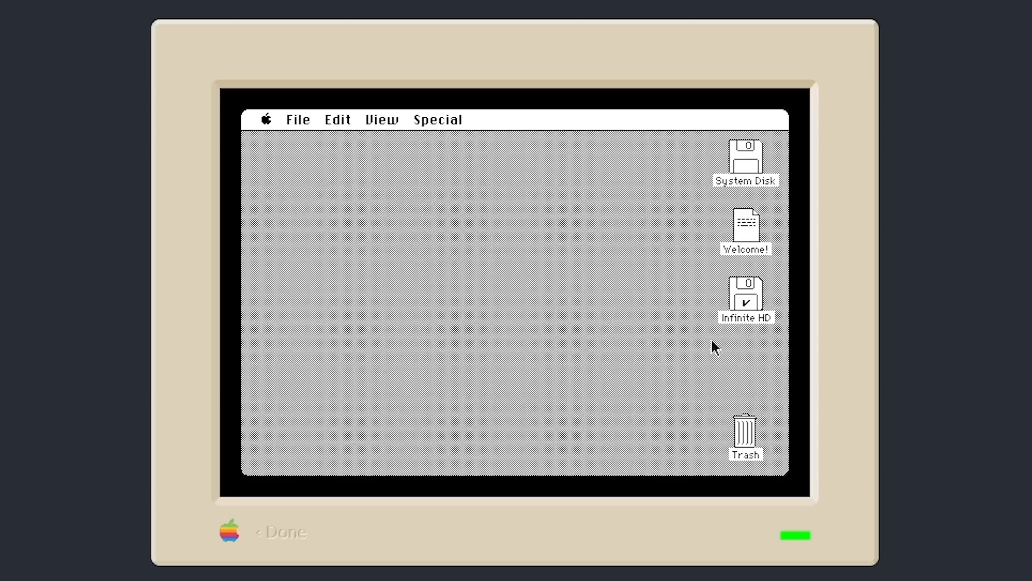
- Open Infinite HD to show its eight folders, then open the Games folder
click(744, 297)
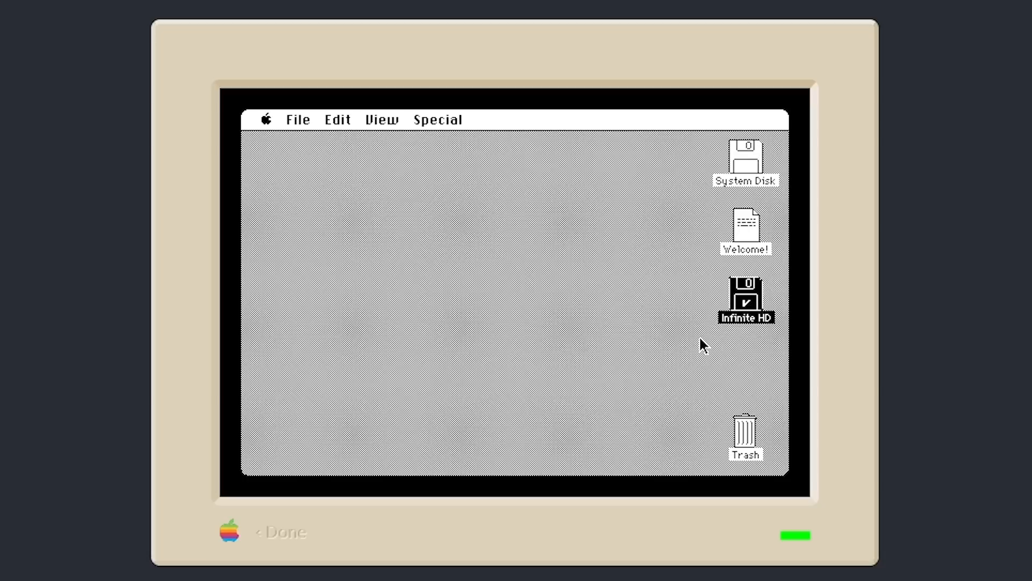
double_click(745, 296)
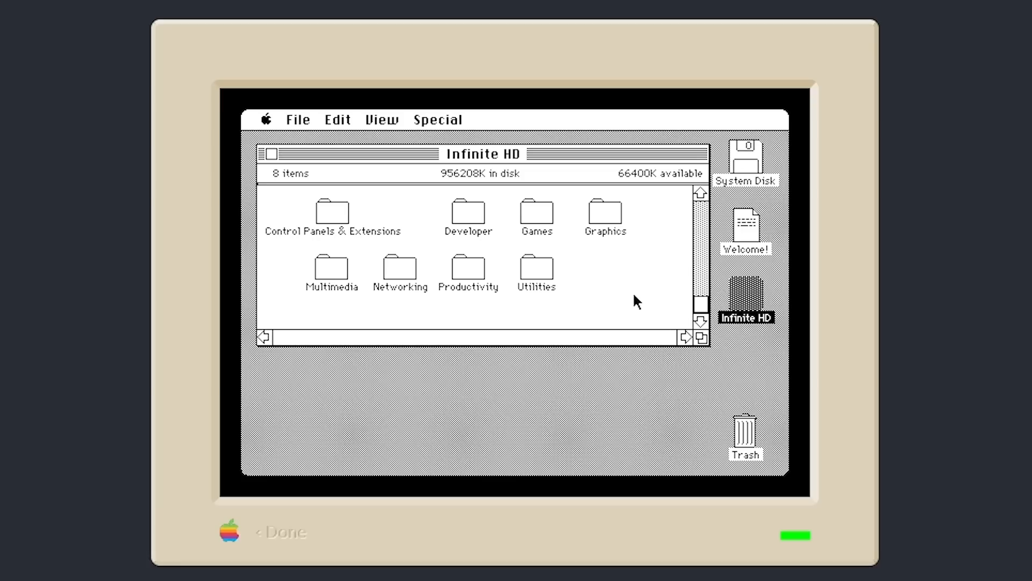
mouse_move(623, 295)
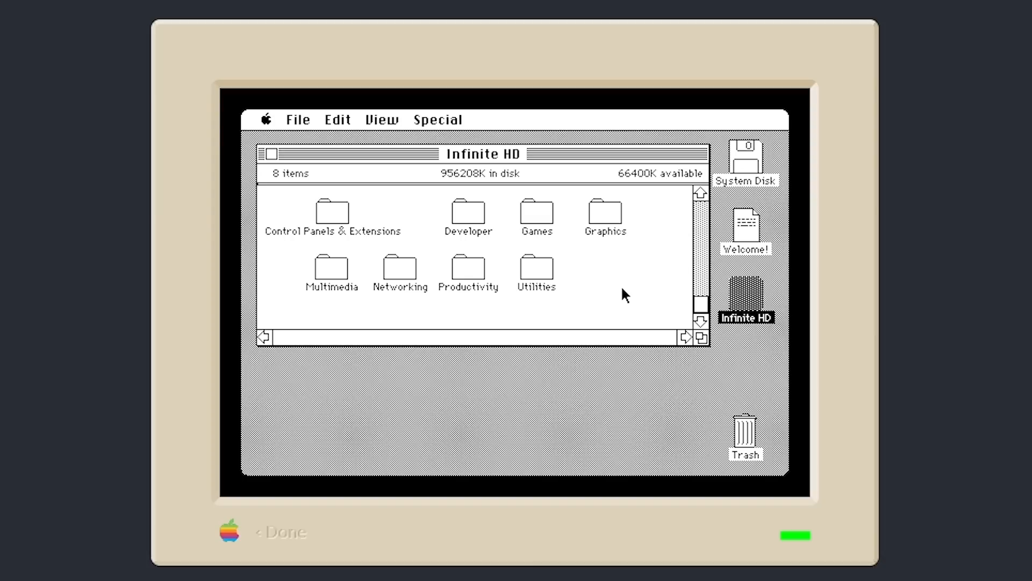
mouse_move(471, 201)
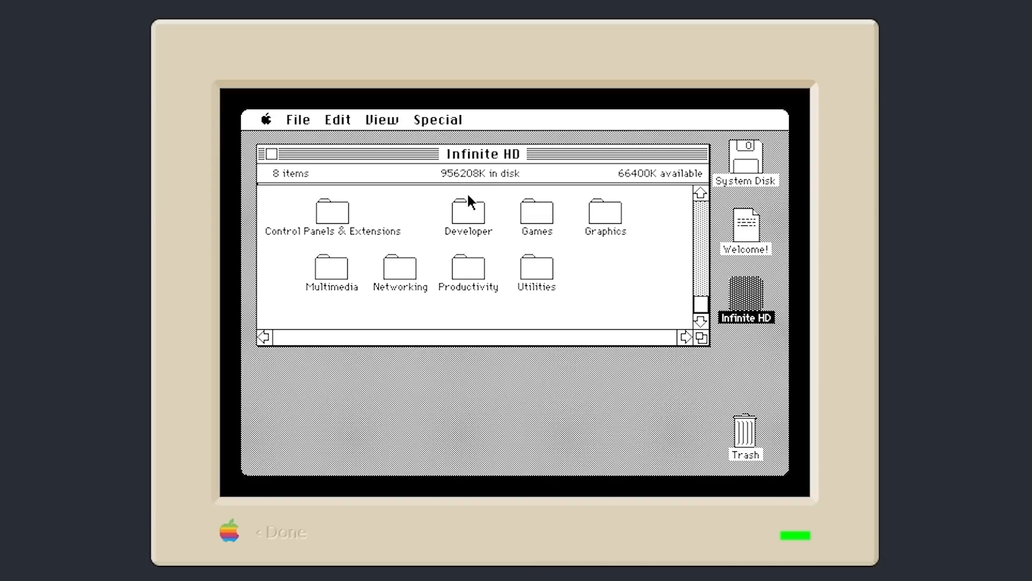
double_click(535, 212)
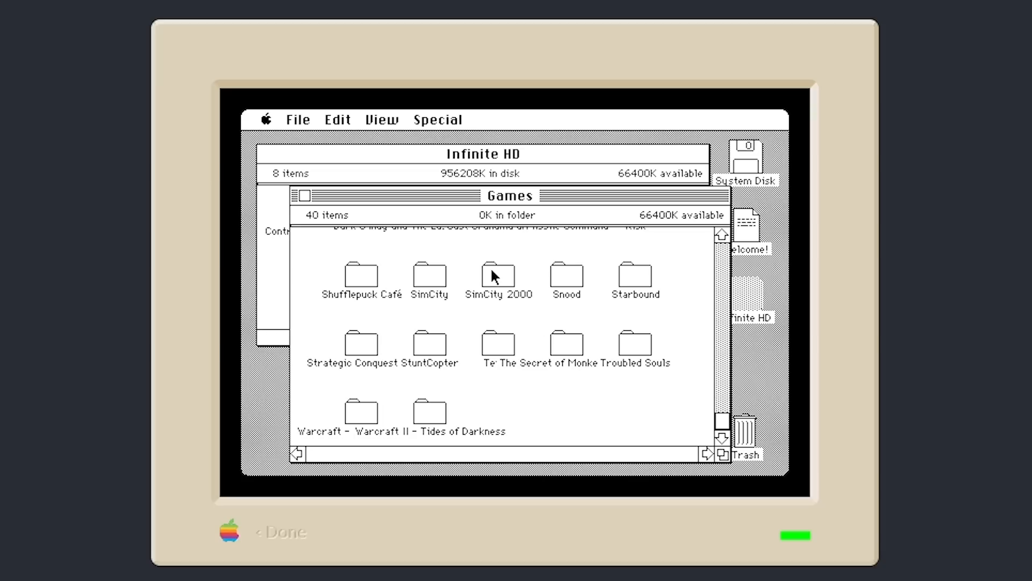
- Launch SimCity 2000 and restart the Mac after the system error alert
double_click(498, 274)
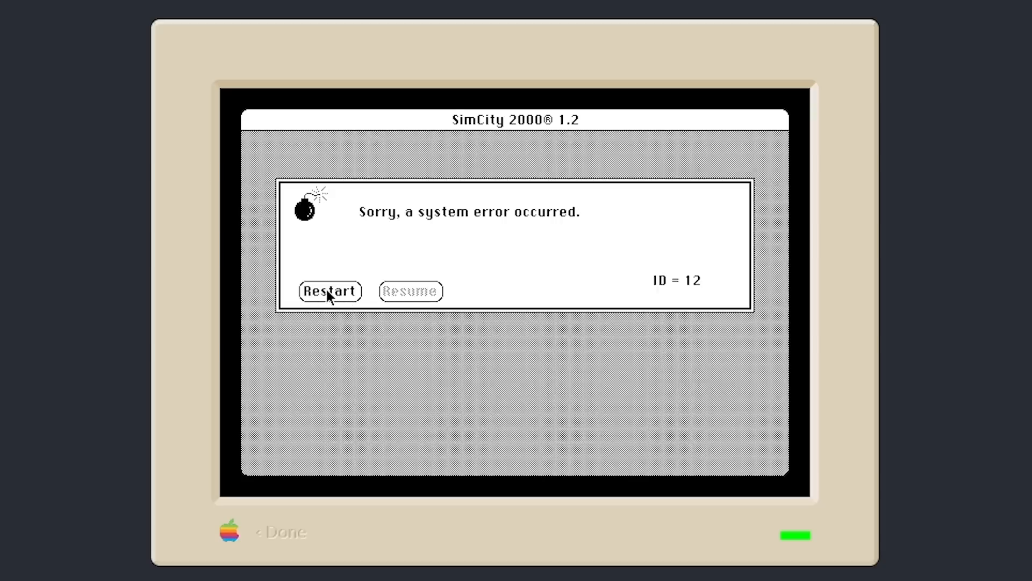
click(330, 291)
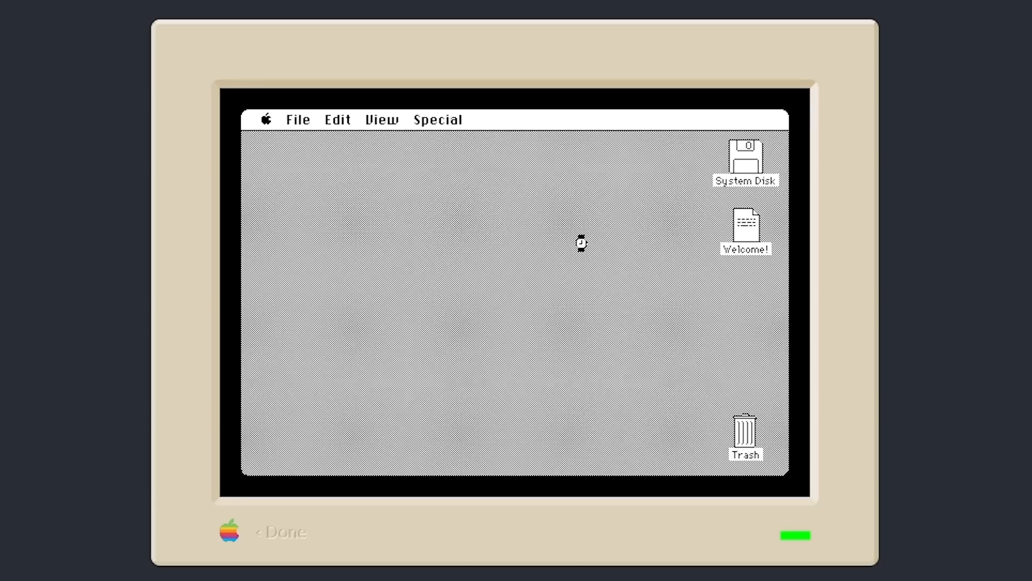
mouse_move(659, 275)
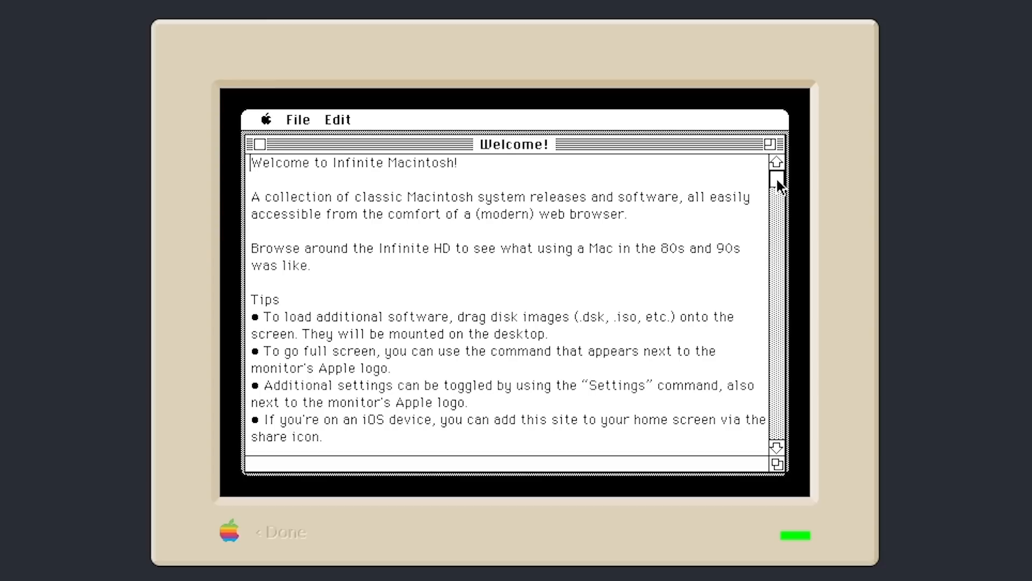
mouse_move(342, 207)
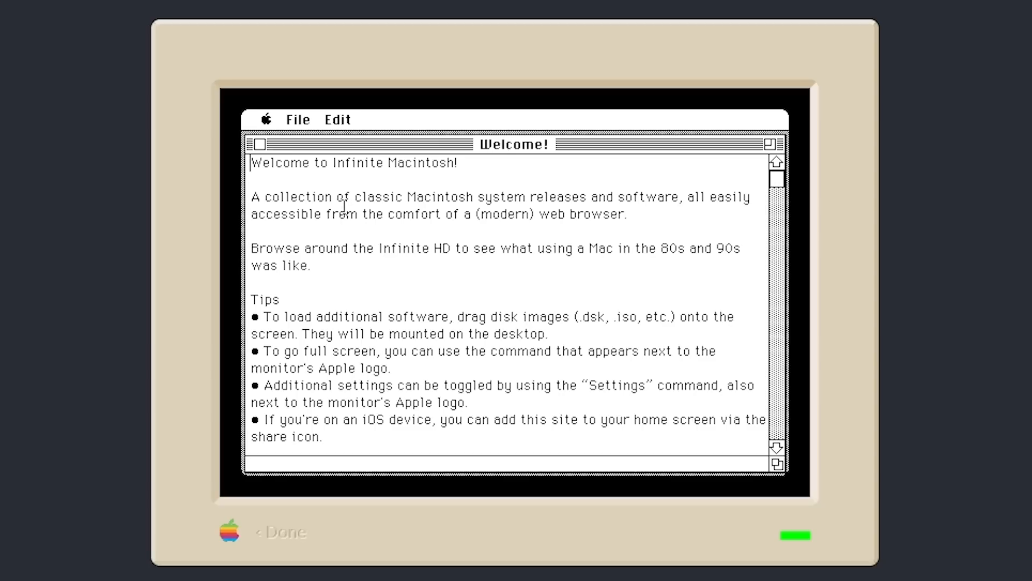
mouse_move(480, 201)
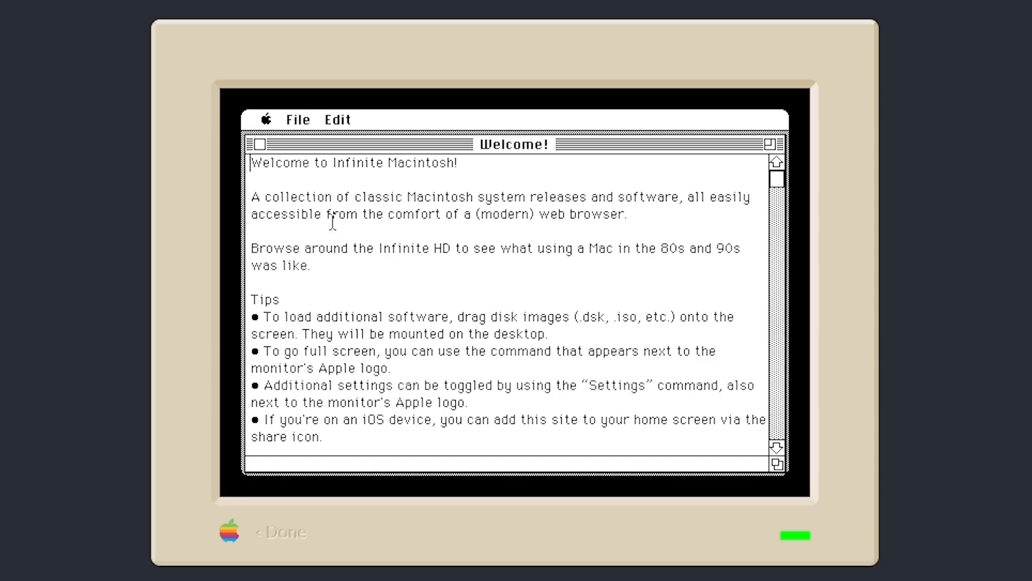
mouse_move(776, 177)
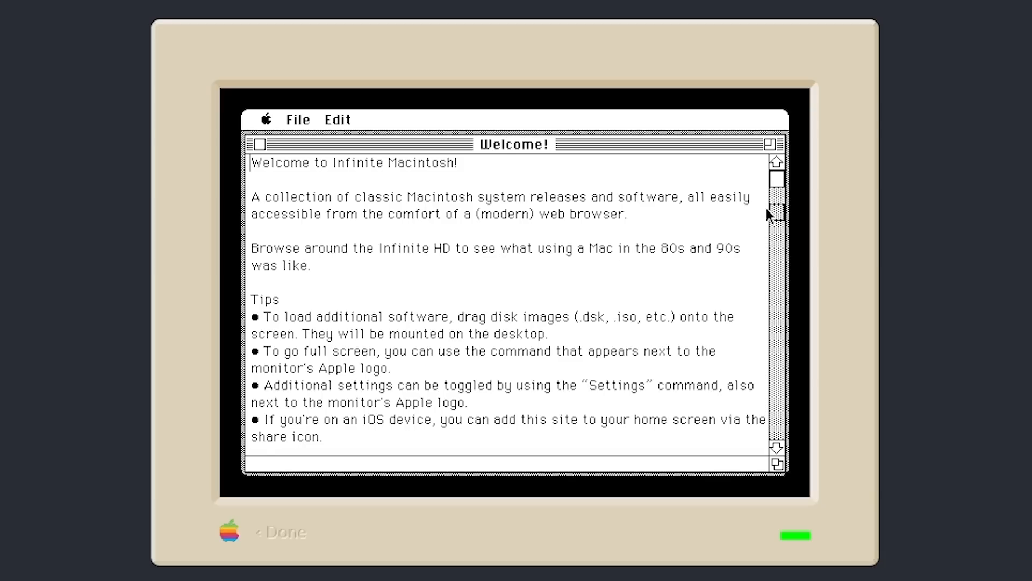
- Read the Welcome! changelog entries on Mac OS 8 sound and System 6 support, then close it
scroll(down, 3)
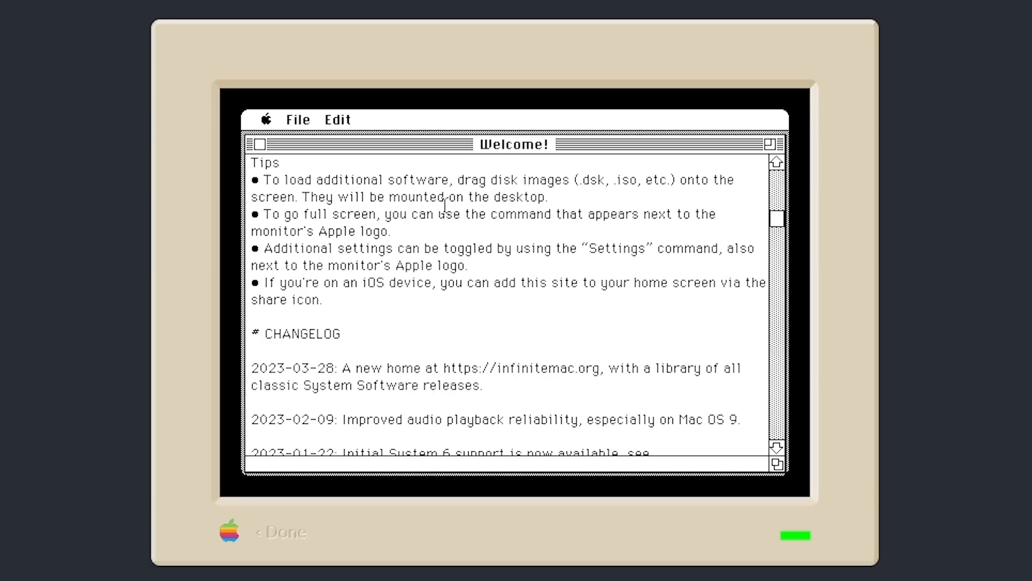
mouse_move(604, 266)
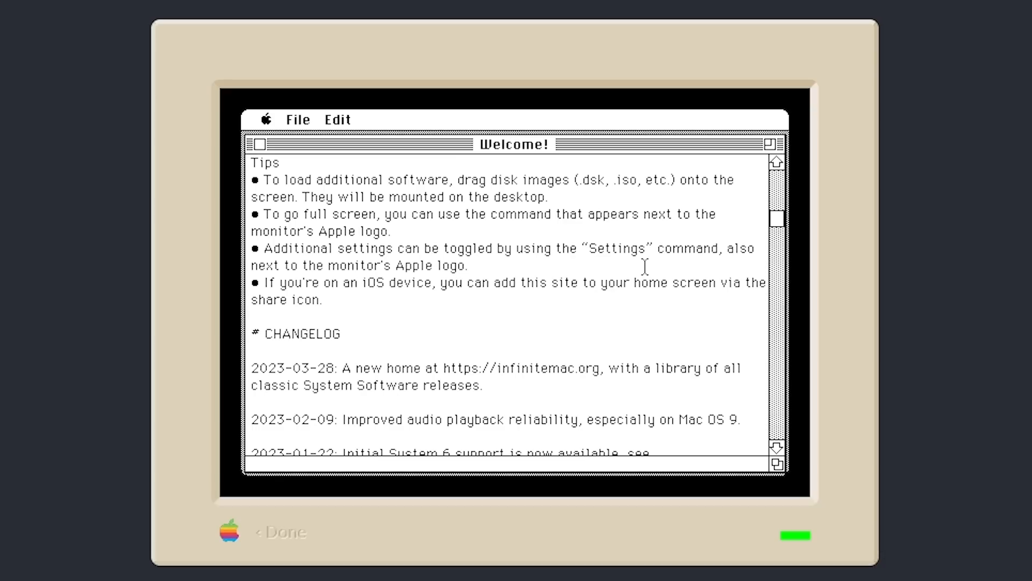
scroll(down, 3)
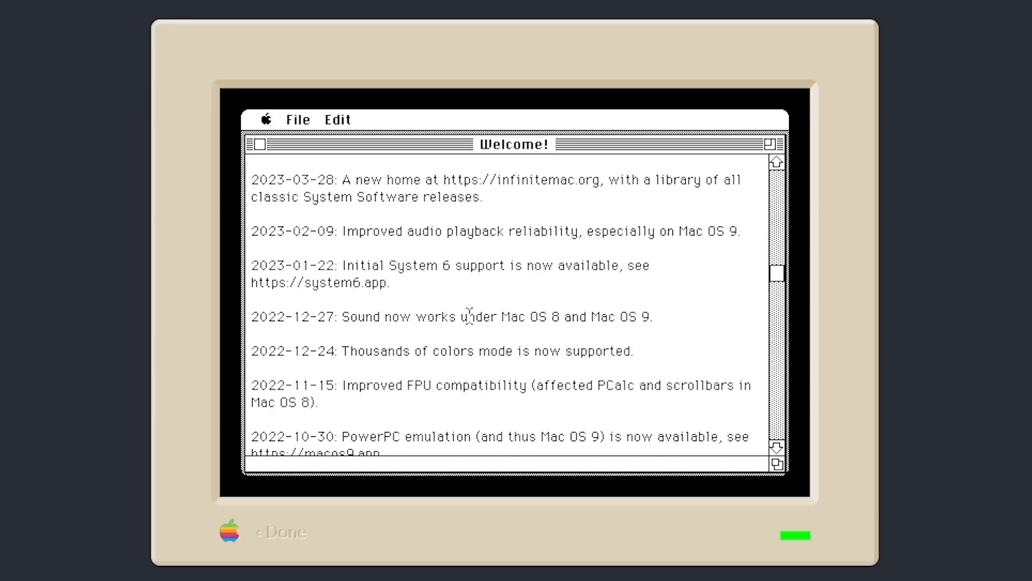
double_click(445, 266)
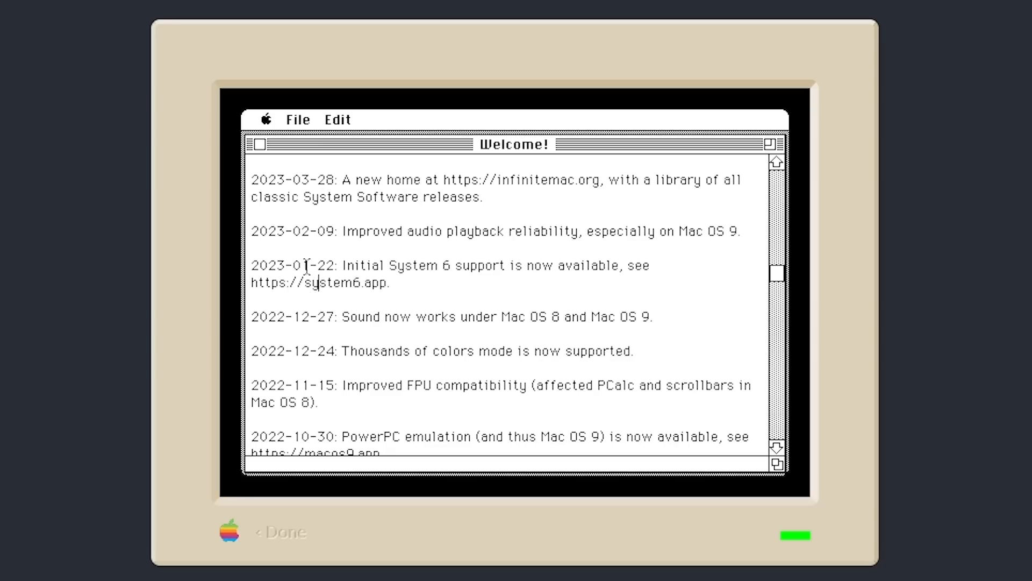
double_click(552, 180)
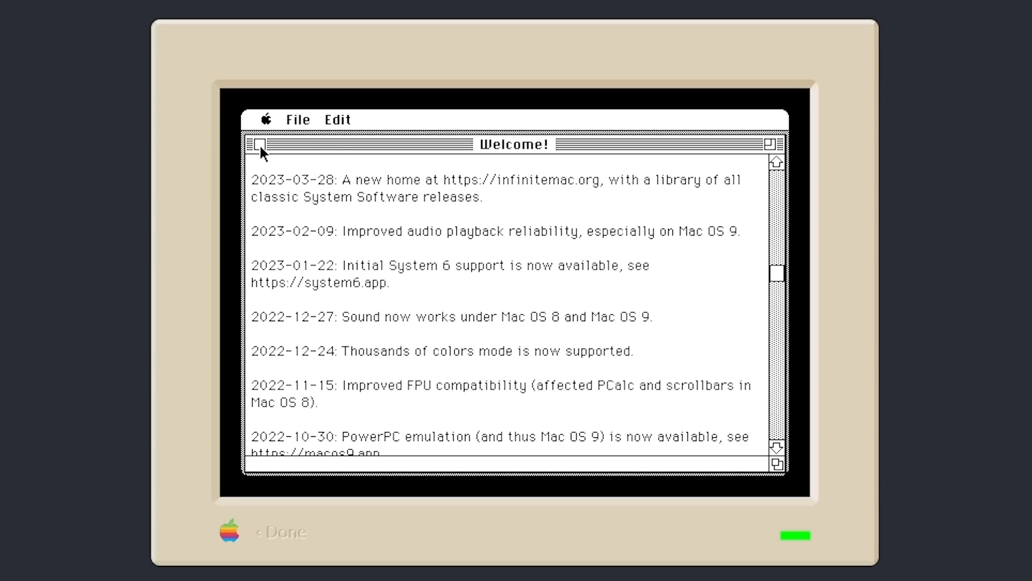
click(298, 119)
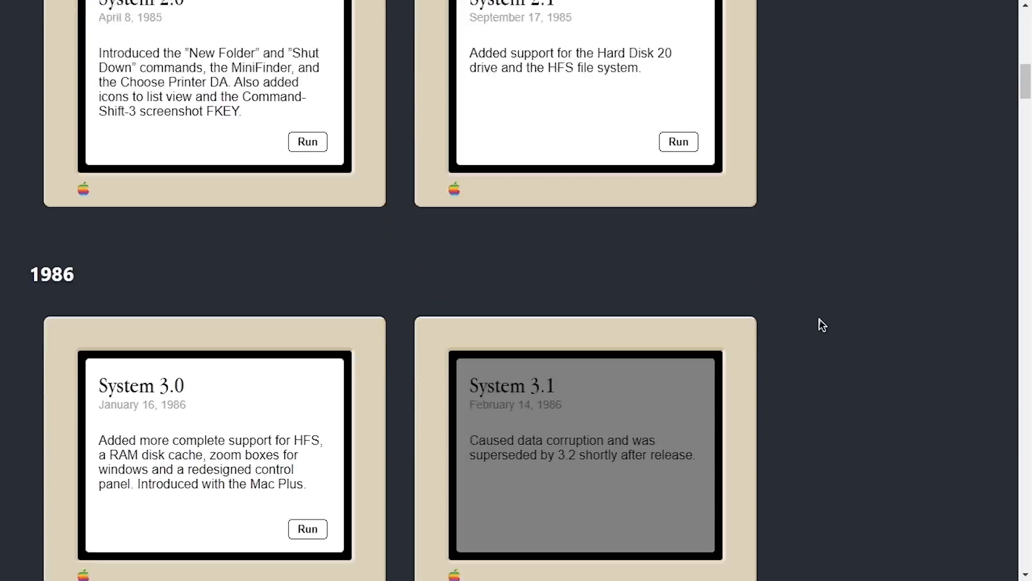
- Scroll the release list forward through 1987–1990 to the 1991 System 6.0.8 and 7.0 entries
scroll(down, 3)
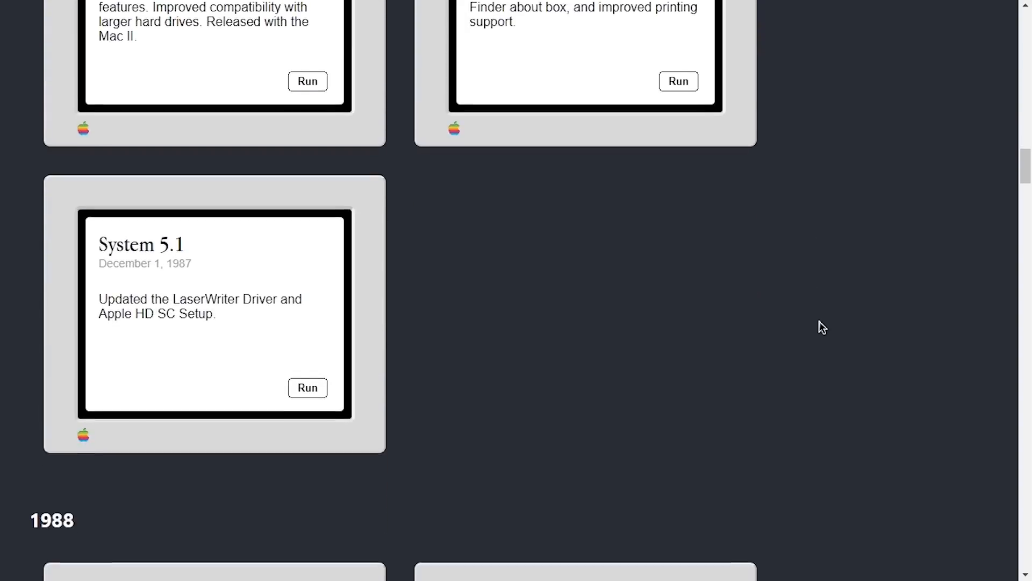
scroll(down, 3)
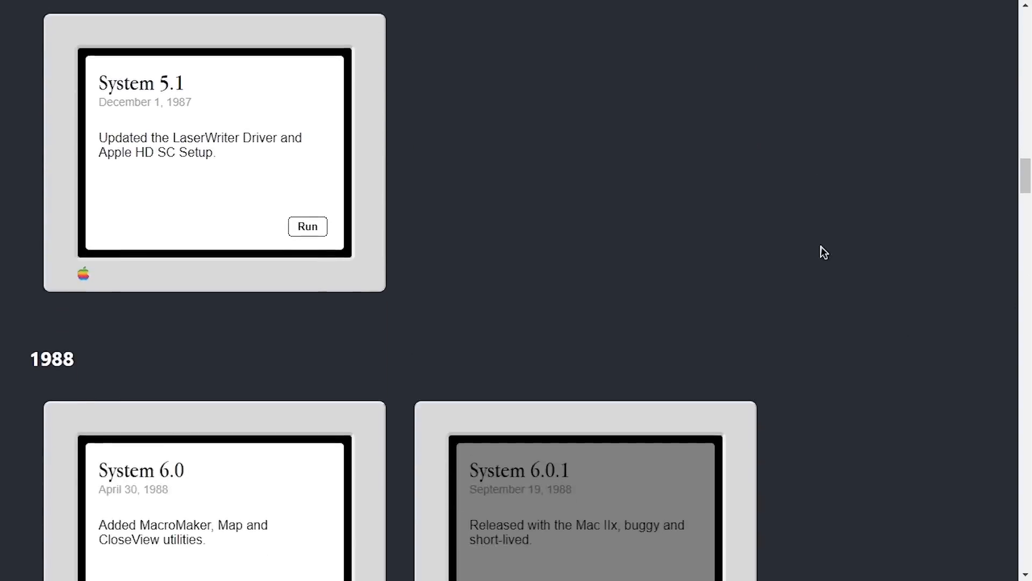
scroll(down, 3)
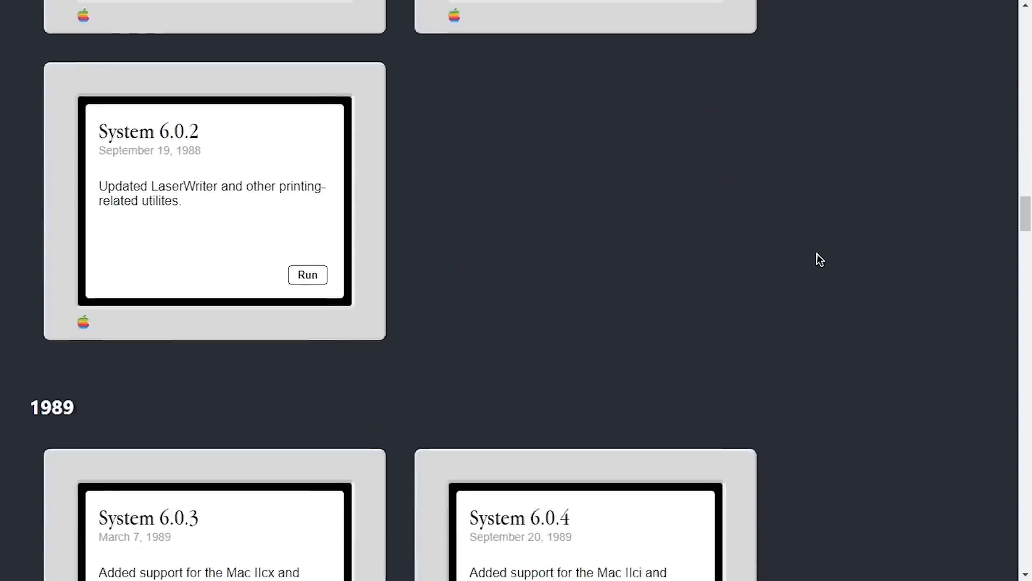
scroll(down, 3)
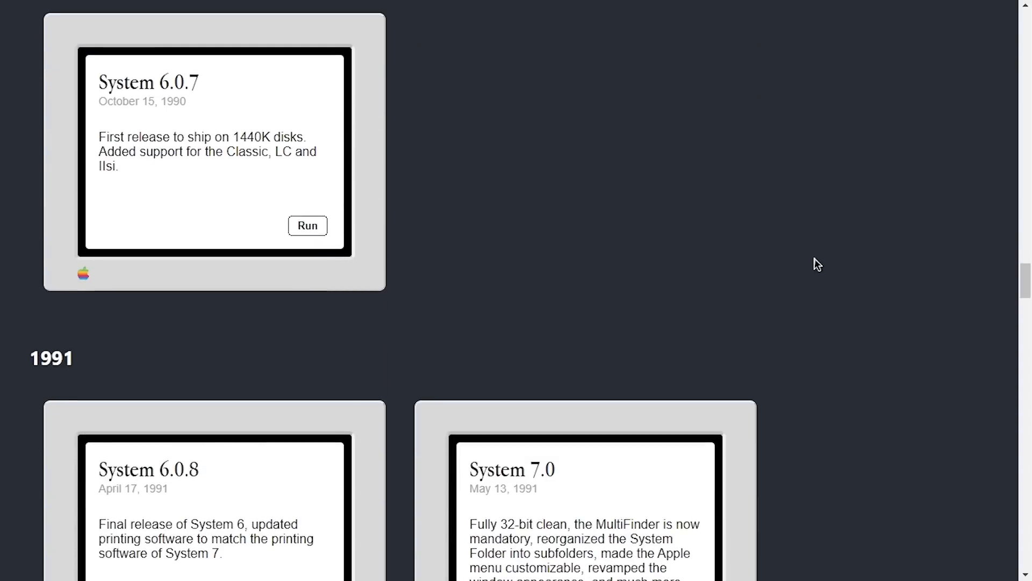
scroll(down, 3)
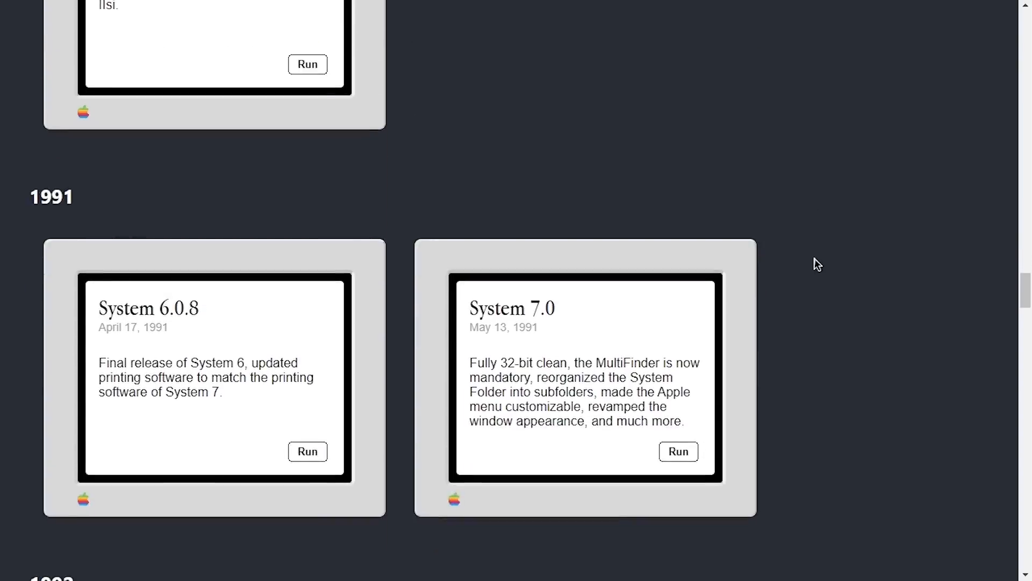
- Launch System 7.0 and browse into The Outside World's Downloads folder to find Firefox Installer.exe
click(677, 452)
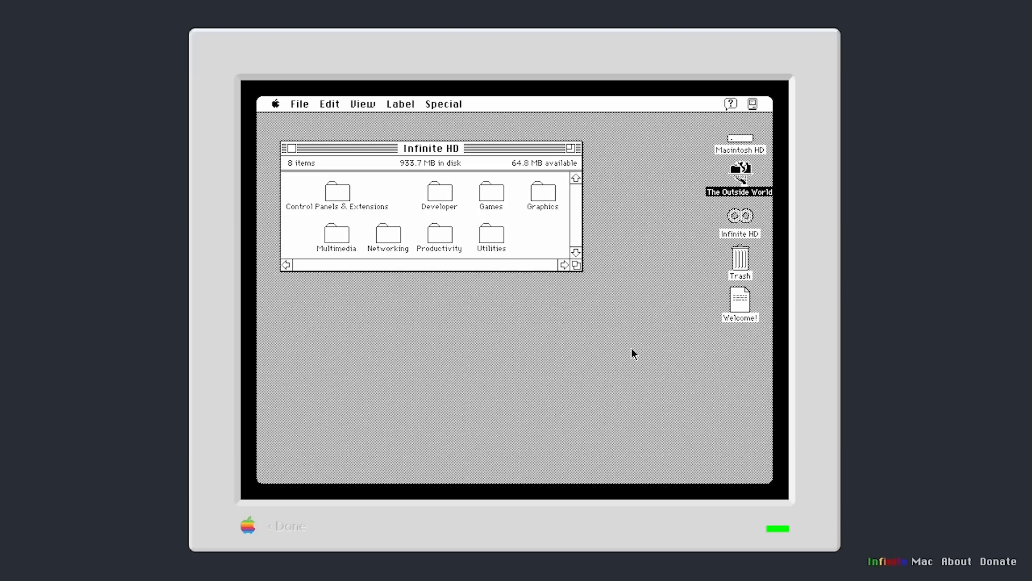
mouse_move(292, 152)
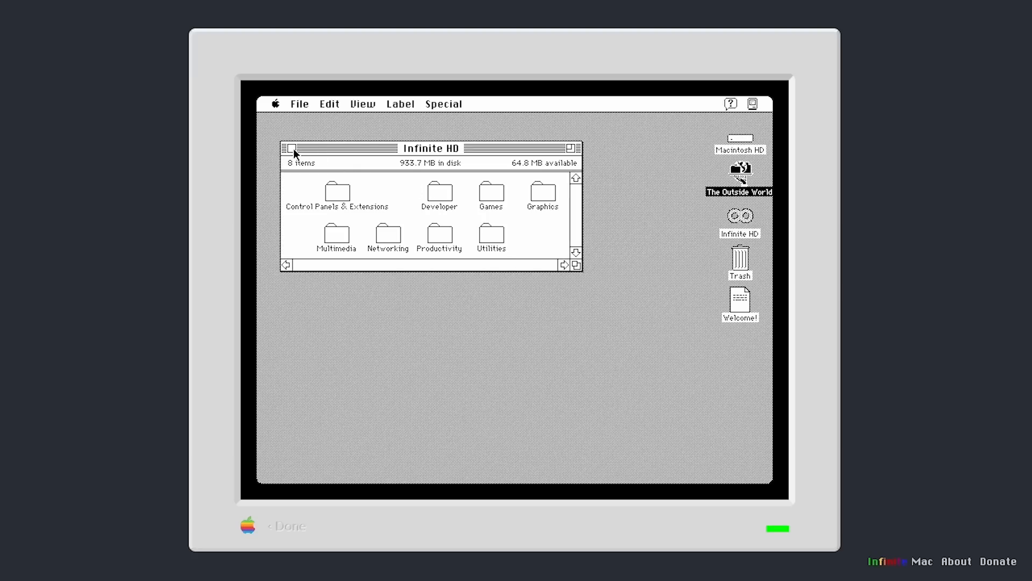
click(286, 147)
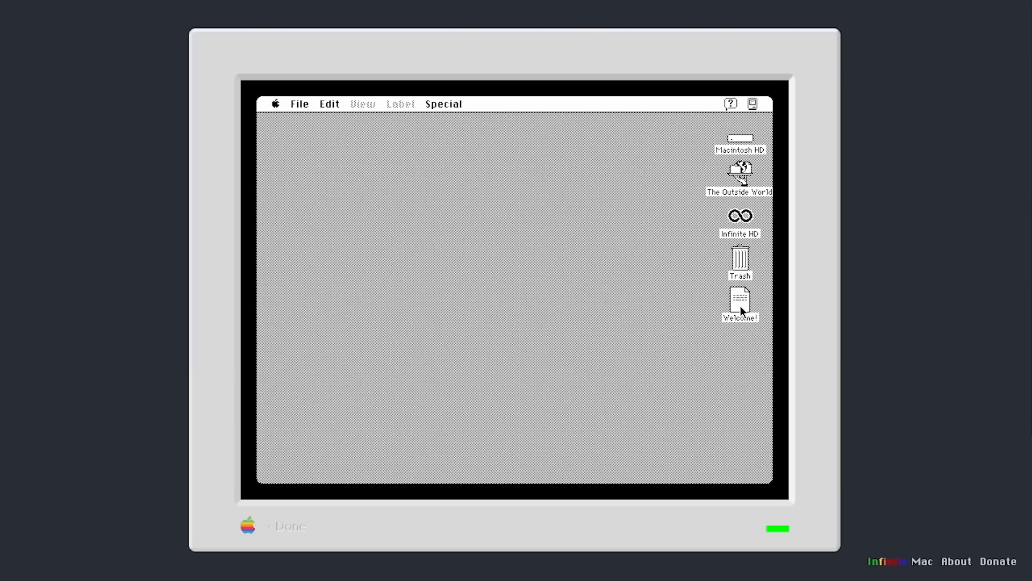
mouse_move(701, 242)
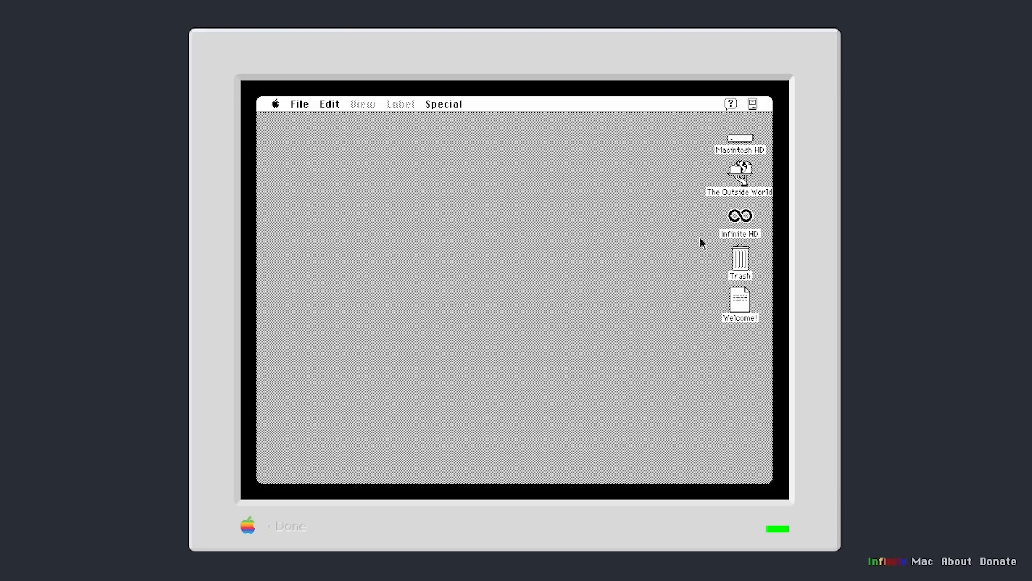
double_click(739, 172)
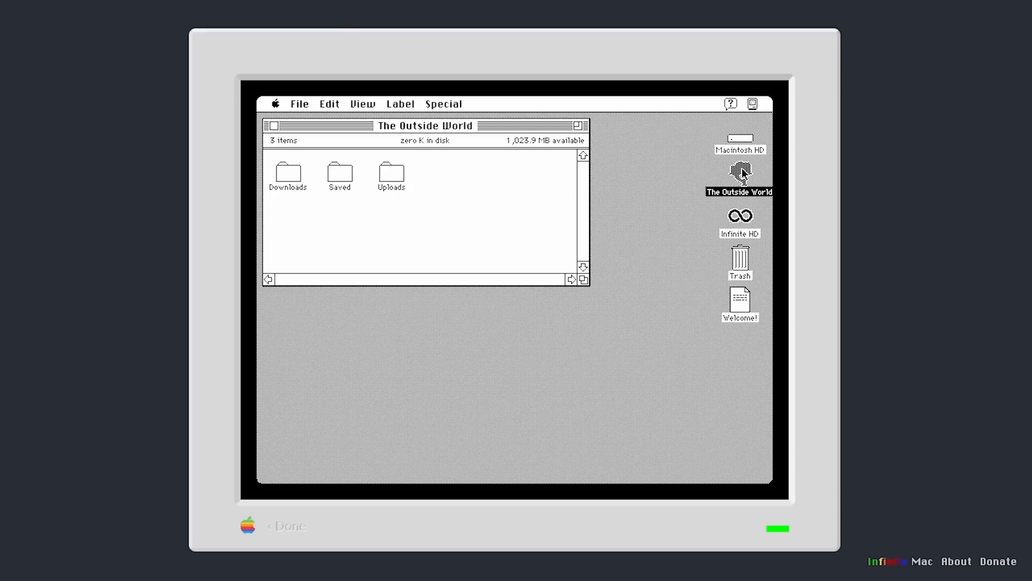
click(289, 172)
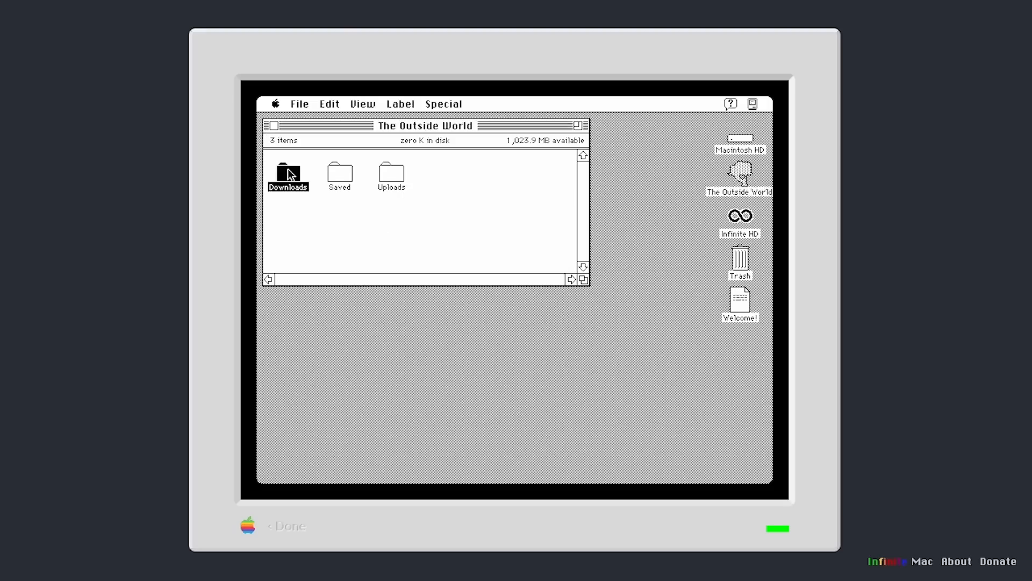
double_click(288, 172)
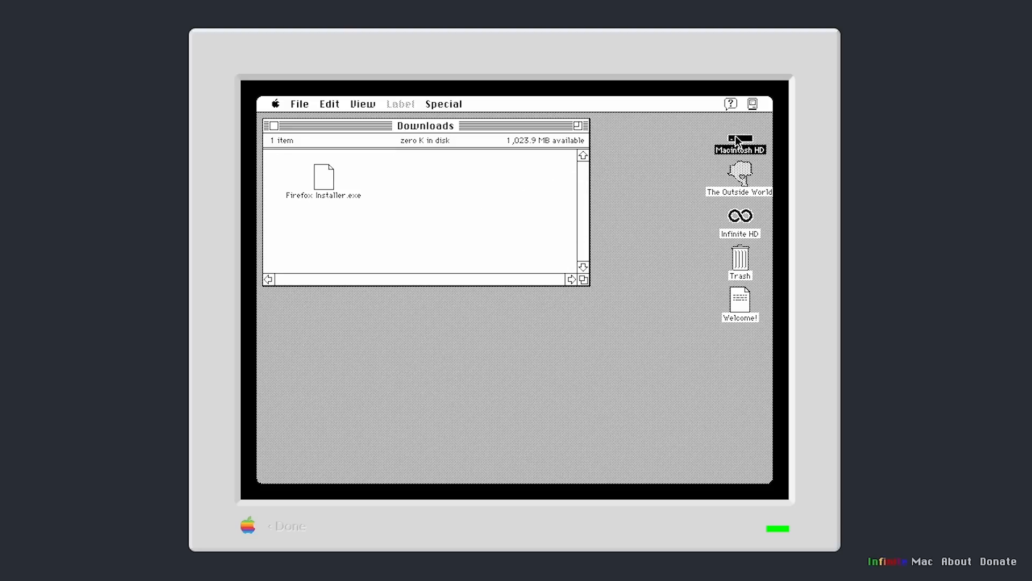
- Check Macintosh HD for Firefox Installer.exe, then return to The Outside World's folders
double_click(740, 139)
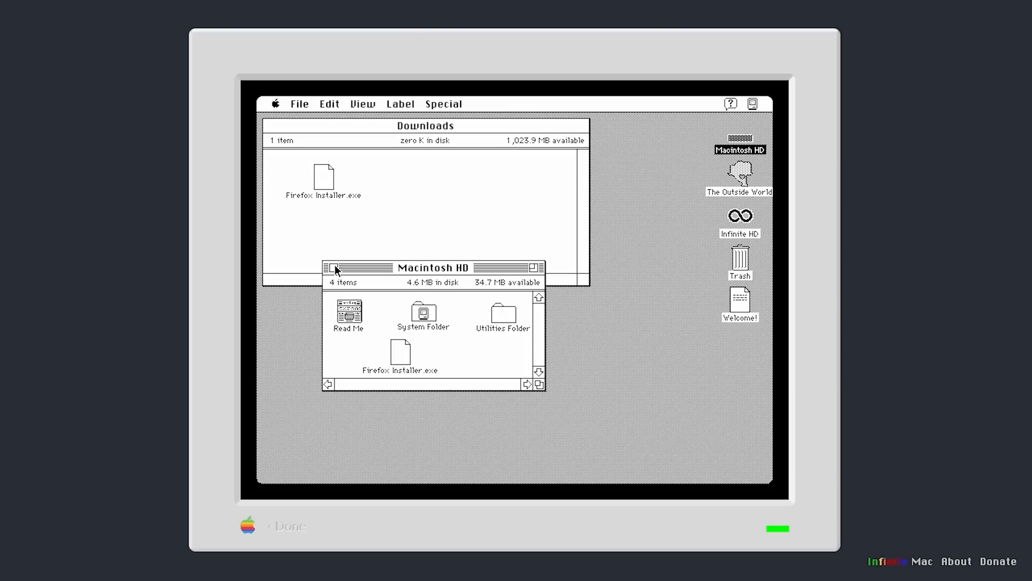
double_click(739, 177)
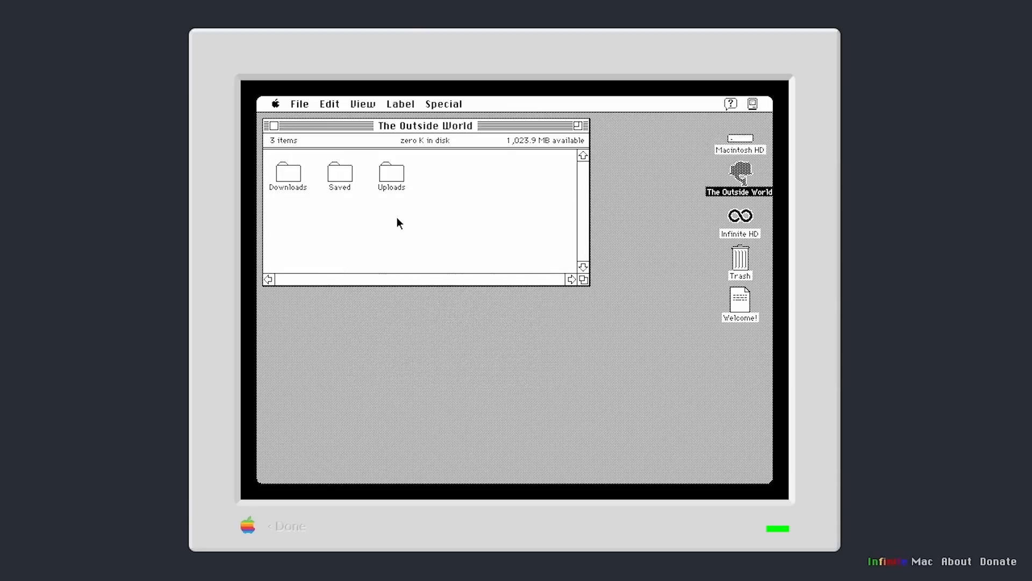
mouse_move(435, 232)
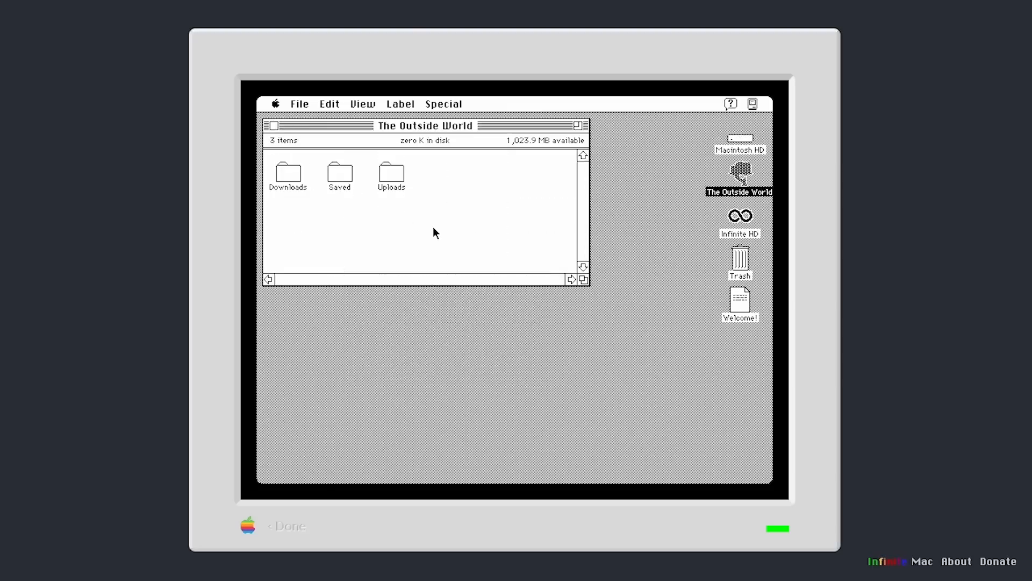
mouse_move(535, 333)
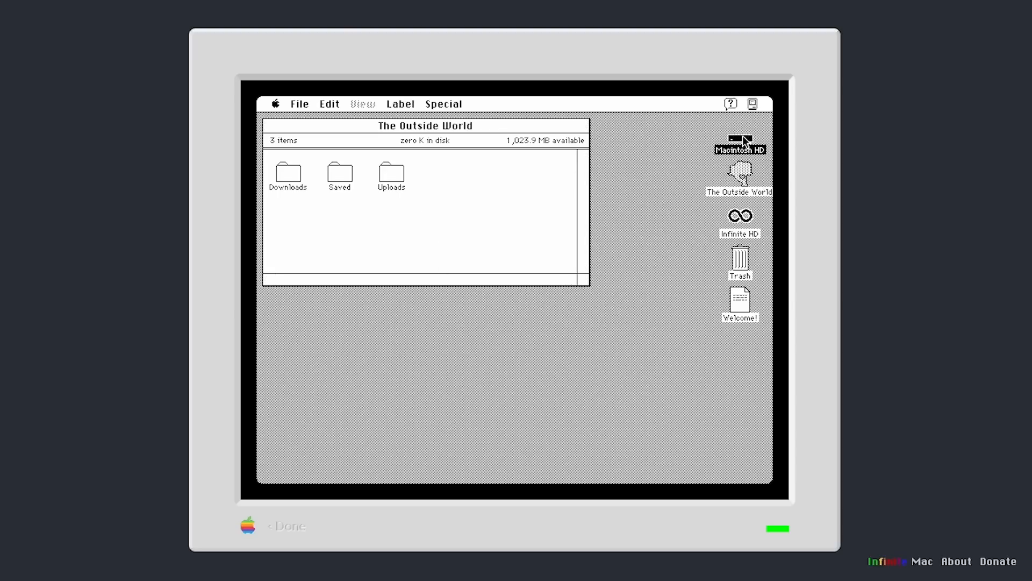
- Browse Macintosh HD's Utilities Folder containing TeachText, Apple HD SC Setup and Disk First Aid
double_click(740, 140)
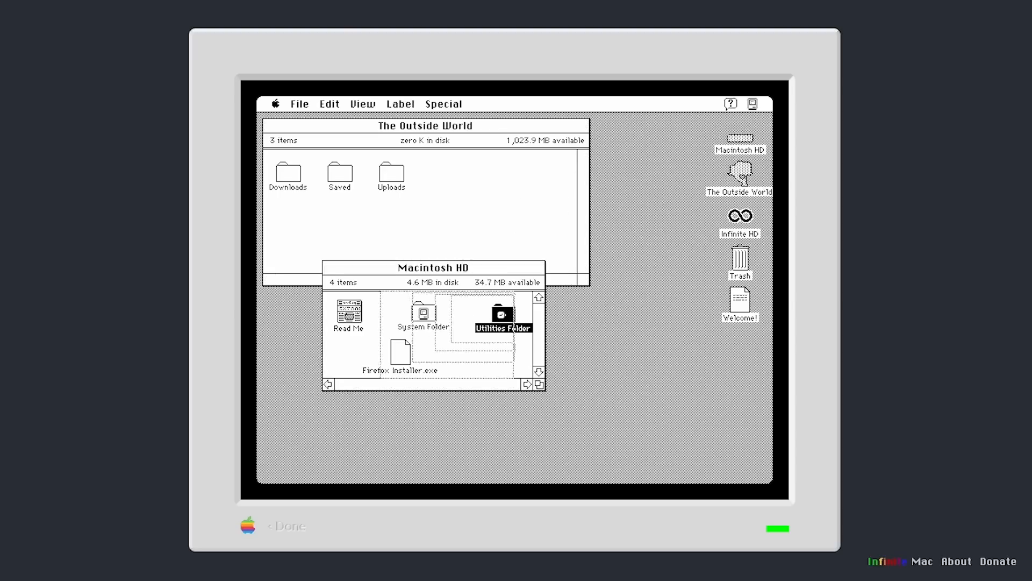
double_click(502, 313)
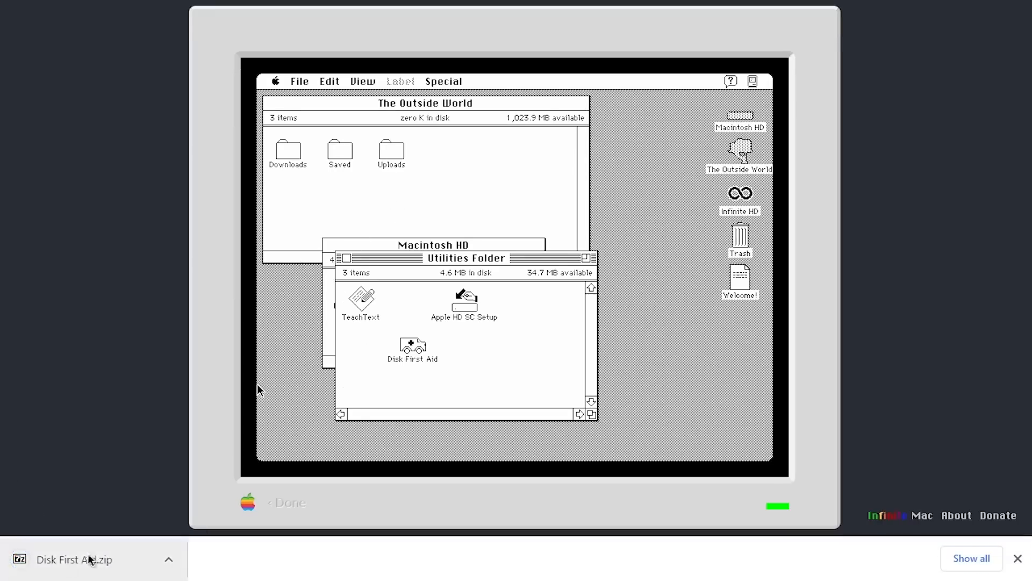
- Scroll the release listing down to the 1991 System 6.0.8 and System 7.0 entries
scroll(down, 3)
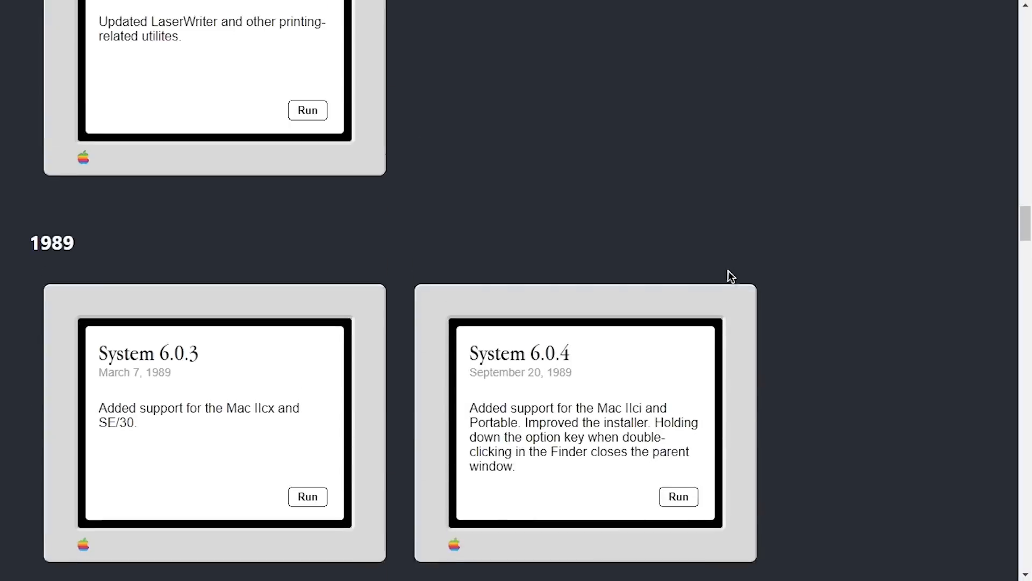
scroll(down, 3)
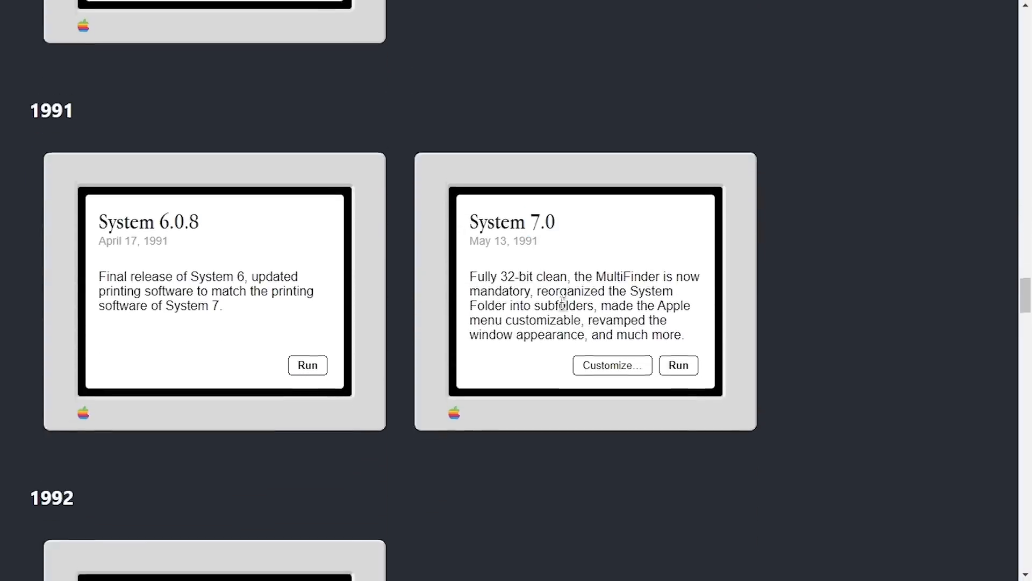
scroll(down, 3)
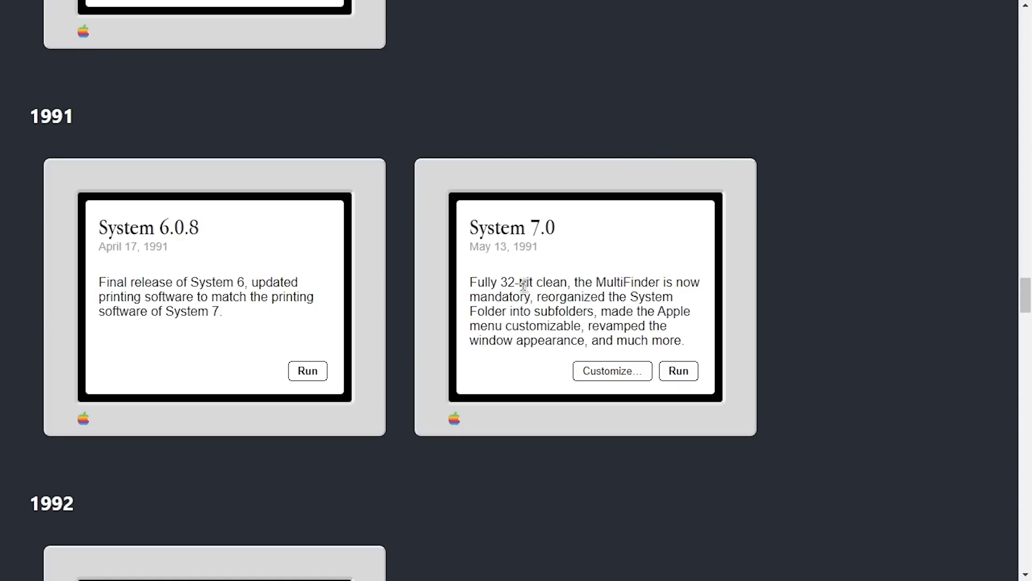
- Customize System 7.0 with AppleTalk enabled in zone MICHAELMJD and run it on a Mac IIfx
click(610, 370)
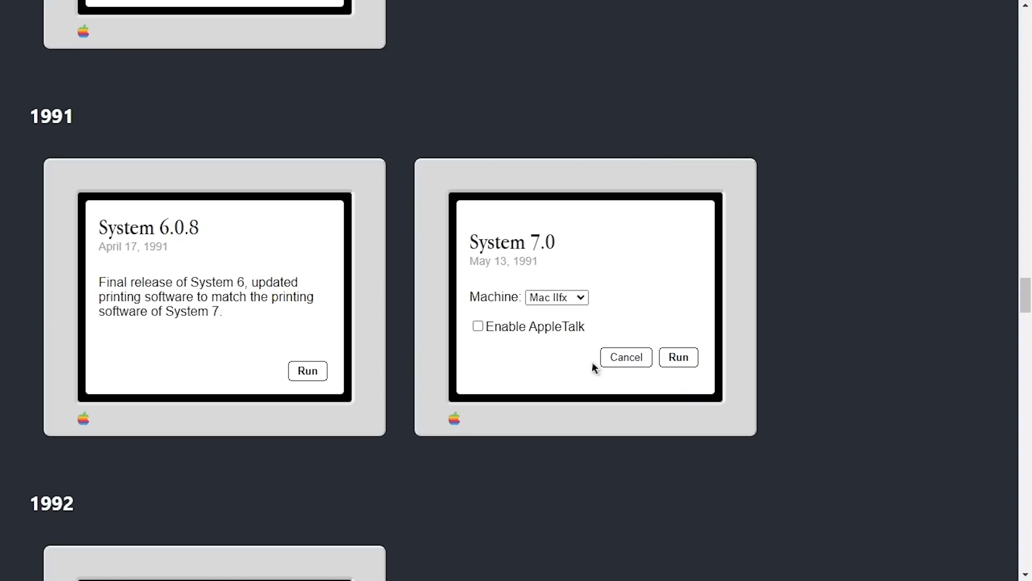
mouse_move(521, 339)
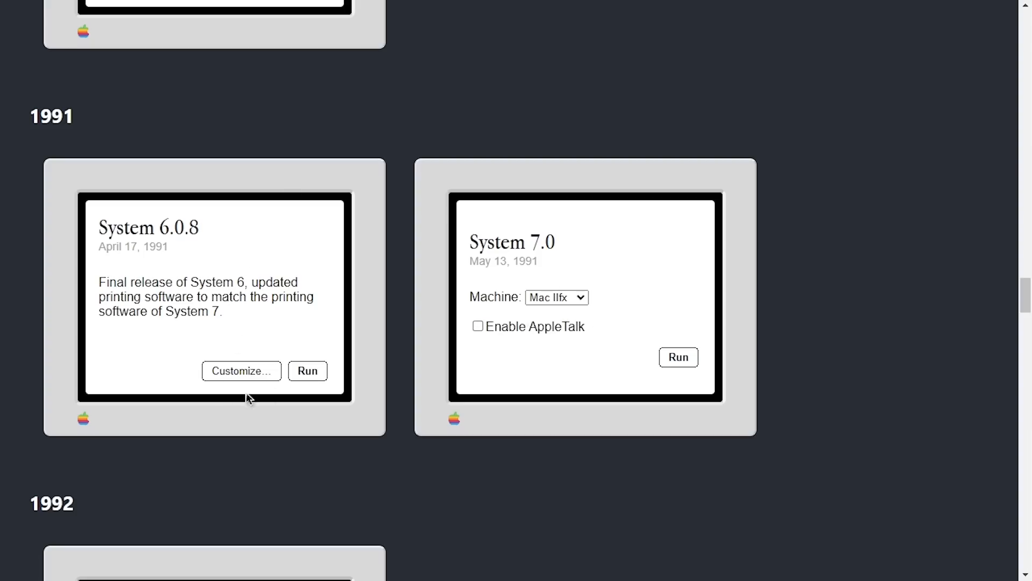
click(241, 370)
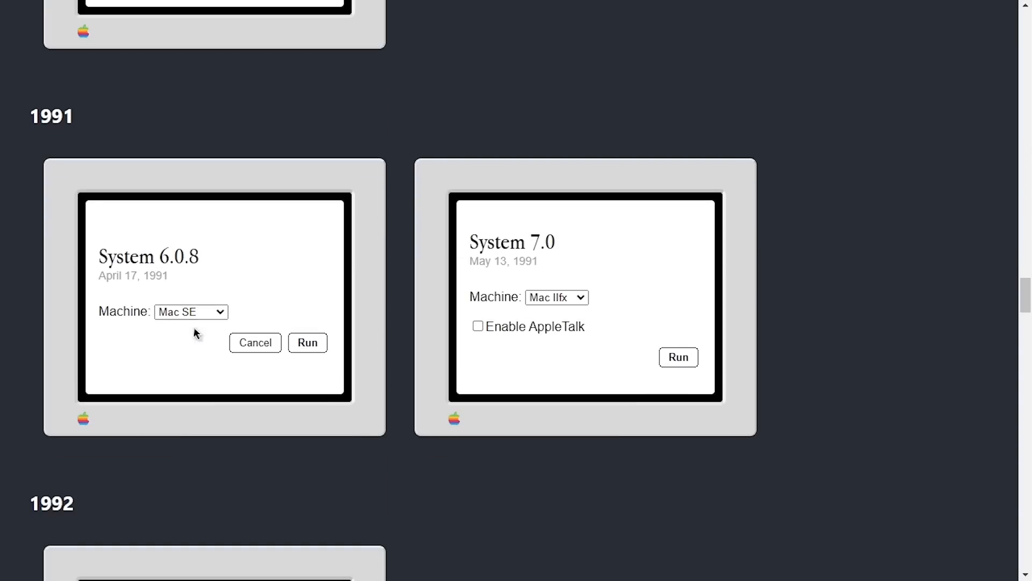
click(477, 324)
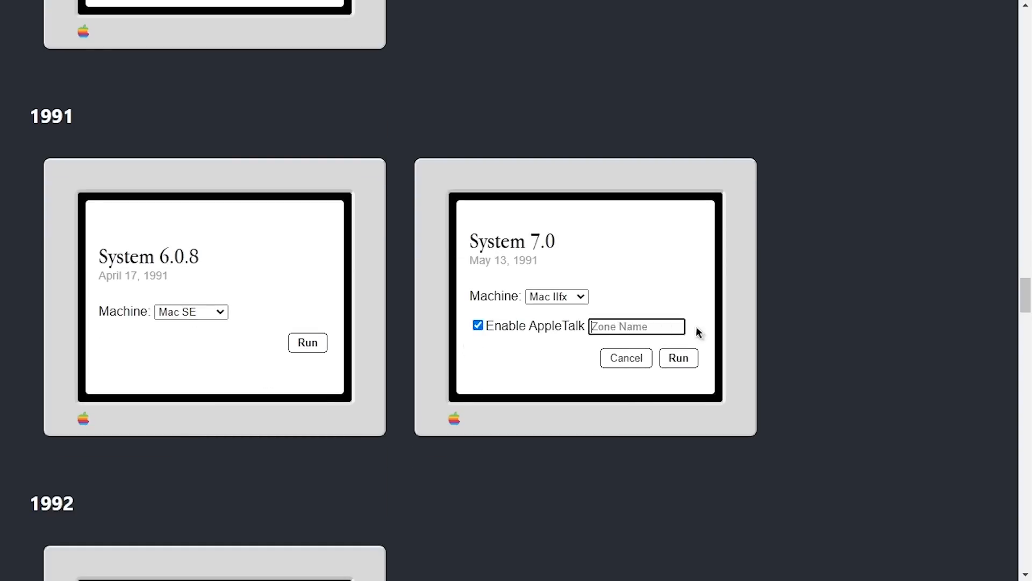
text(MICHAELMJD)
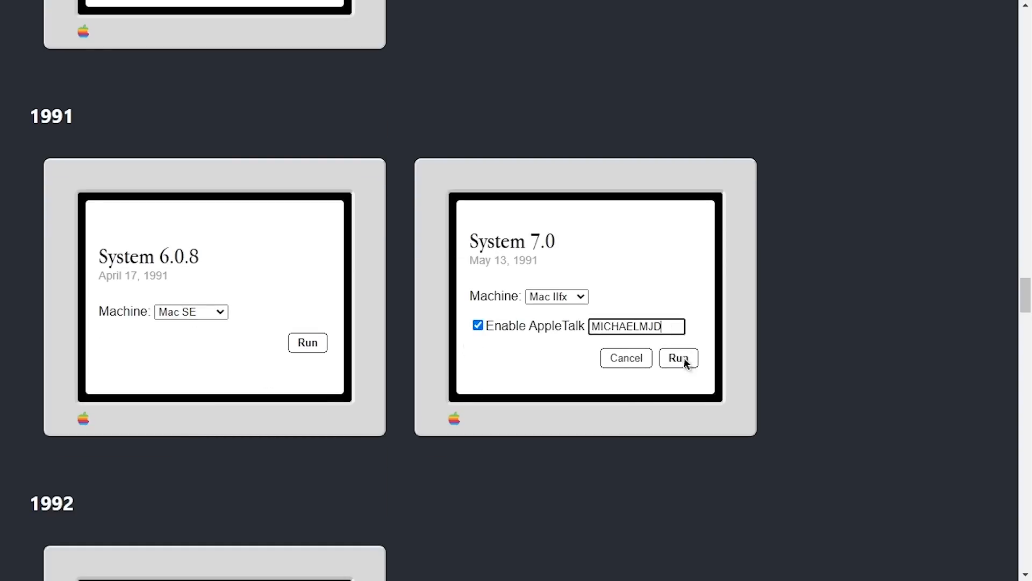
click(678, 357)
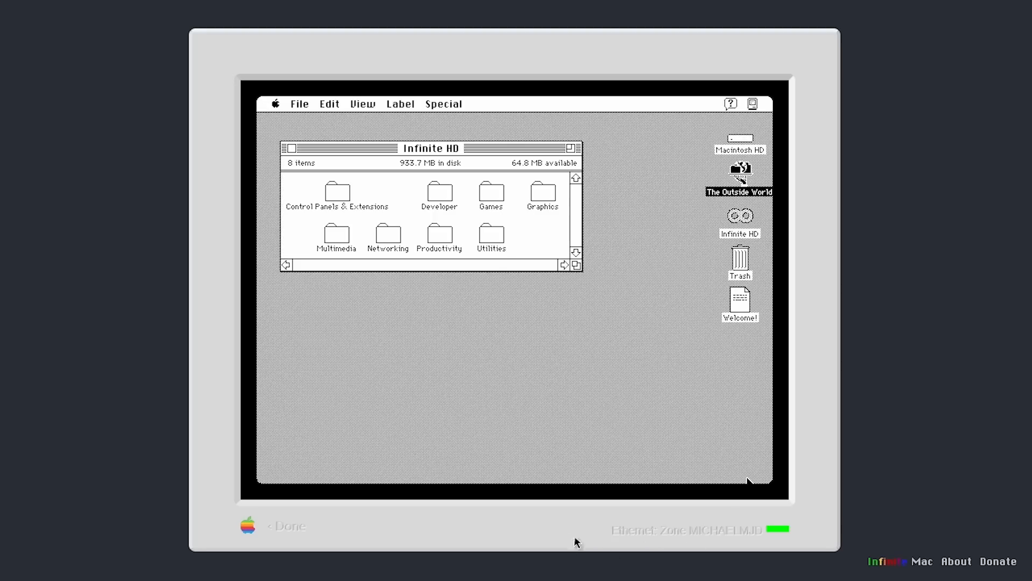
mouse_move(672, 527)
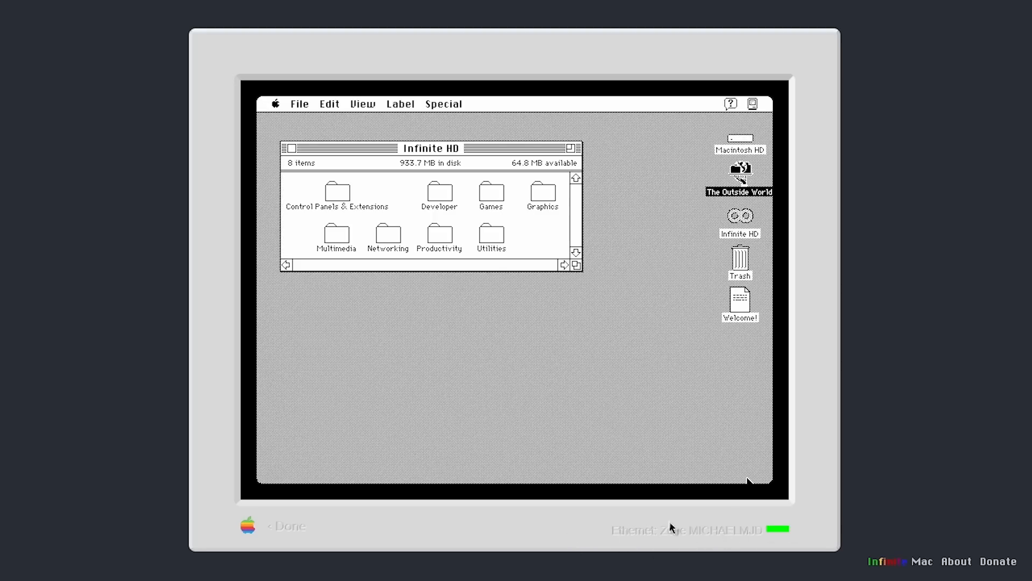
mouse_move(267, 244)
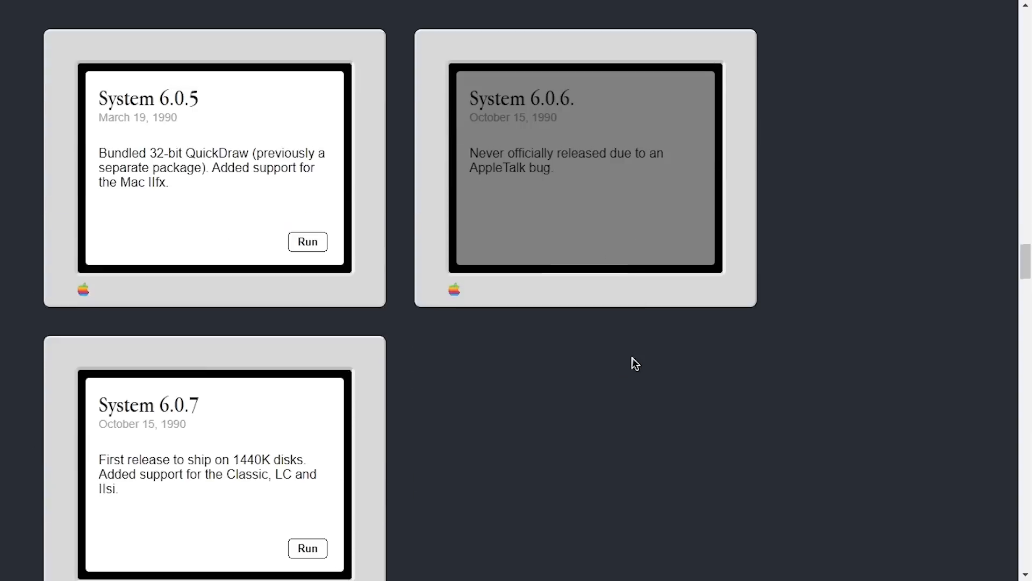
- Run a second System 7.0 with AppleTalk in the same zone, keeping Mac IIfx as the machine model
scroll(down, 3)
text(MICHA)
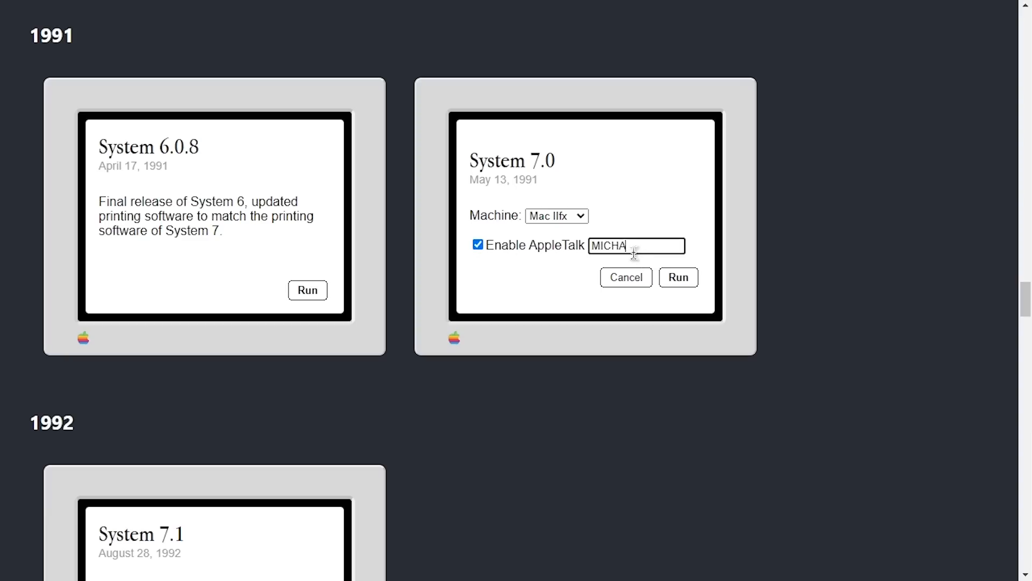
text(ELMJD)
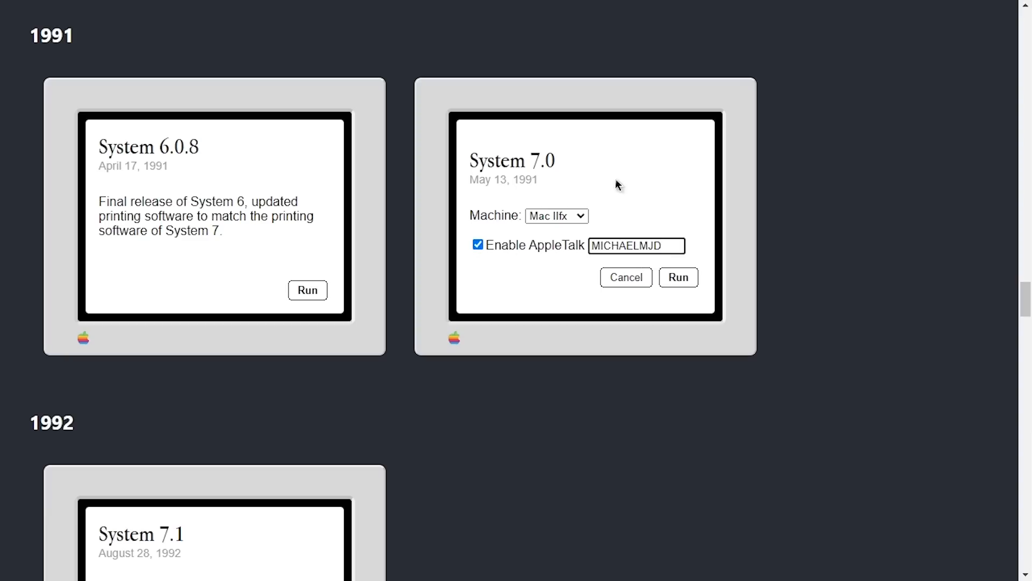
click(555, 215)
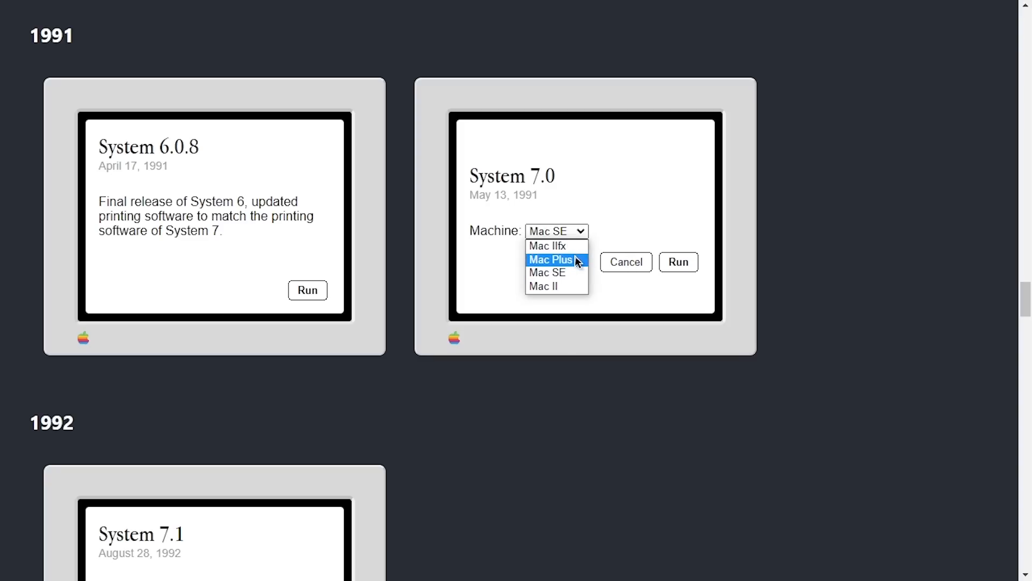
click(547, 245)
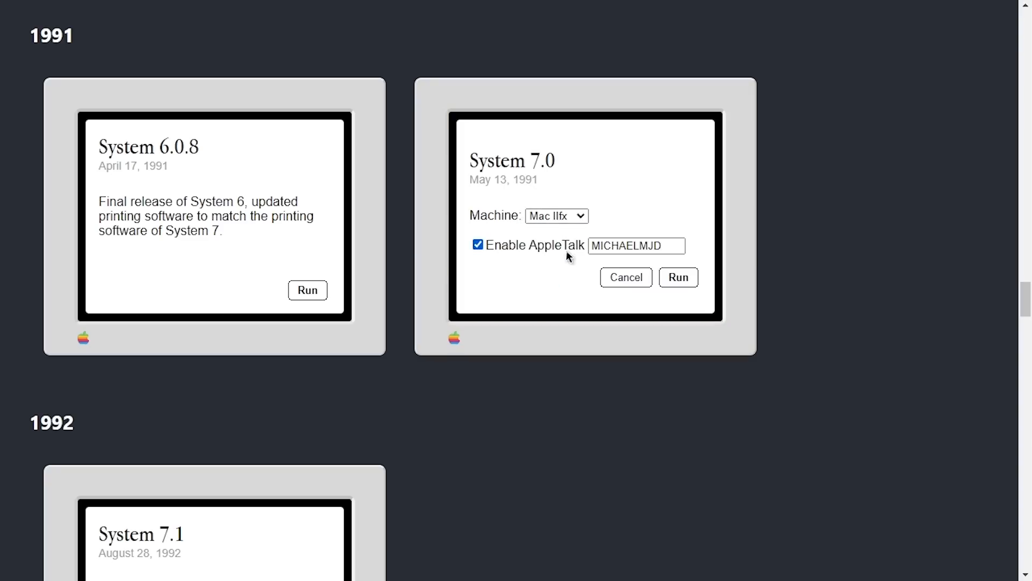
click(556, 215)
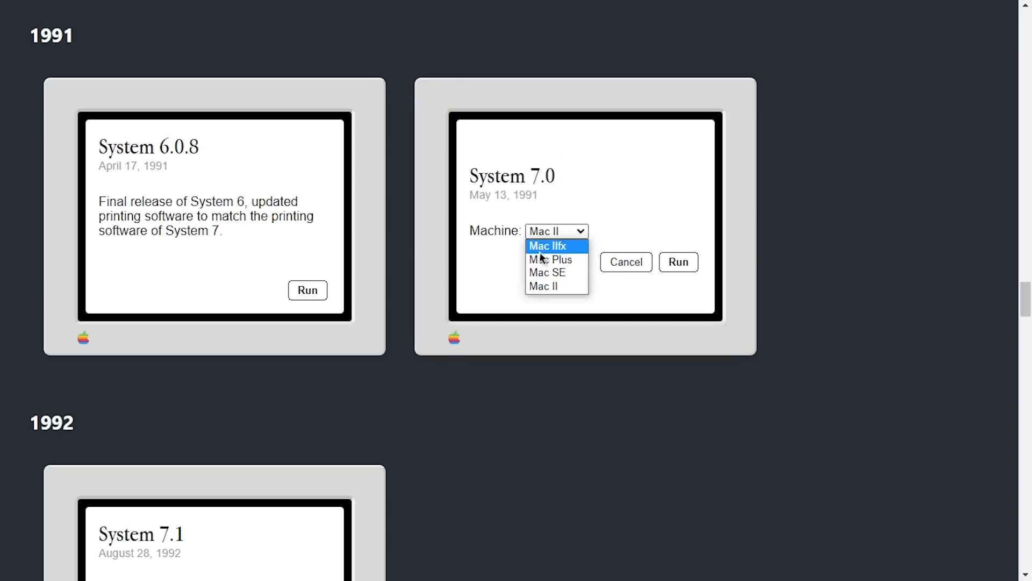
click(550, 259)
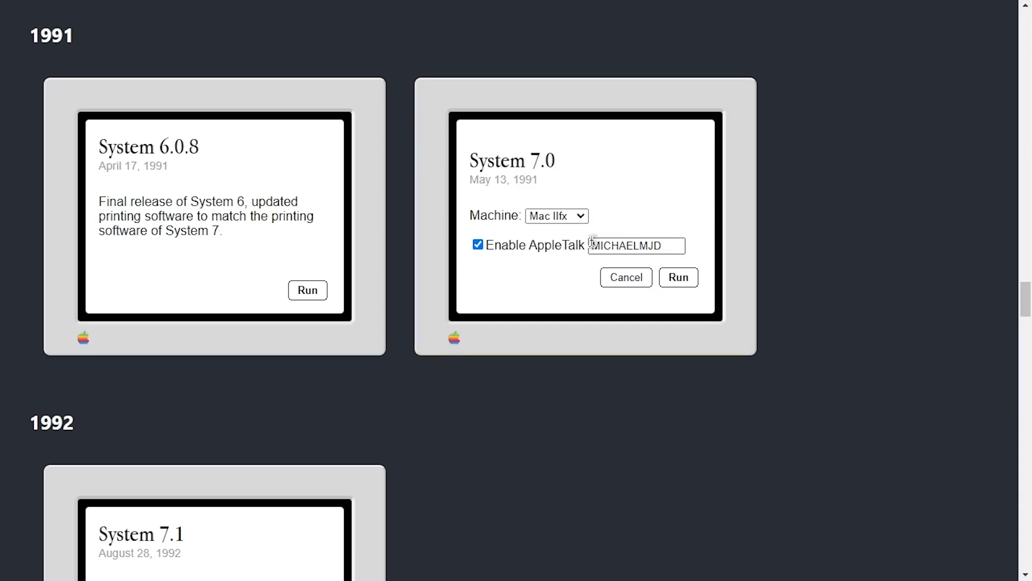
mouse_move(497, 276)
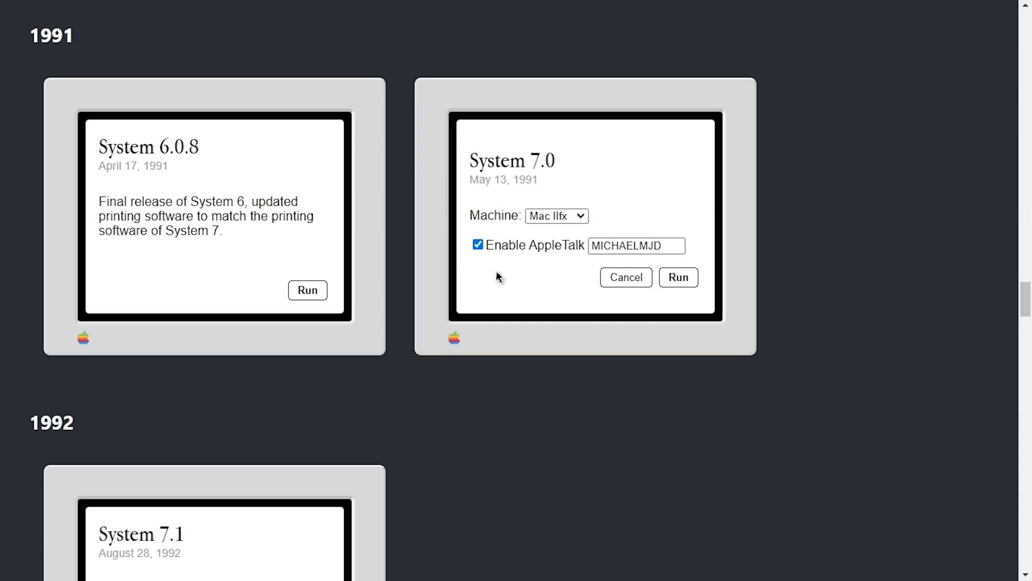
click(677, 277)
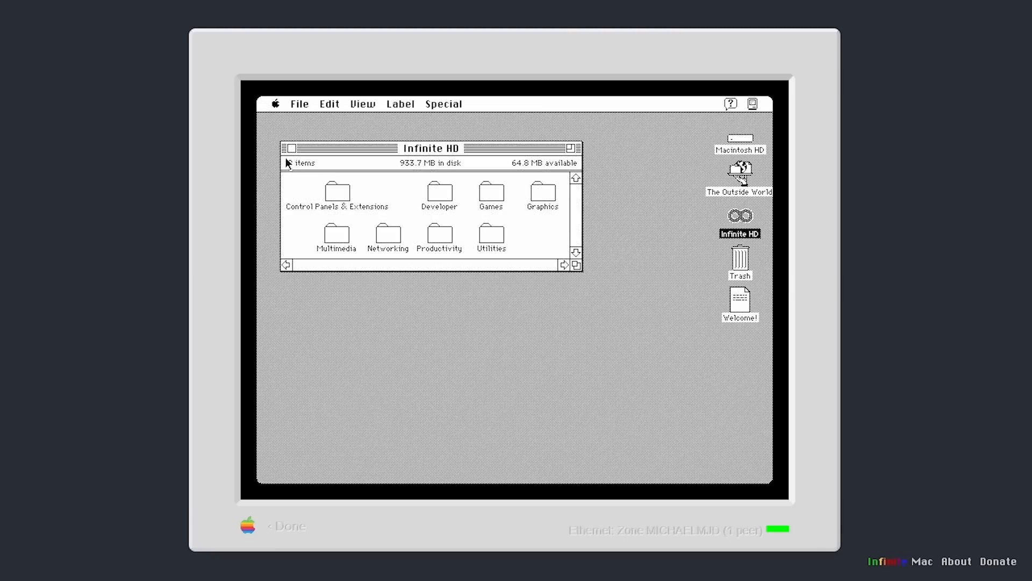
- In Sharing Setup name the Mac helloworld and attempt to start file sharing, dismissing the failure message
click(275, 103)
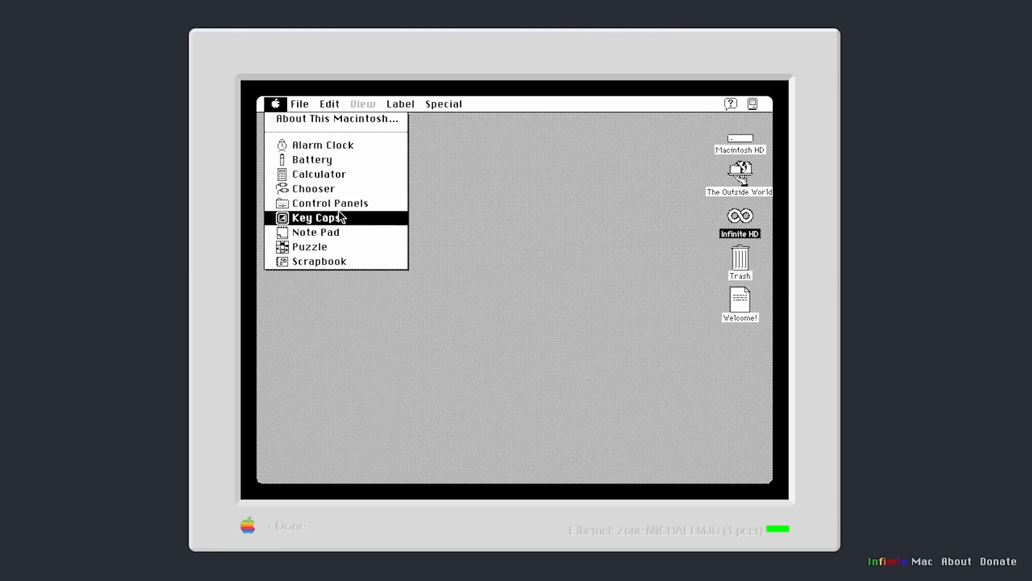
click(330, 203)
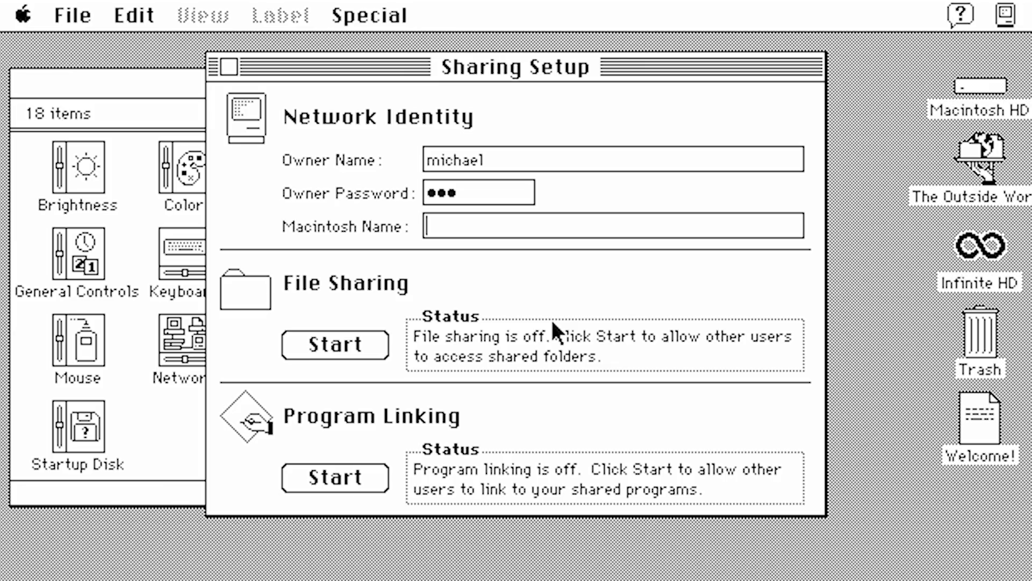
text(hello)
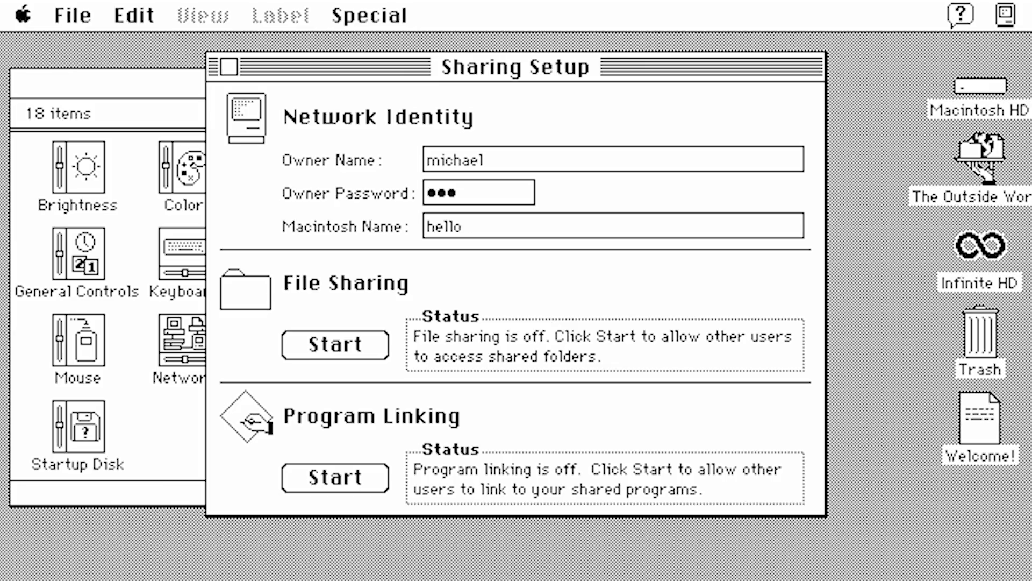
text(world)
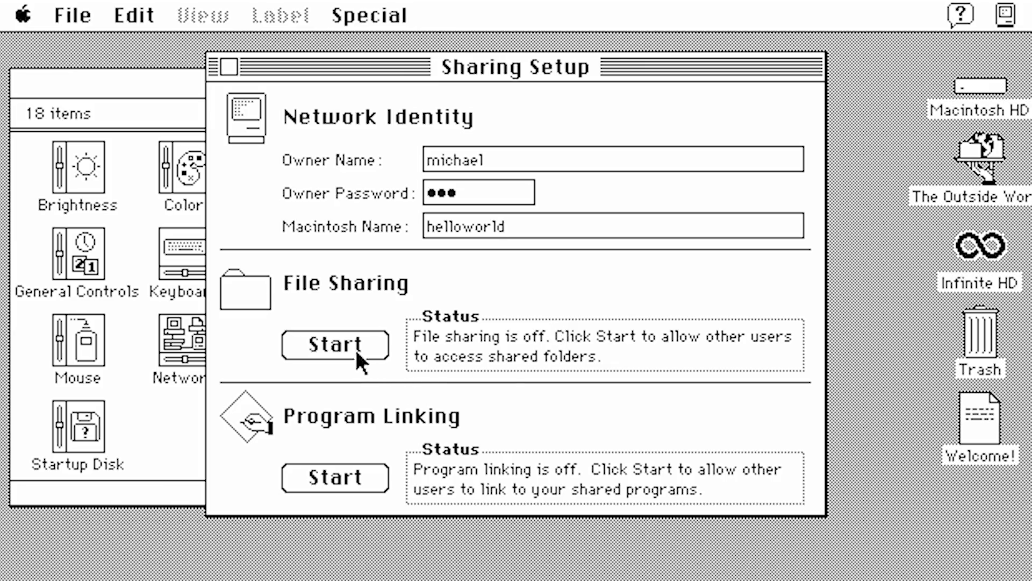
click(334, 344)
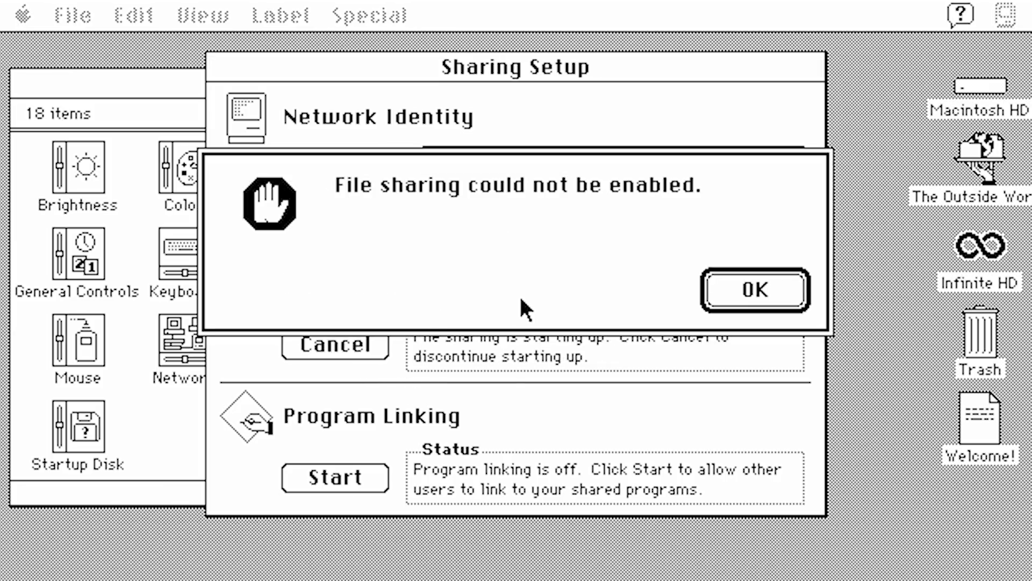
click(755, 290)
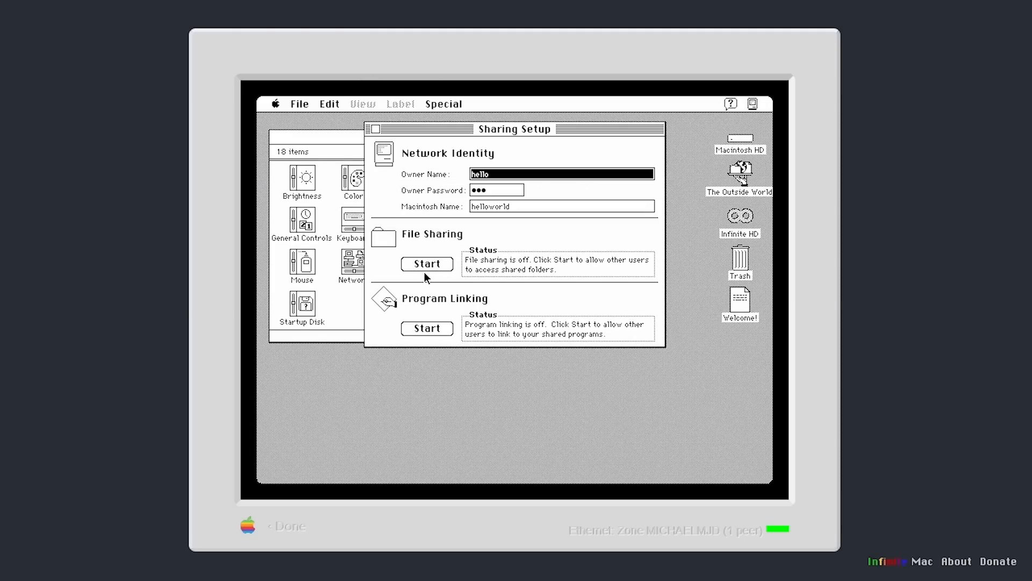
mouse_move(262, 124)
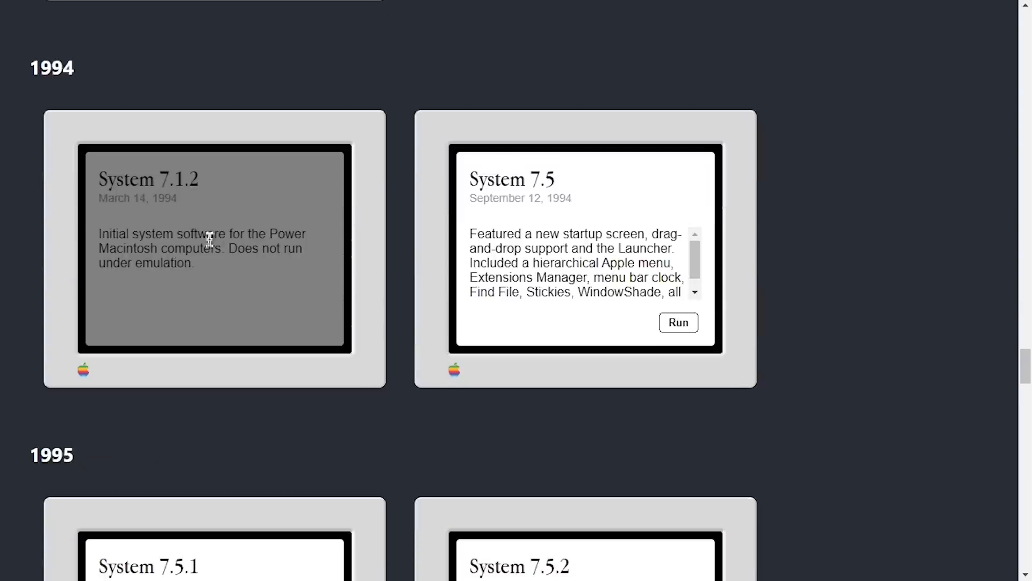
- Scroll the releases page and run a System 7.5-era Mac OS release in the emulator
scroll(down, 3)
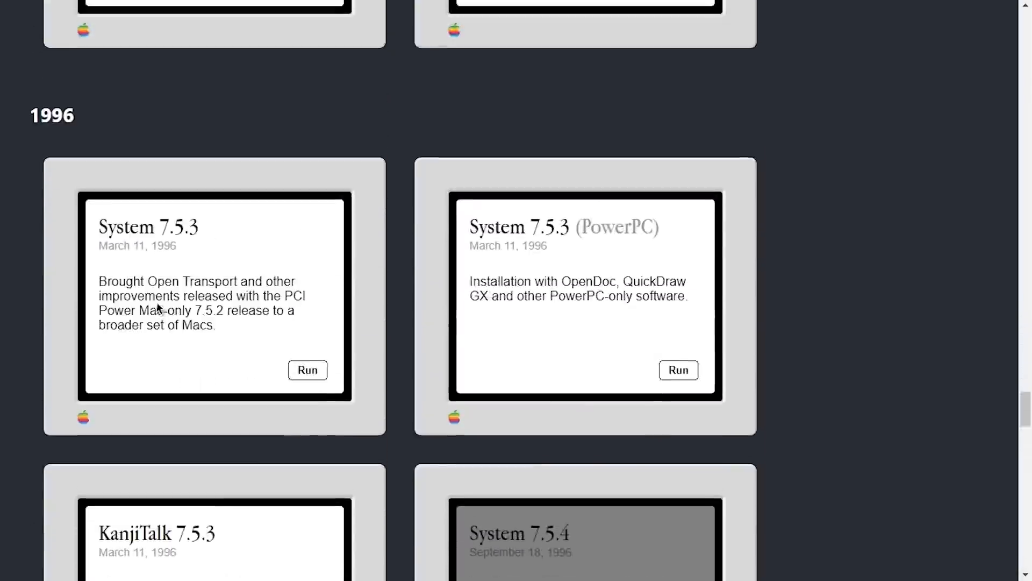
scroll(up, 3)
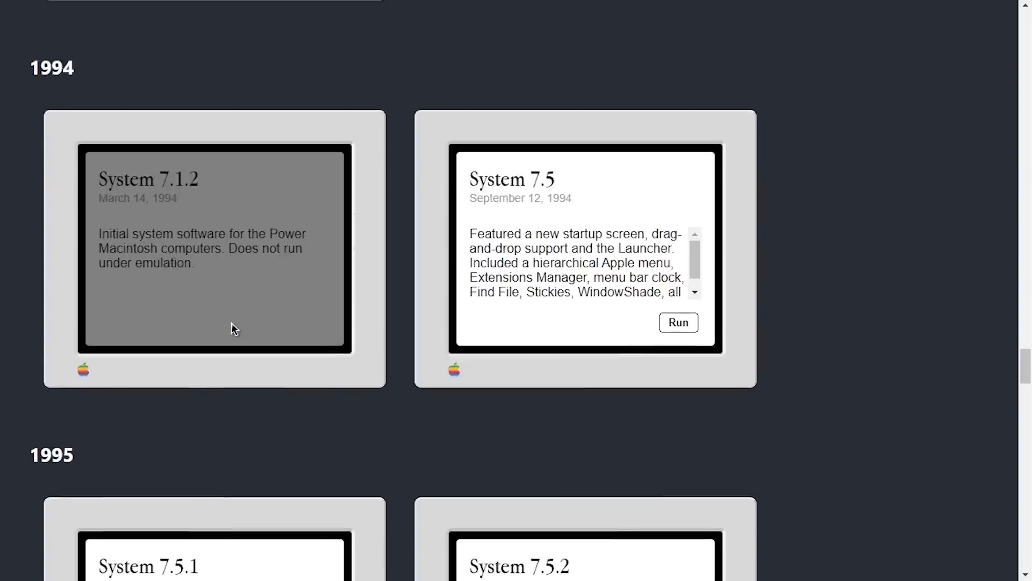
scroll(up, 3)
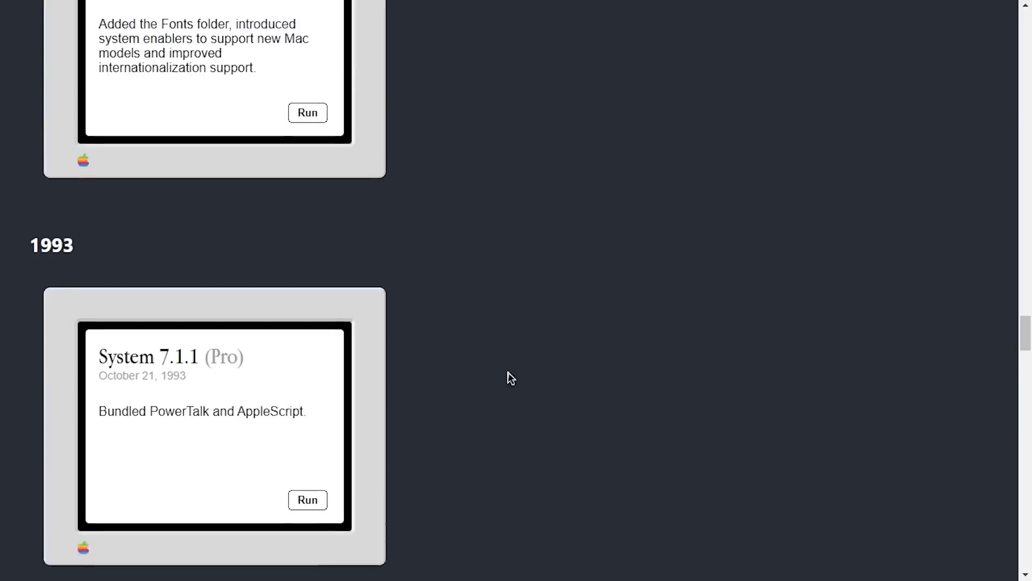
scroll(up, 3)
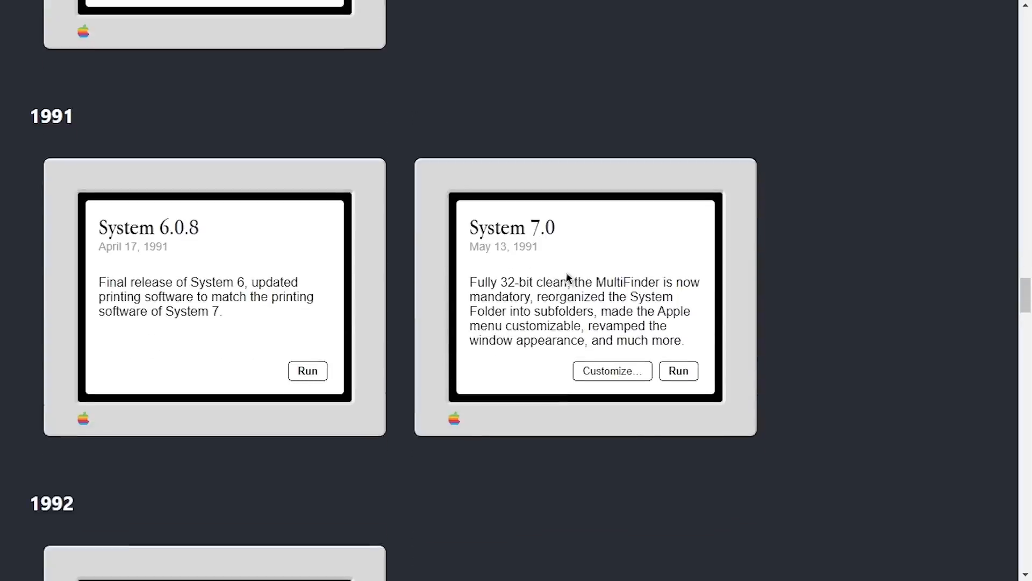
scroll(down, 3)
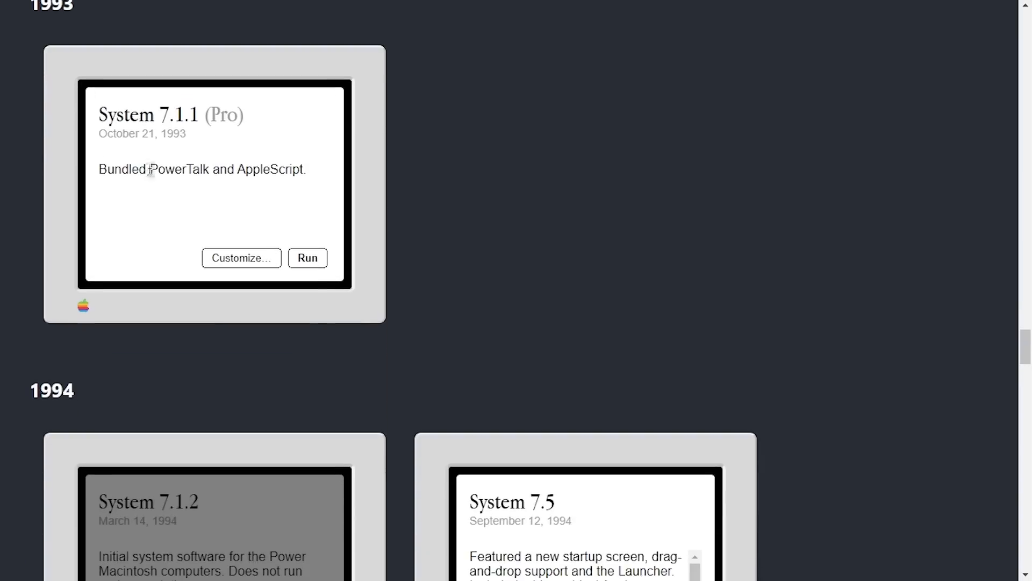
scroll(down, 3)
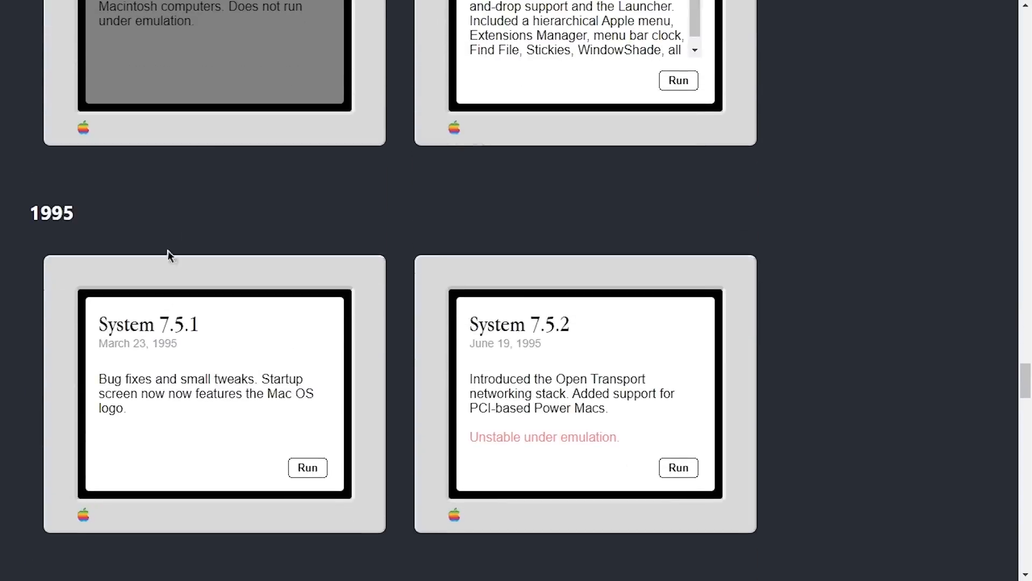
scroll(down, 3)
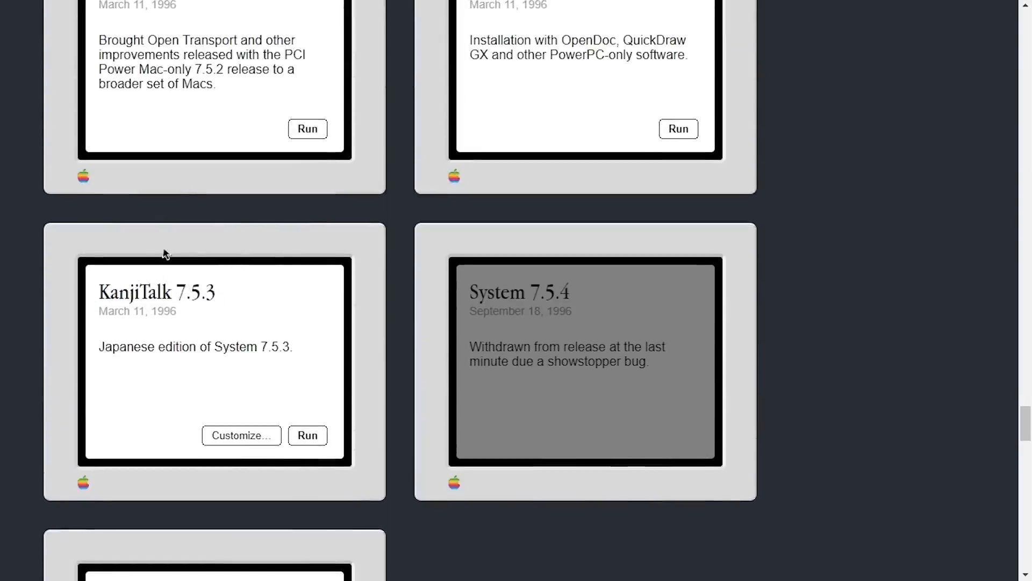
scroll(down, 3)
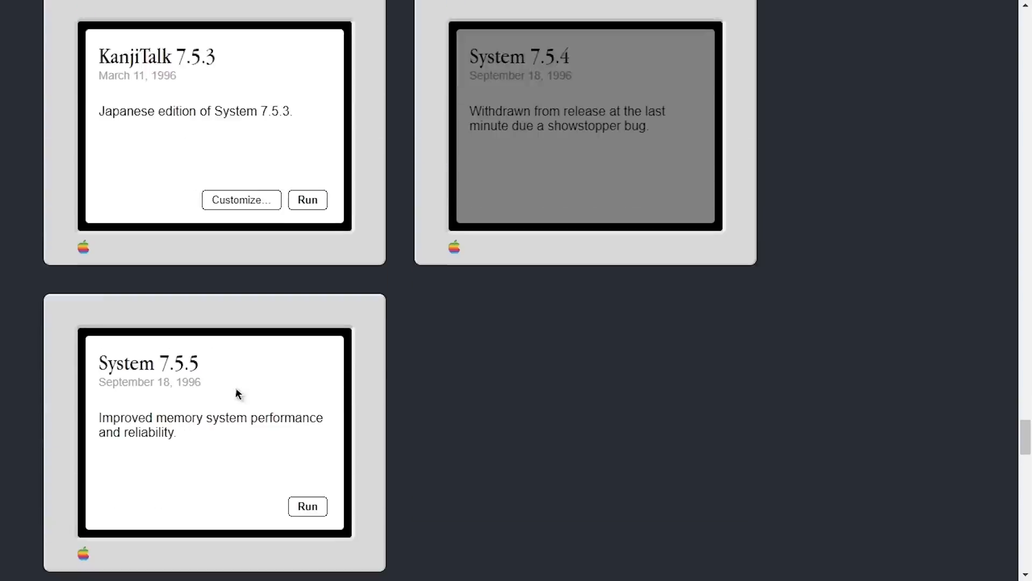
click(307, 507)
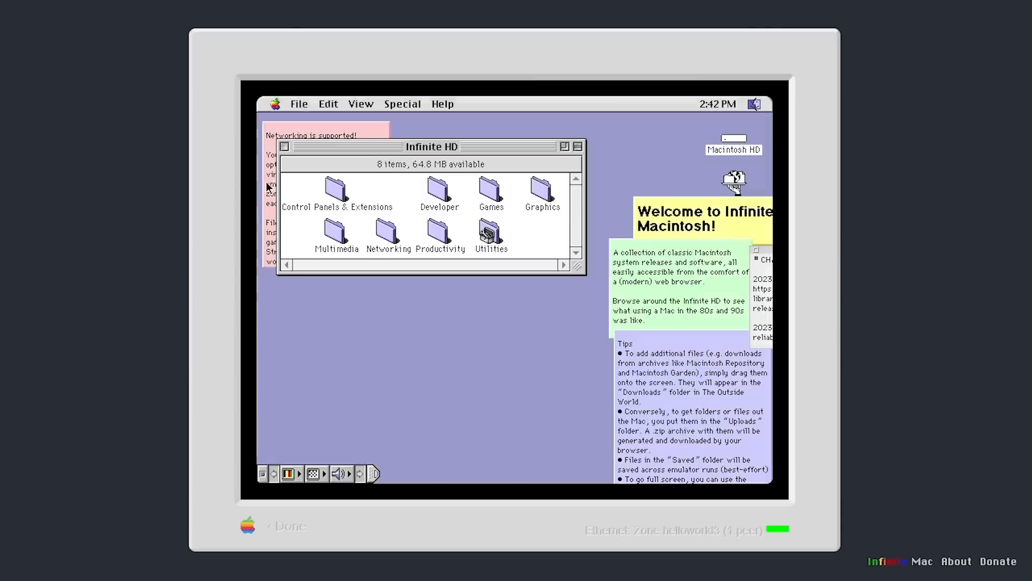
- In the Chooser select the MyMac's PC AppleShare file server to connect to it
click(275, 103)
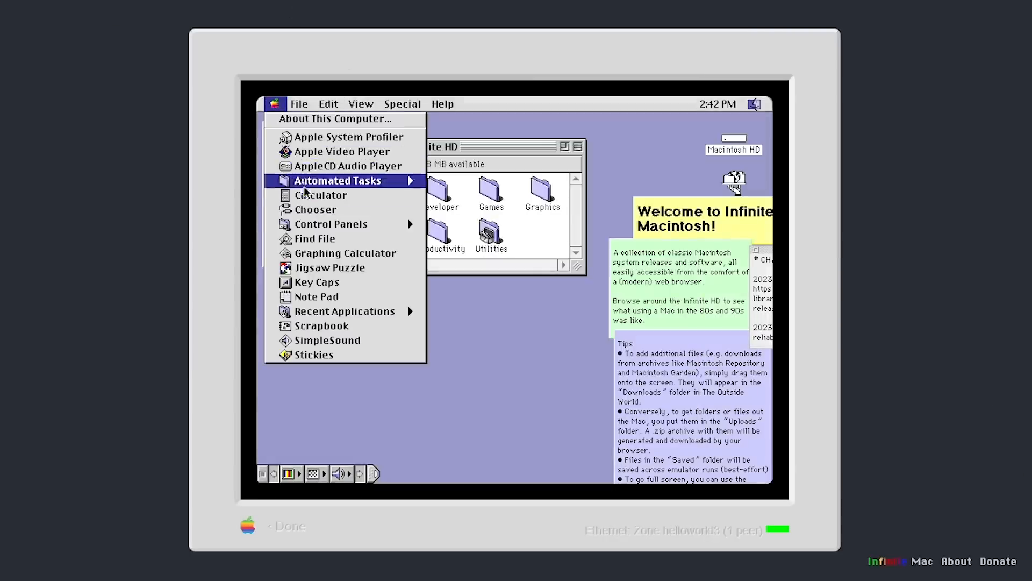
click(315, 209)
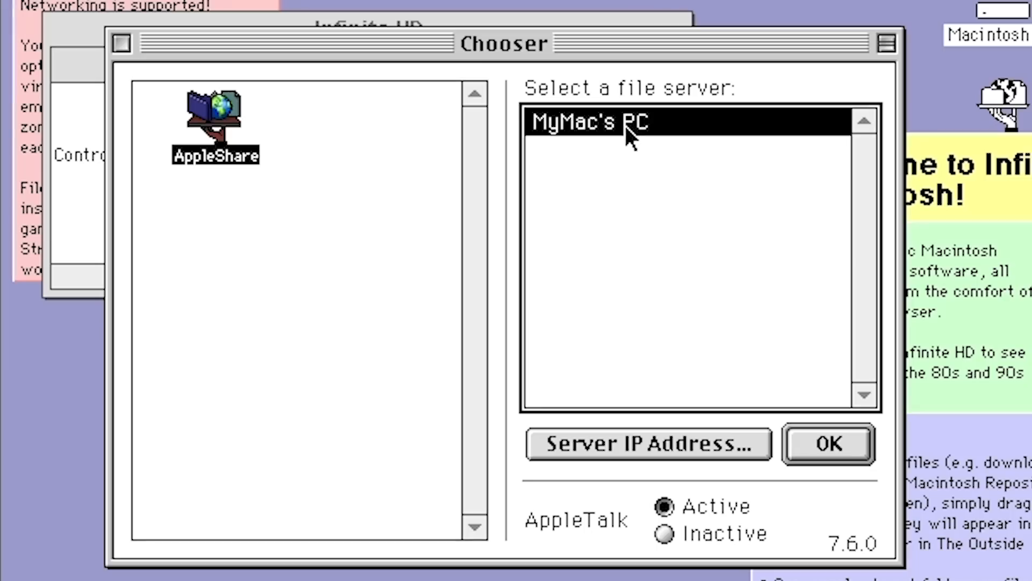
click(828, 443)
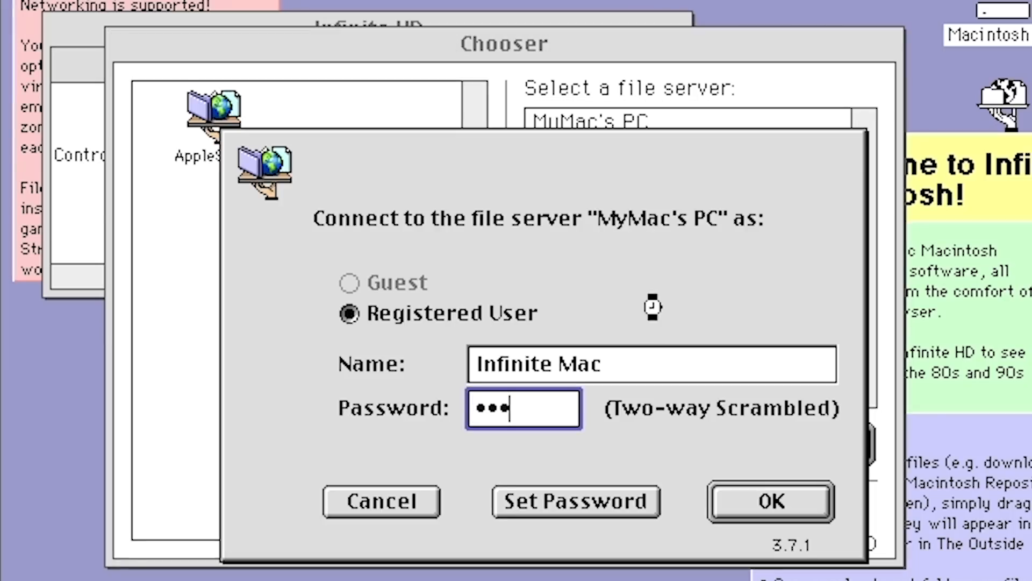
- Attempt the registered-user login, dismiss the rejection and cancel connecting to the server
click(768, 501)
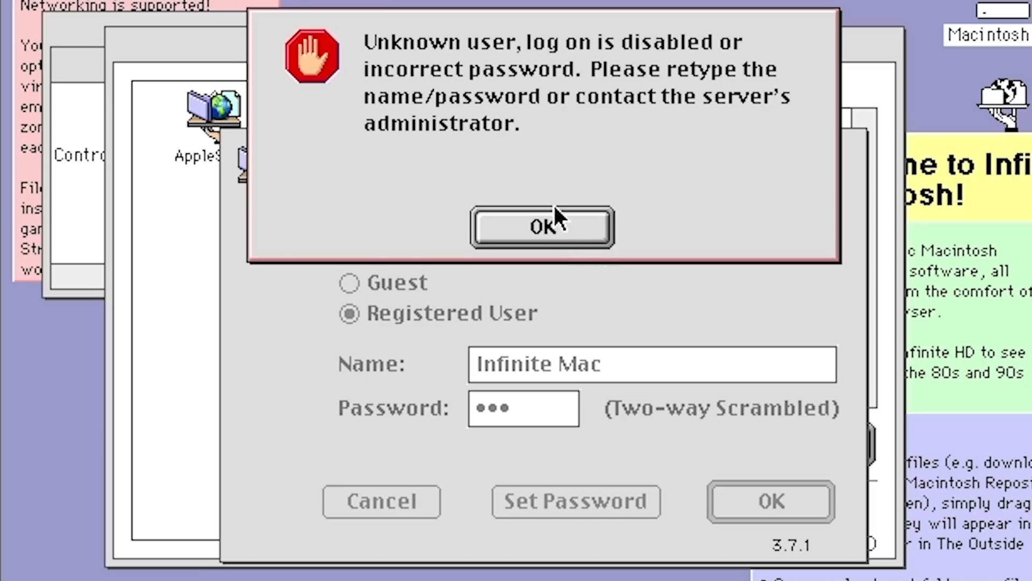
click(542, 227)
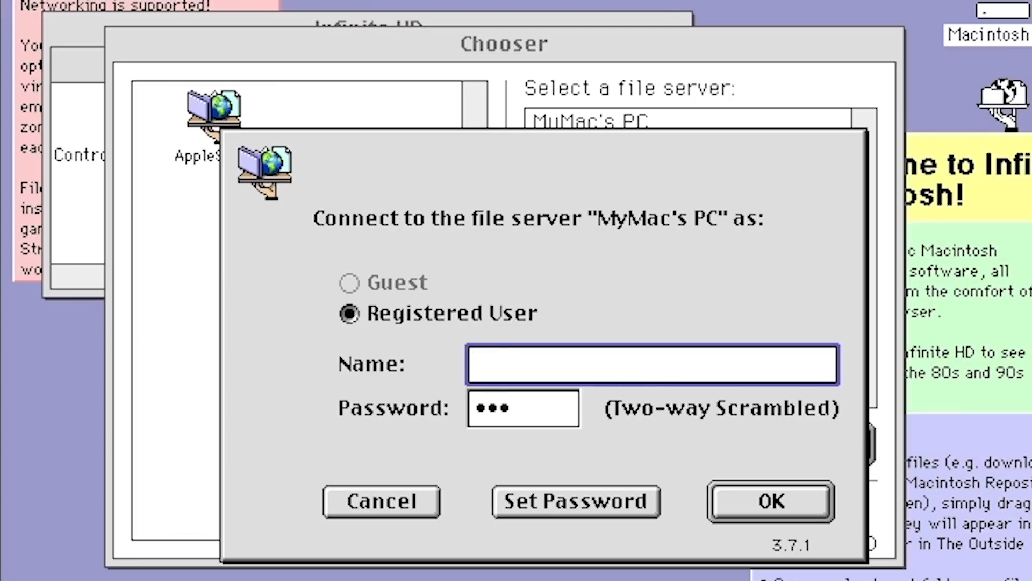
click(769, 502)
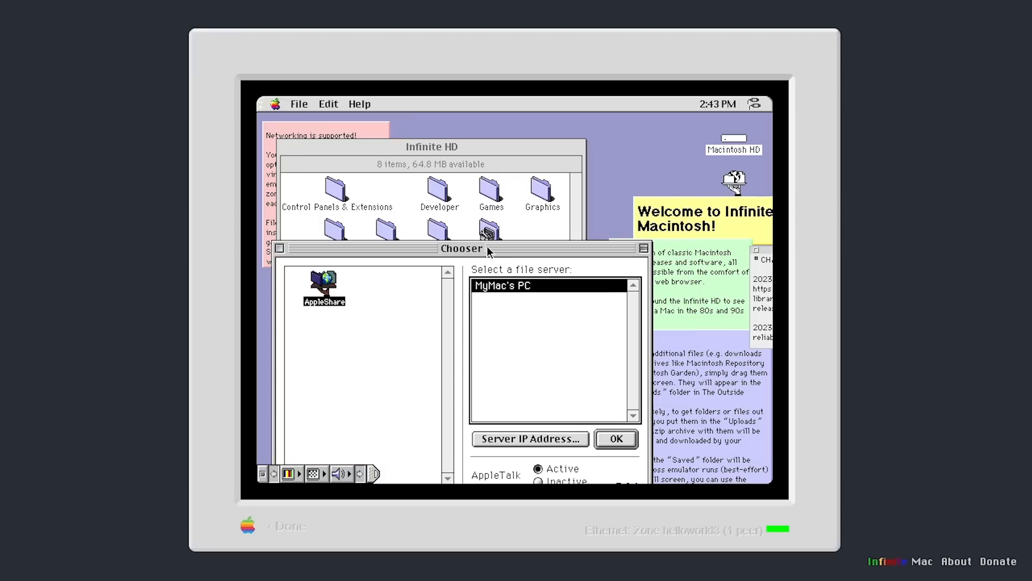
mouse_move(525, 150)
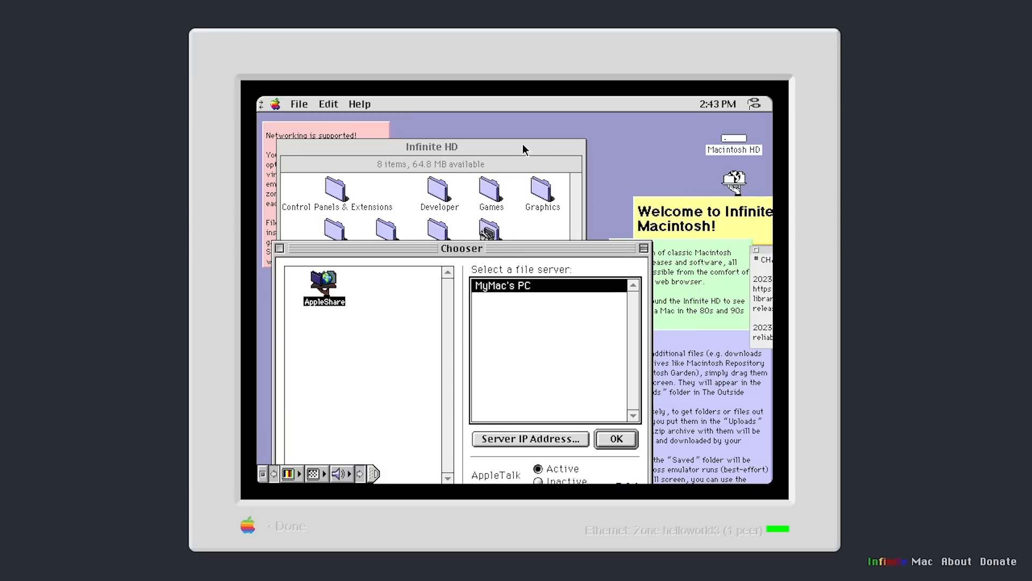
mouse_move(650, 189)
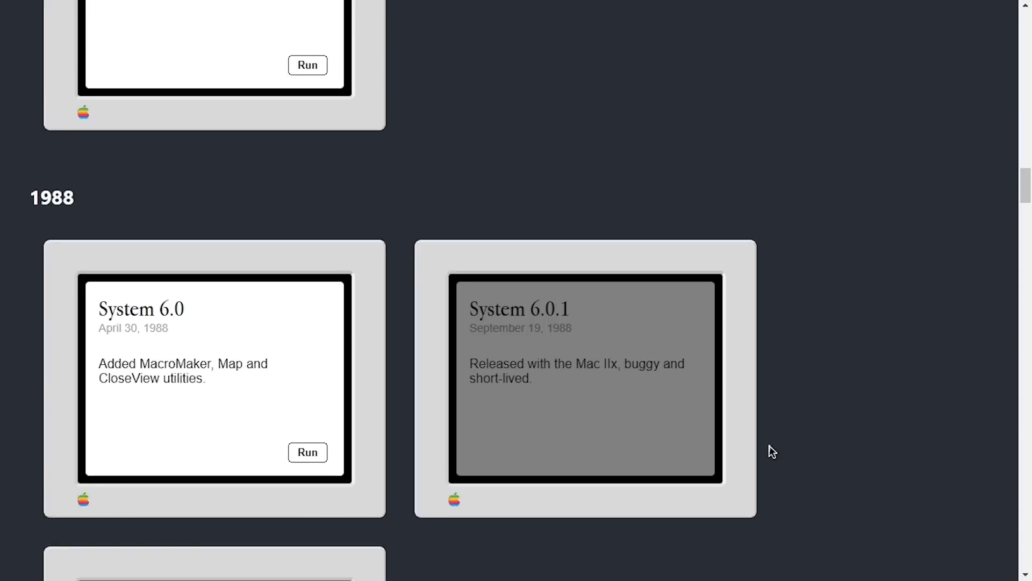
scroll(up, 3)
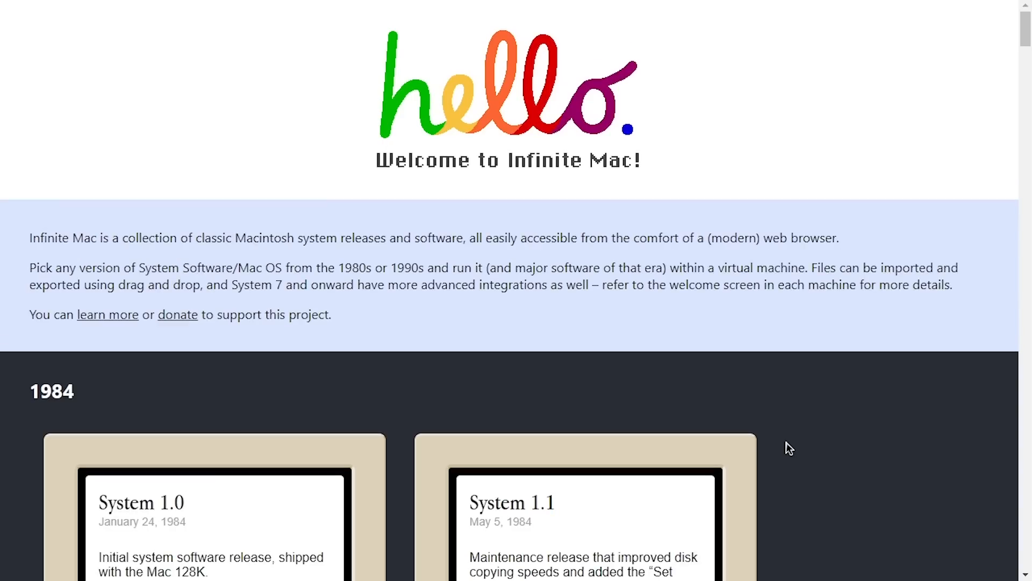
mouse_move(822, 332)
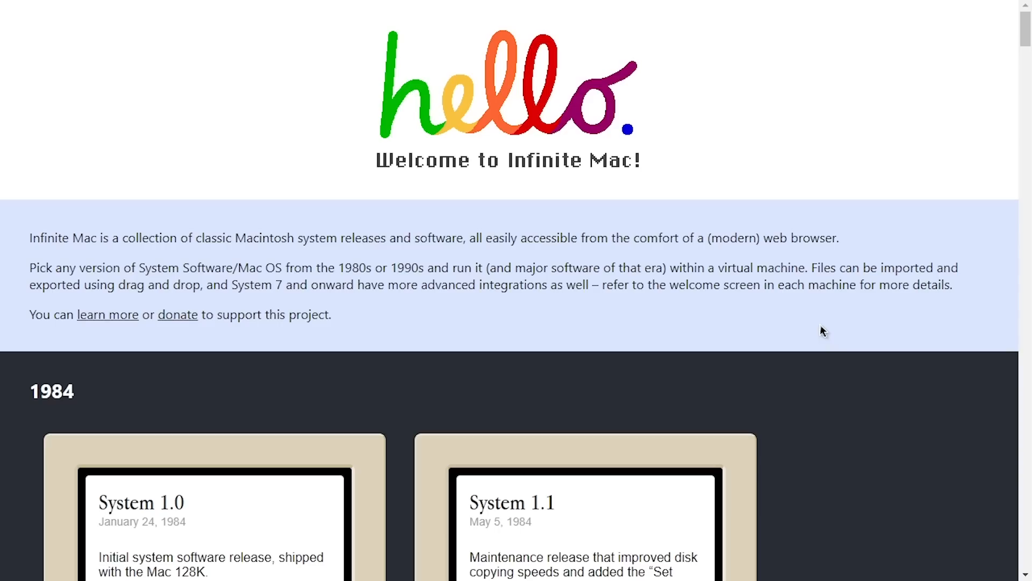
mouse_move(1024, 33)
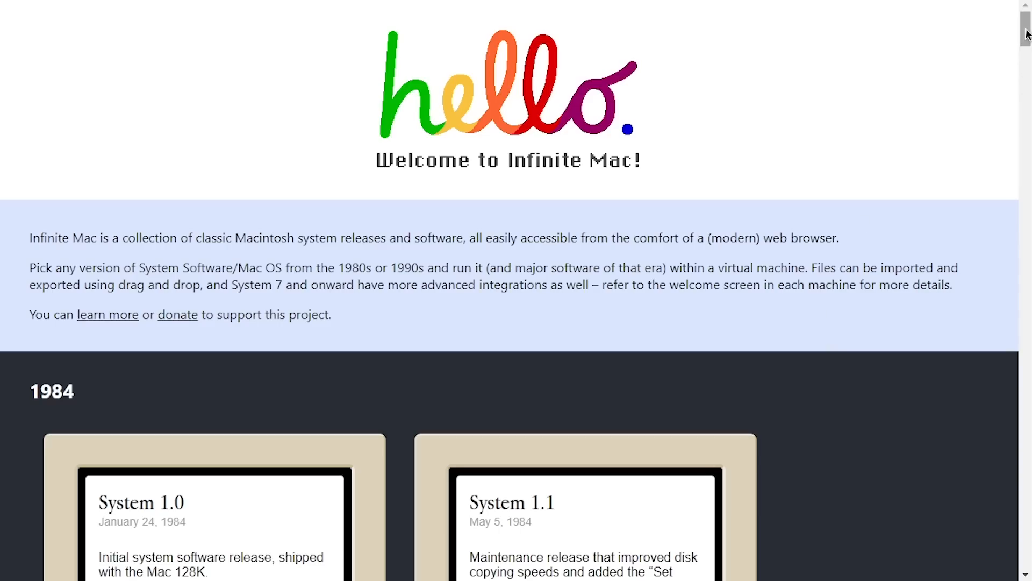
scroll(down, 3)
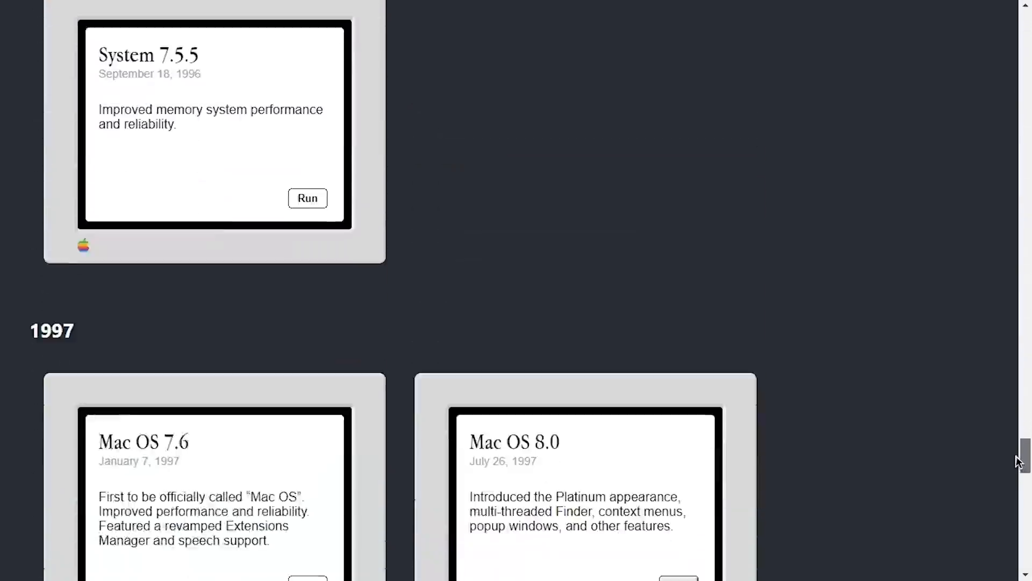
scroll(down, 3)
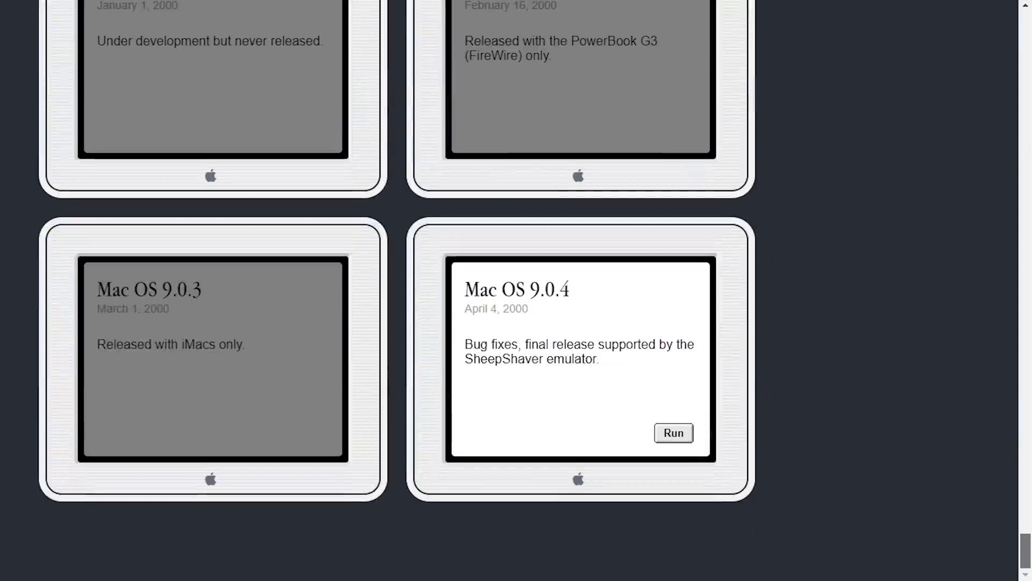
scroll(up, 3)
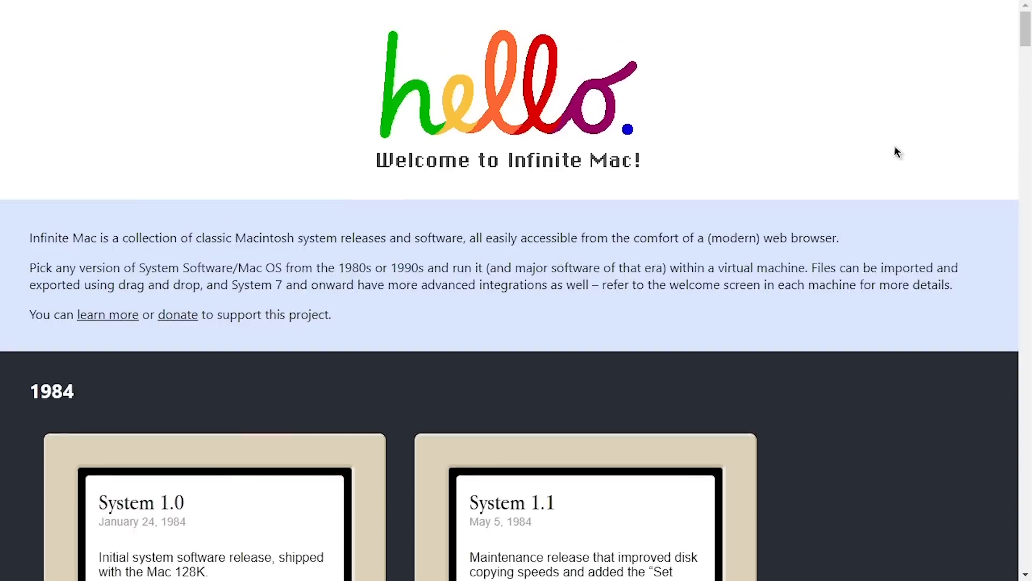